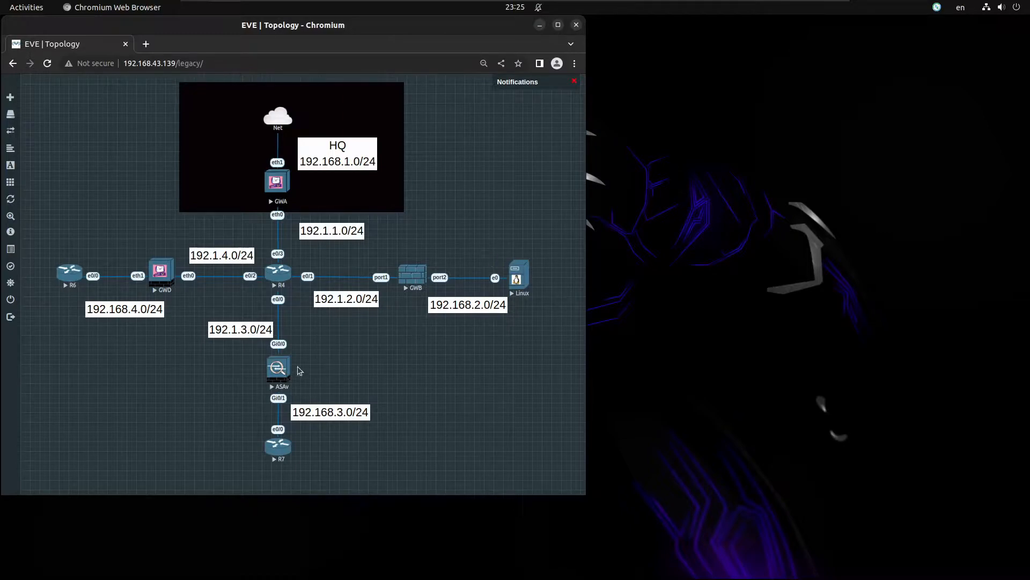
mouse_move(353, 149)
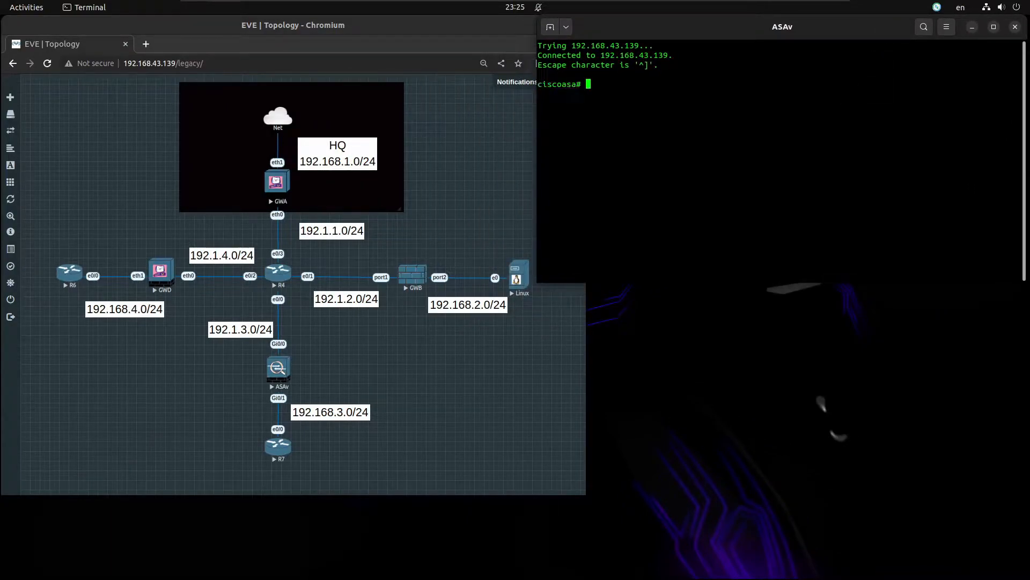
- Run 'sh int ip brief' to list all ASAv interfaces as unassigned and administratively down
text(sh)
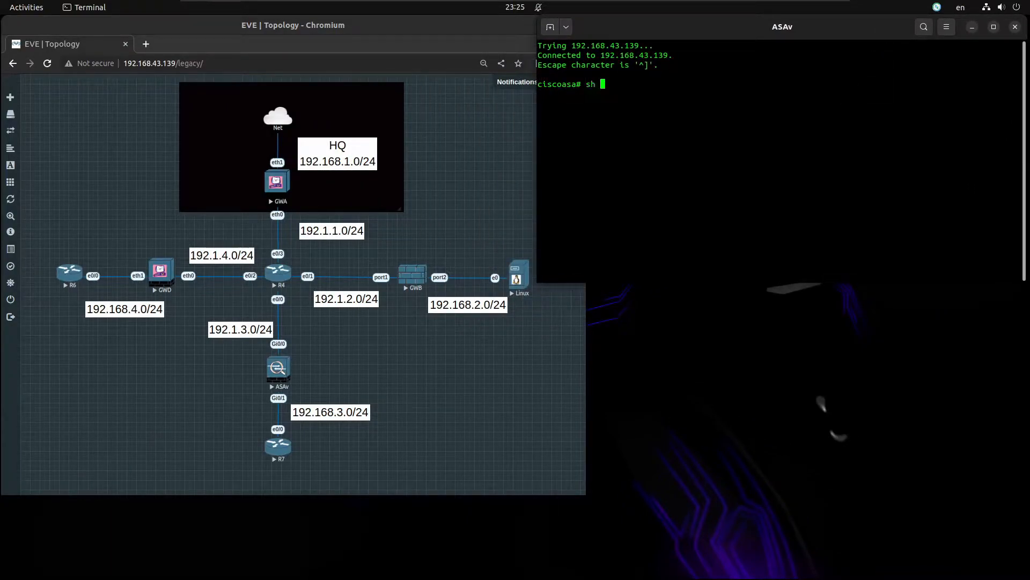
text(int ip bri)
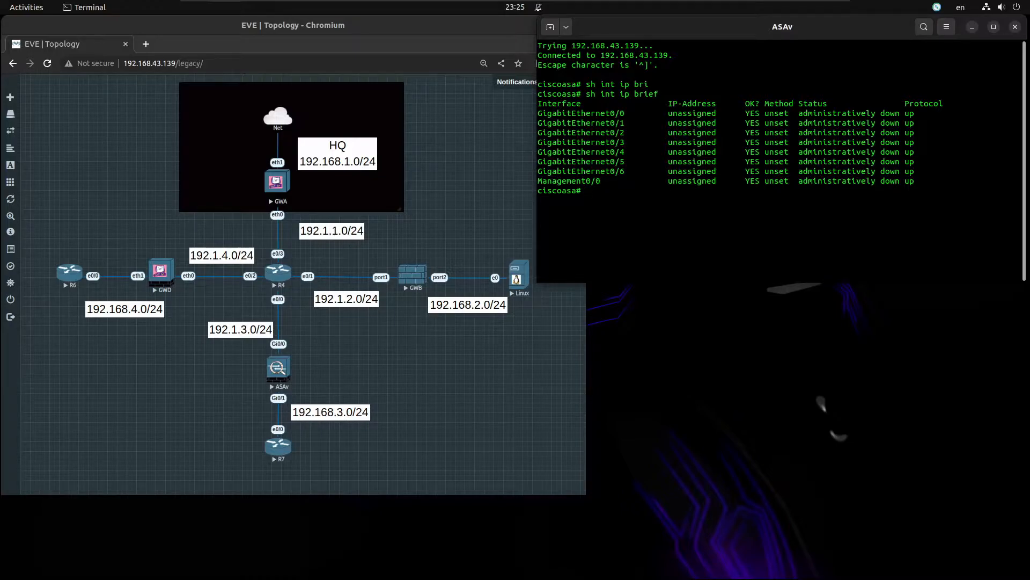
text(co)
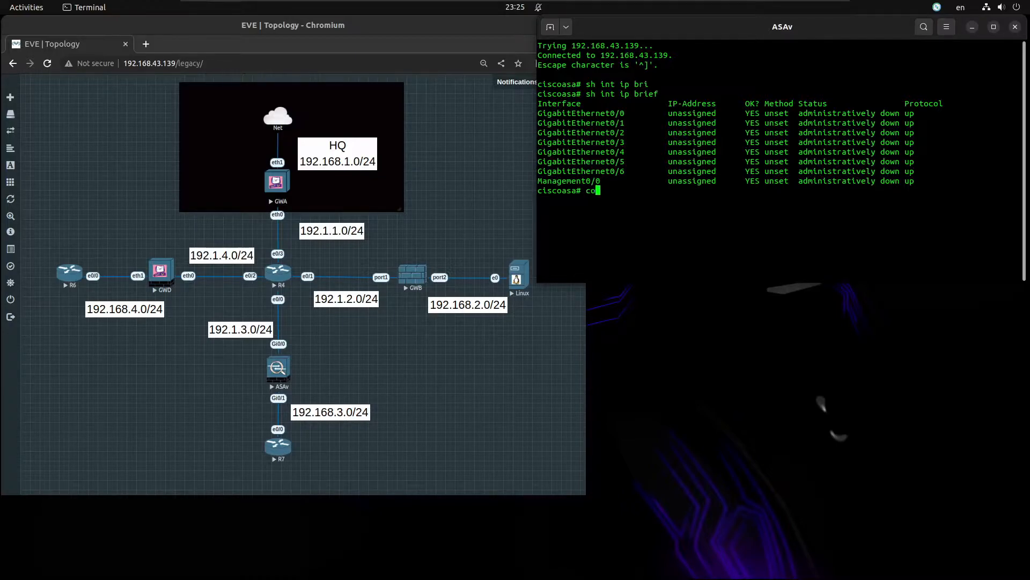
- Configure GigabitEthernet0/0 as the enabled 'outside' interface at 192.1.3.254/24
key(Return)
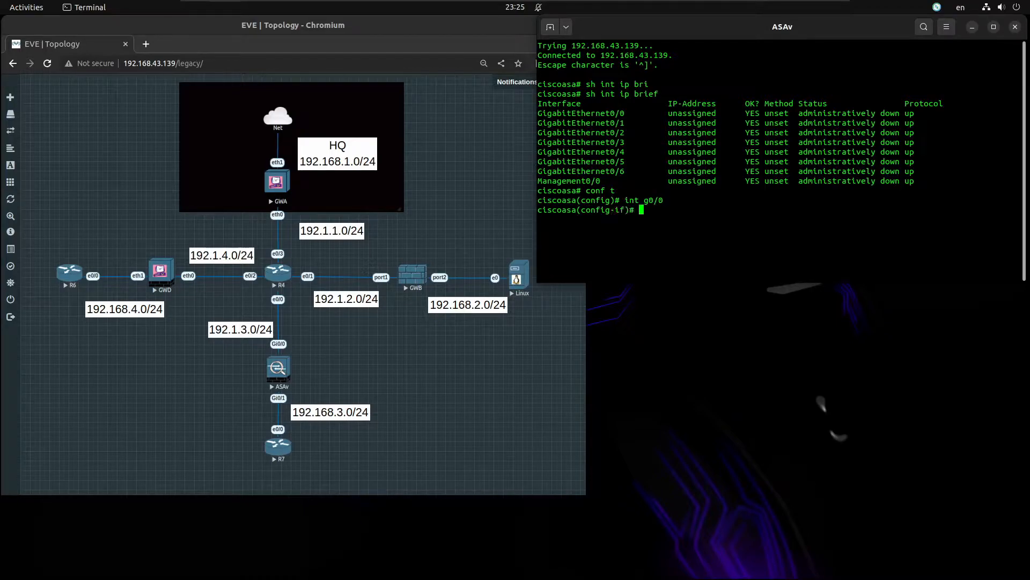
text(ip)
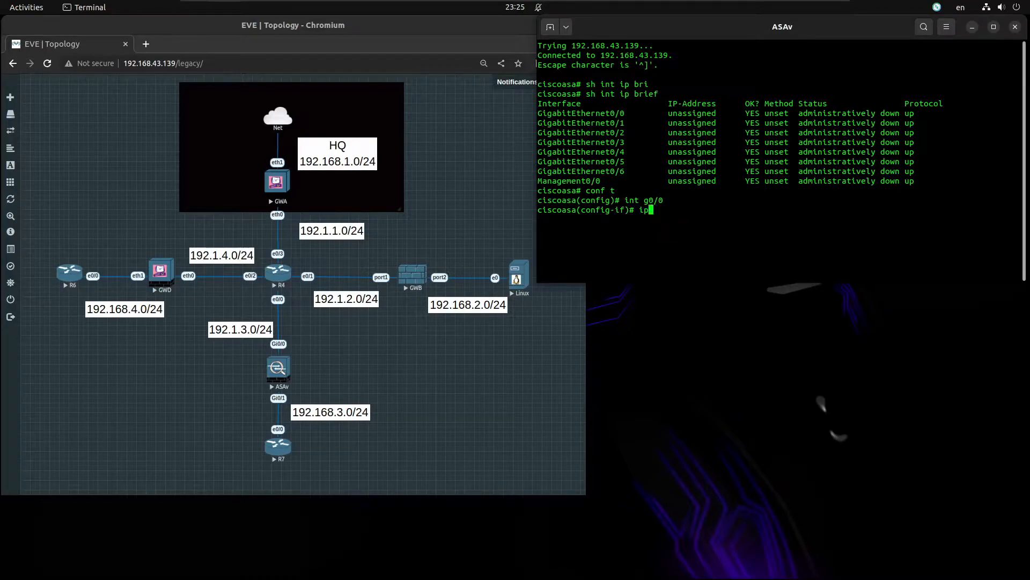
text(add 192.1)
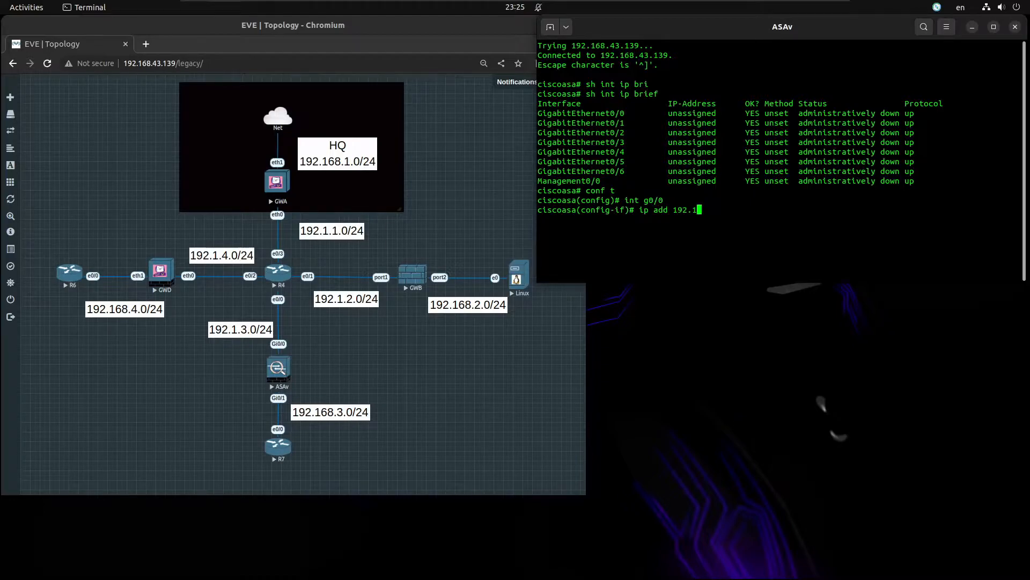
key(BackSpace)
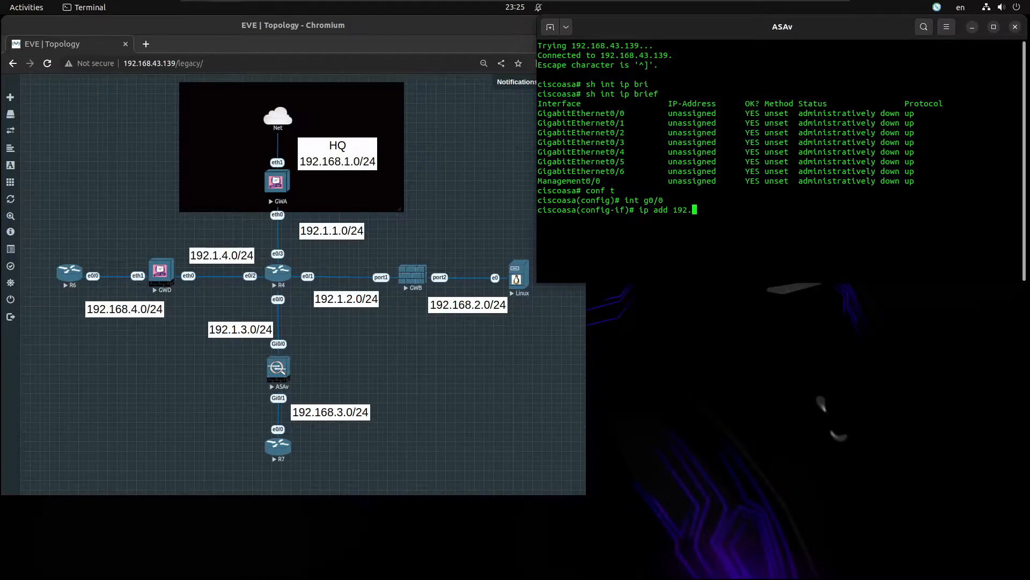
text(1.3.254 255.255.255.0)
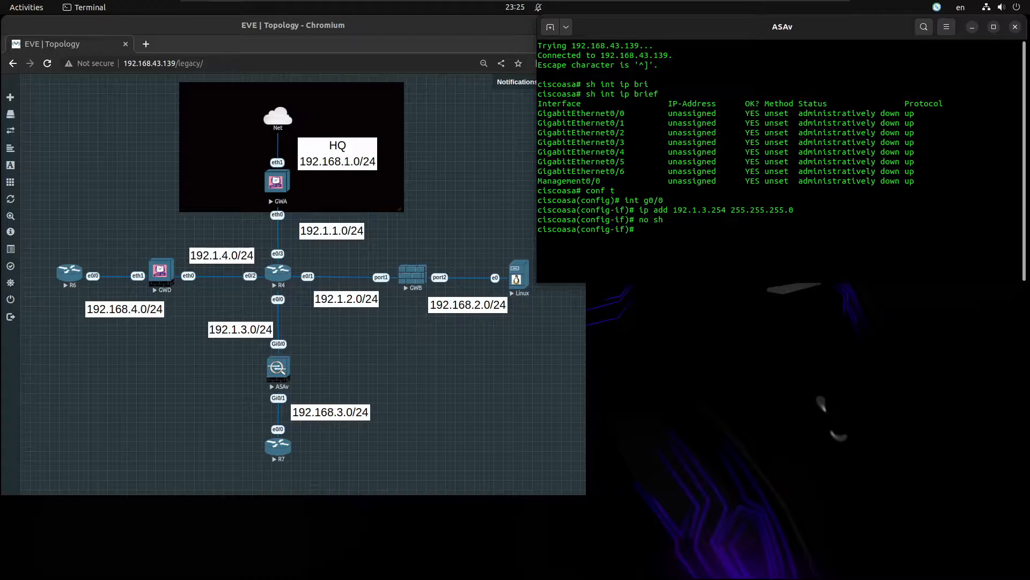
text(nameif outside)
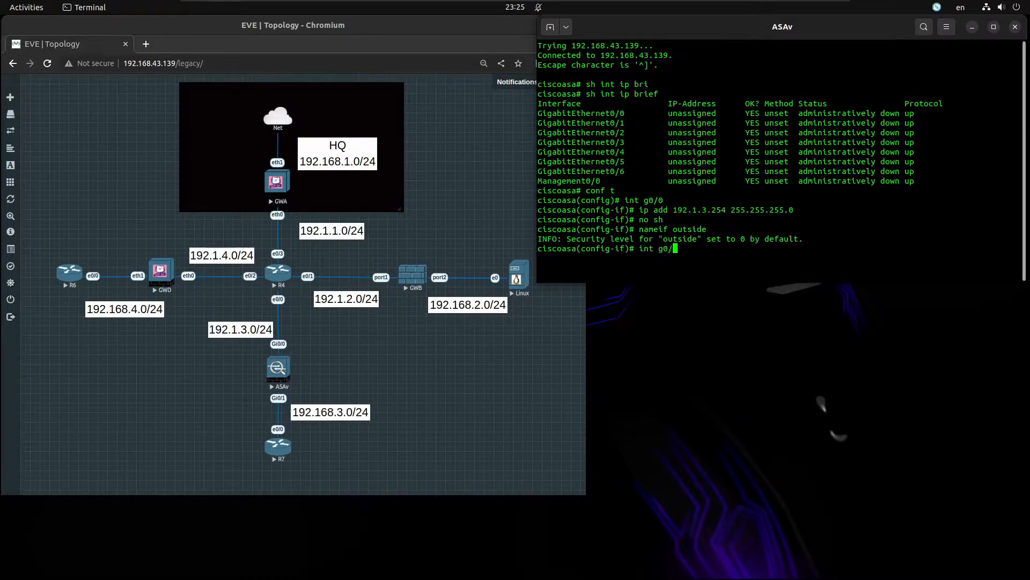
- Configure GigabitEthernet0/1 as the enabled 'inside' interface at 192.168.3.254/24, then exit
key(Return)
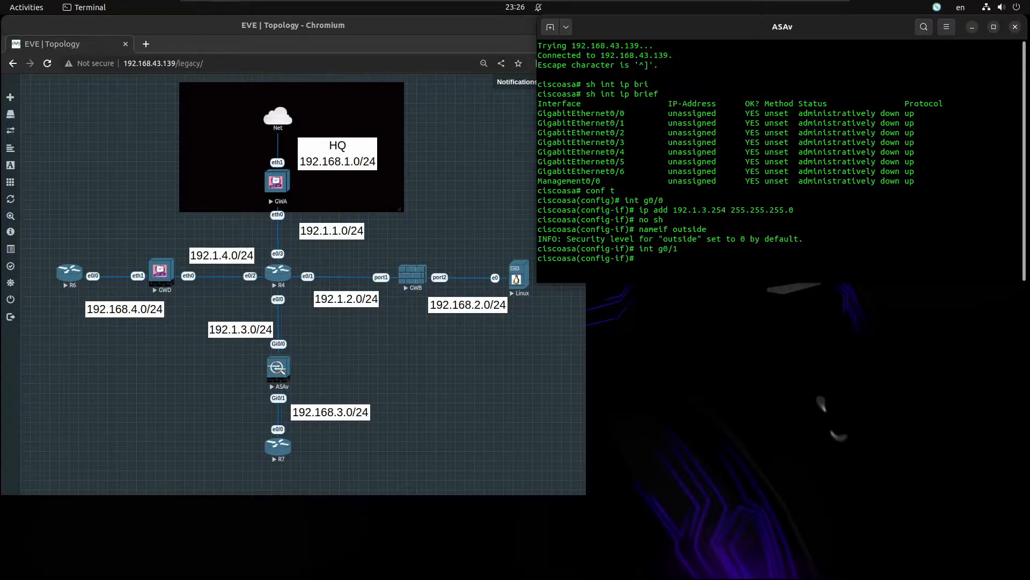
text(ip add)
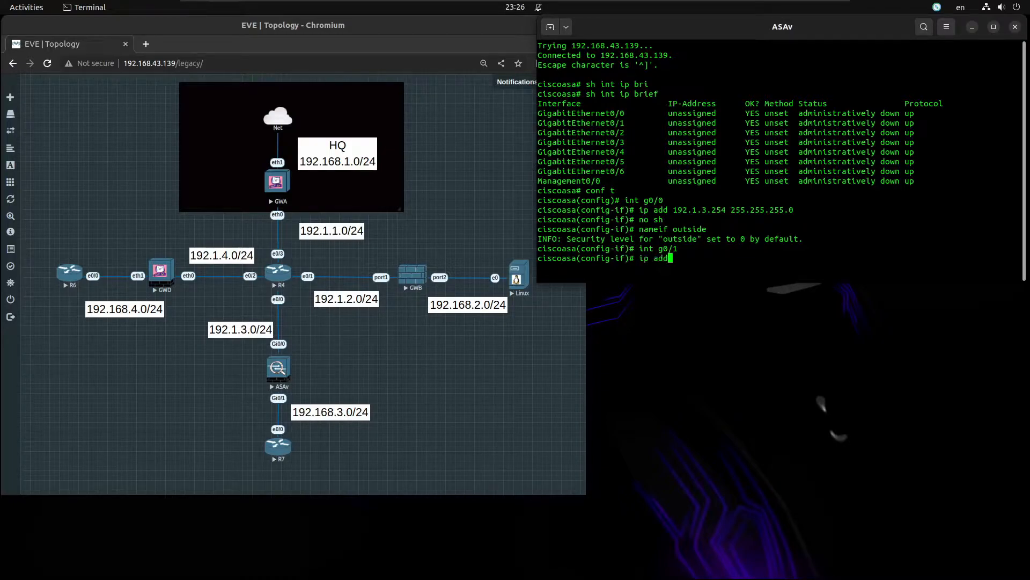
text(192.15)
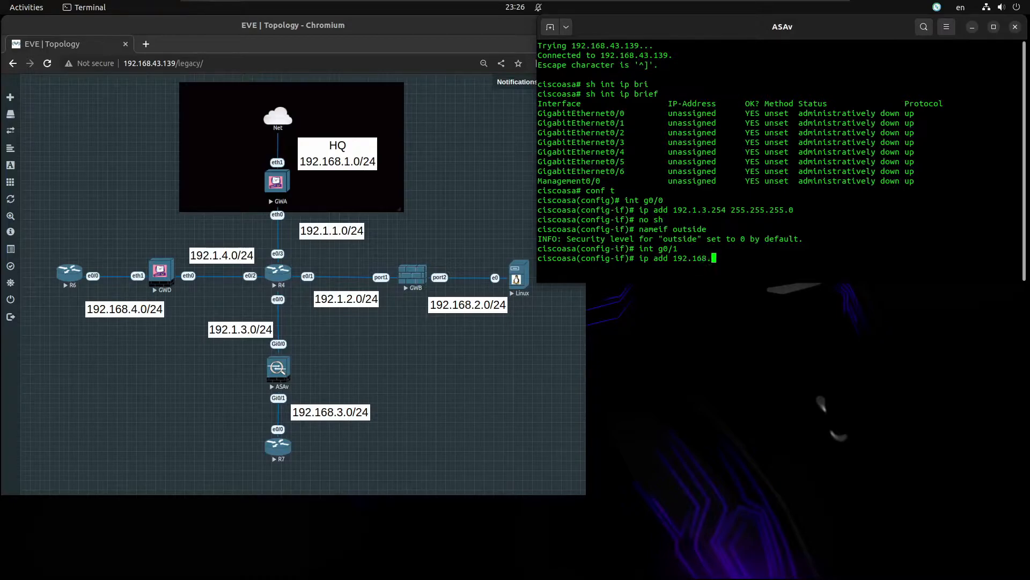
text(3.254 .2)
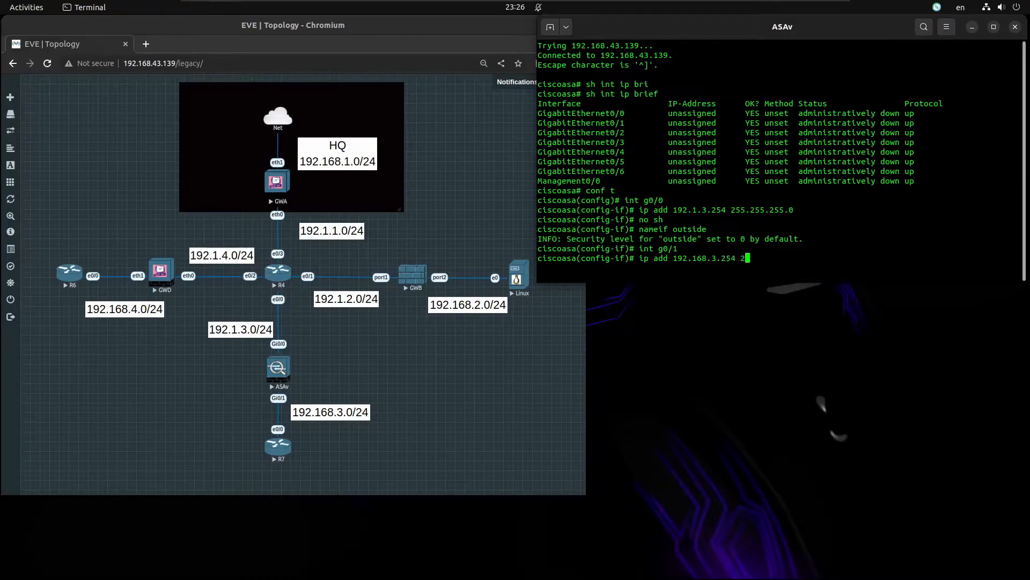
key(Return)
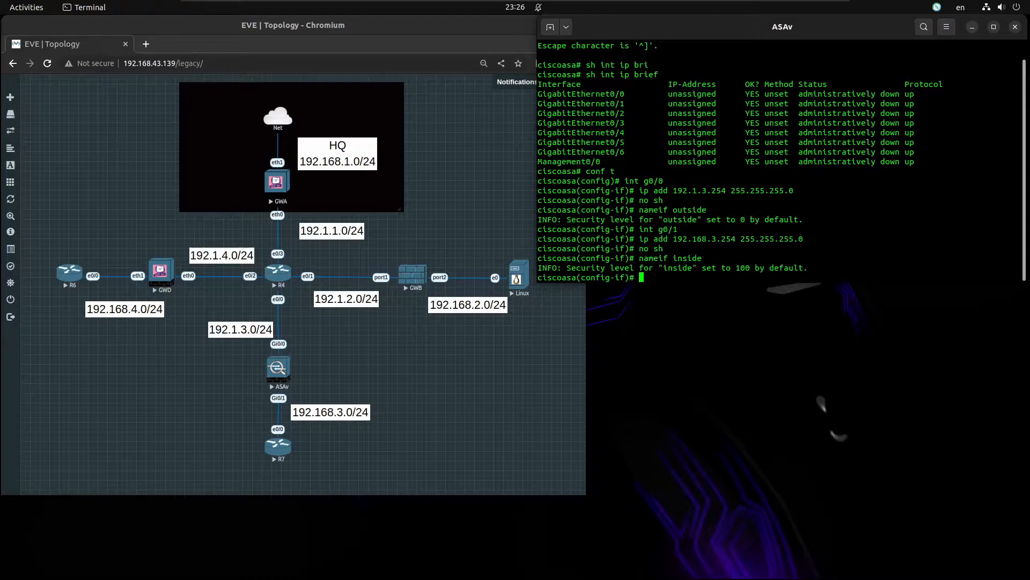
text(exit)
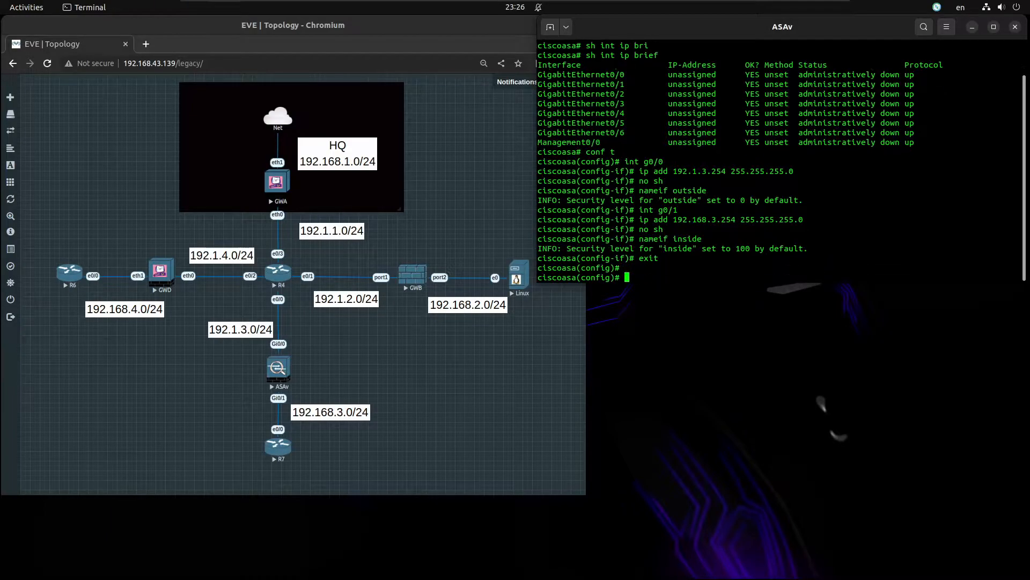
- Add default route 0.0.0.0/0 via 192.1.3.1 on outside and ping that gateway
text(route)
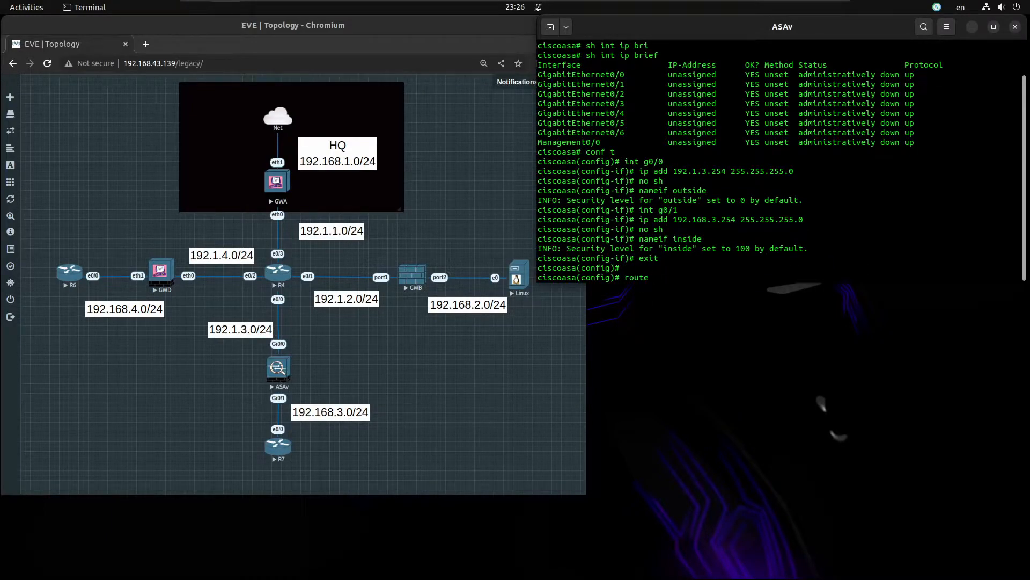
text(outside 0.0.0.0 0.0.0)
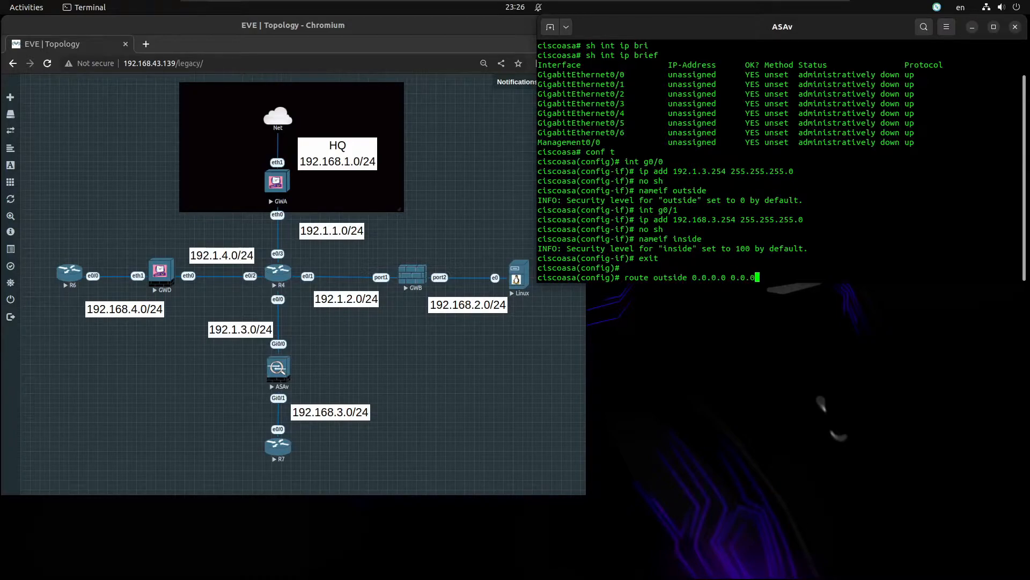
text(192.1.3.1)
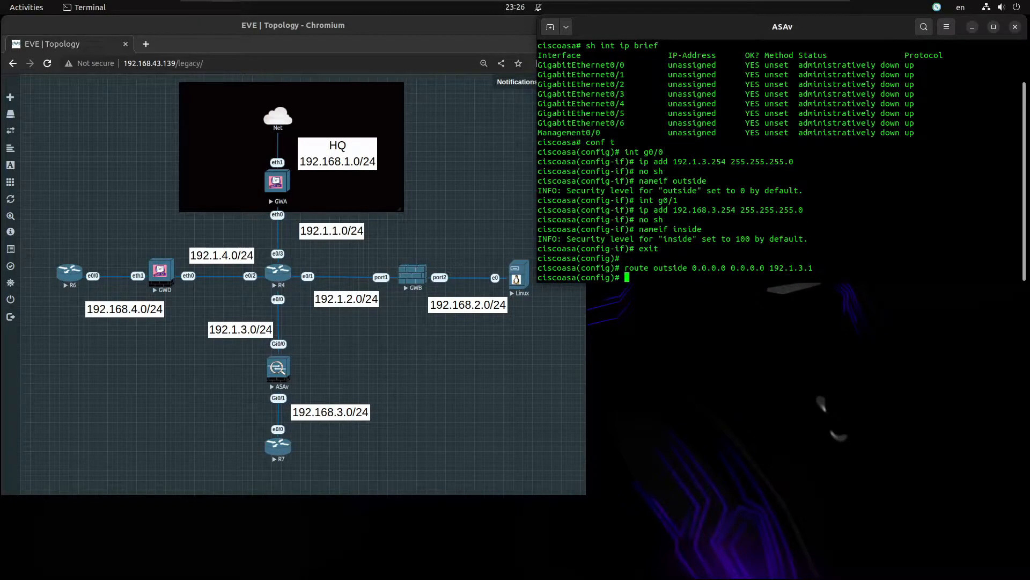
text(ping 192.1)
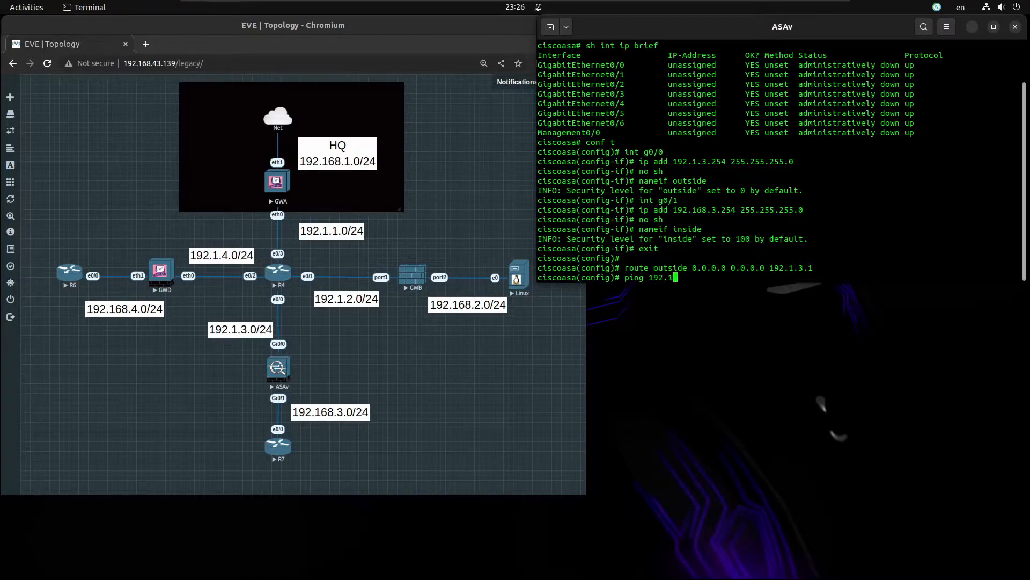
key(Return)
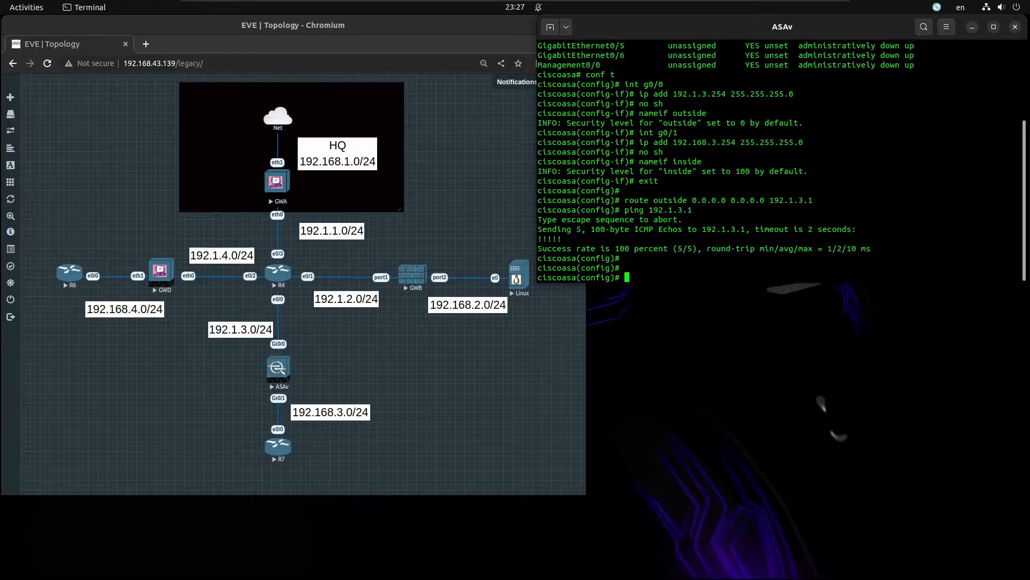
- Create network object N_192.168.3.0_24 with subnet 192.168.3.0 255.255.255.0
text(object network)
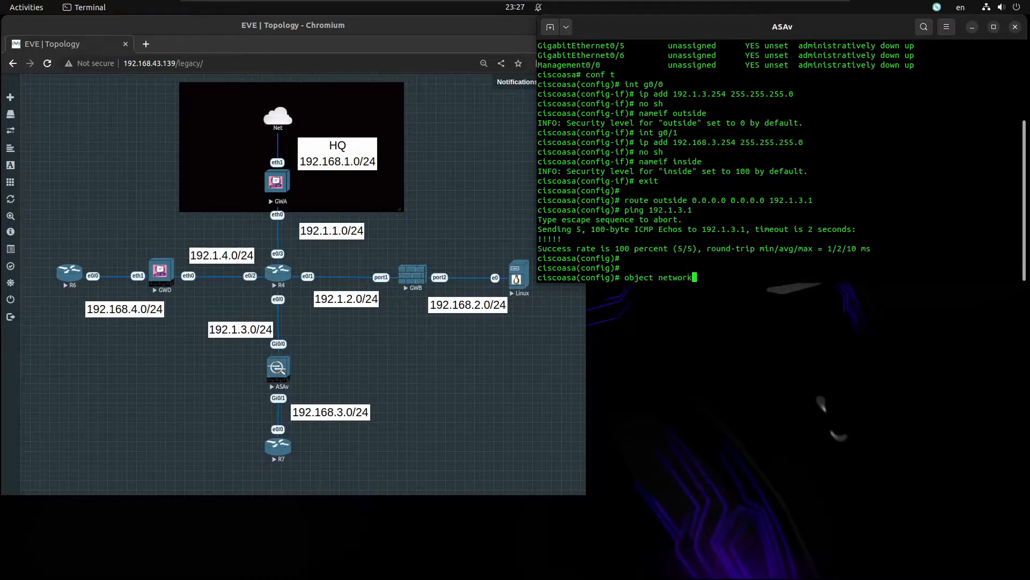
text(N_19)
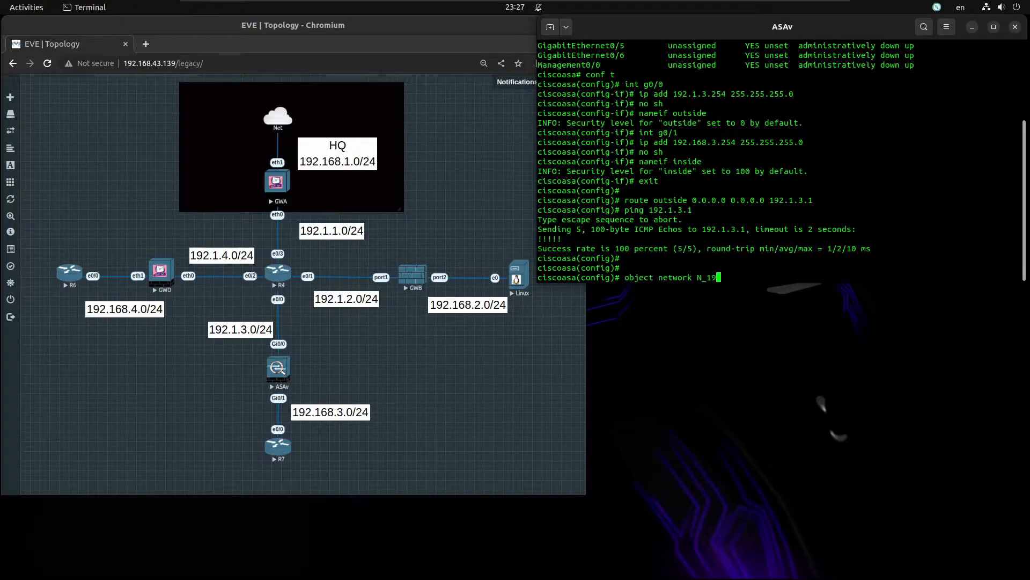
text(2.168.3.0)
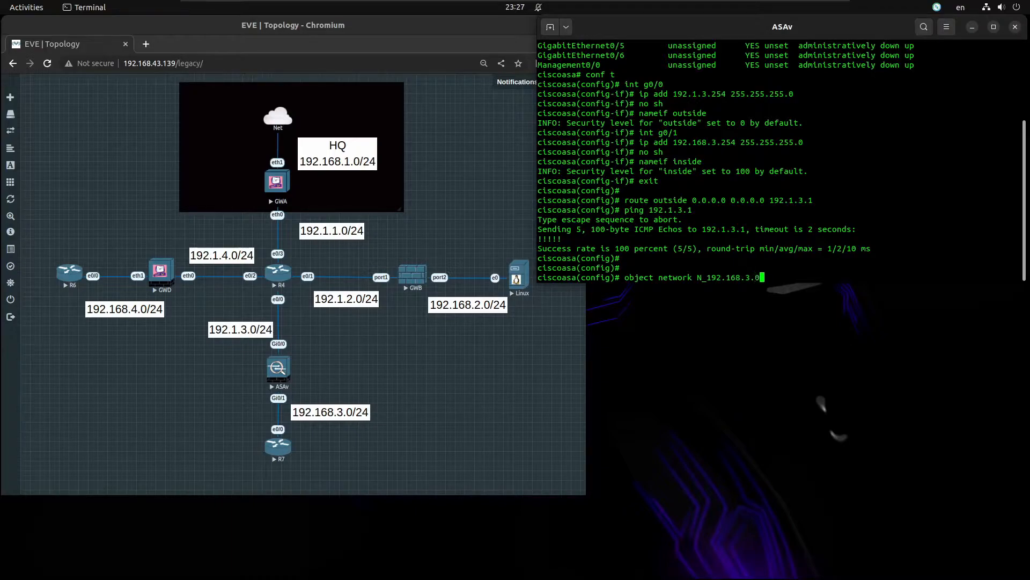
key(Return)
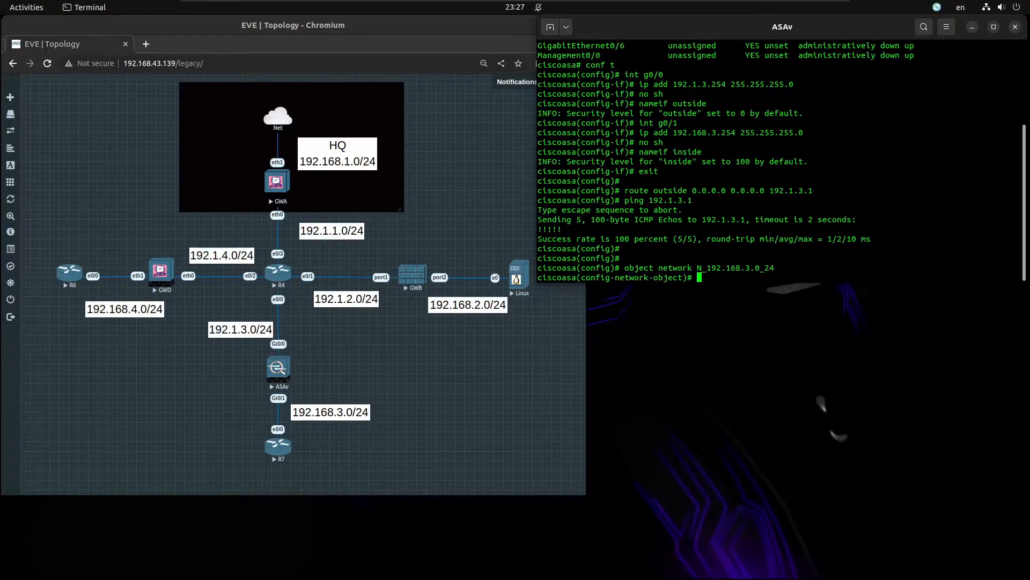
text(subnet 192.16)
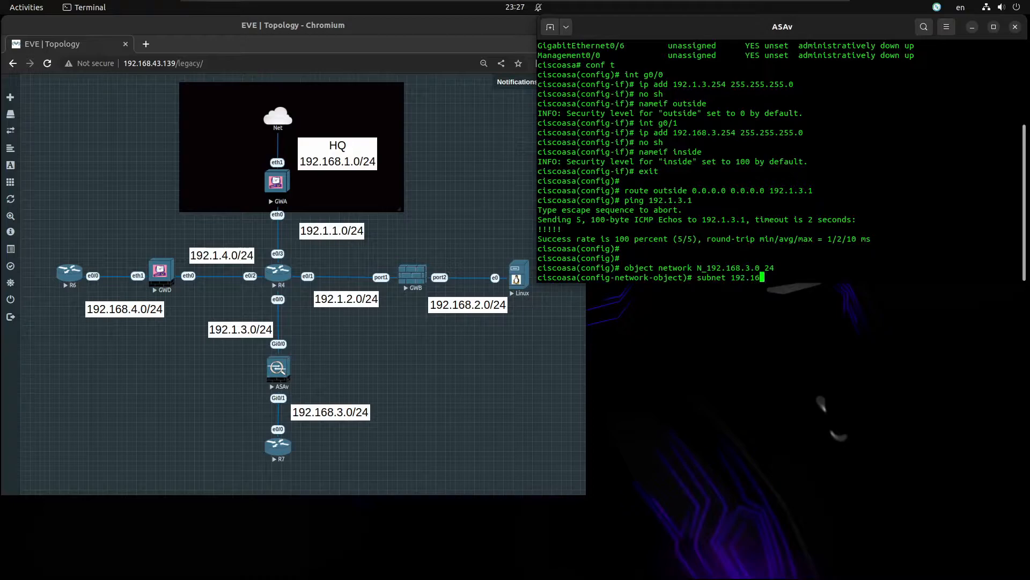
text(8.3.0)
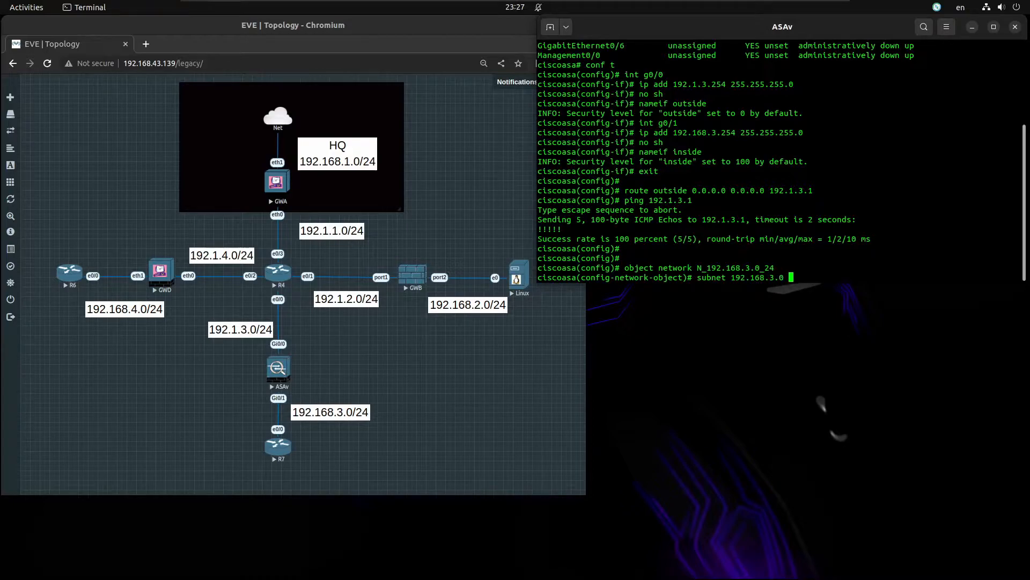
key(Return)
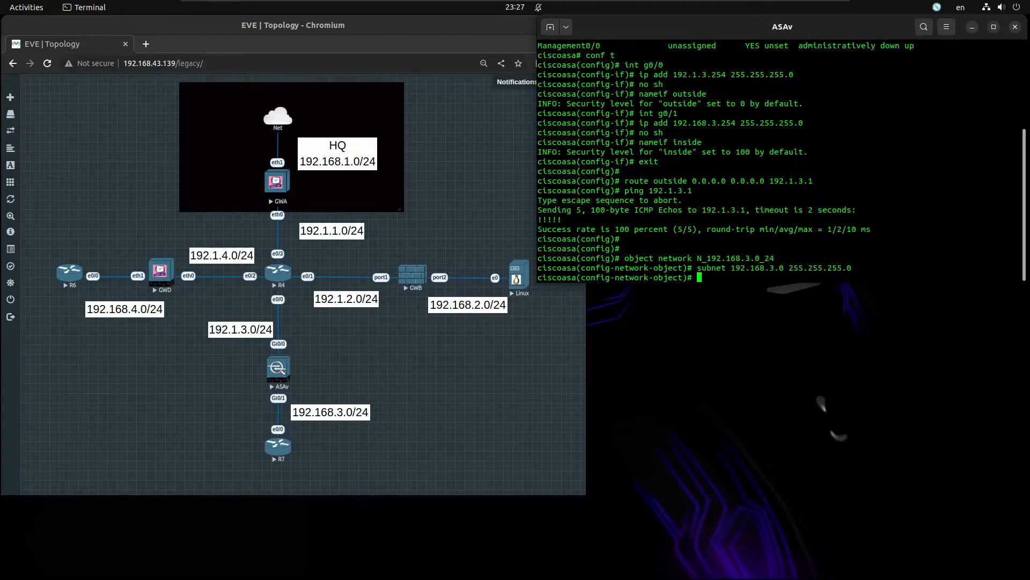
text(exit)
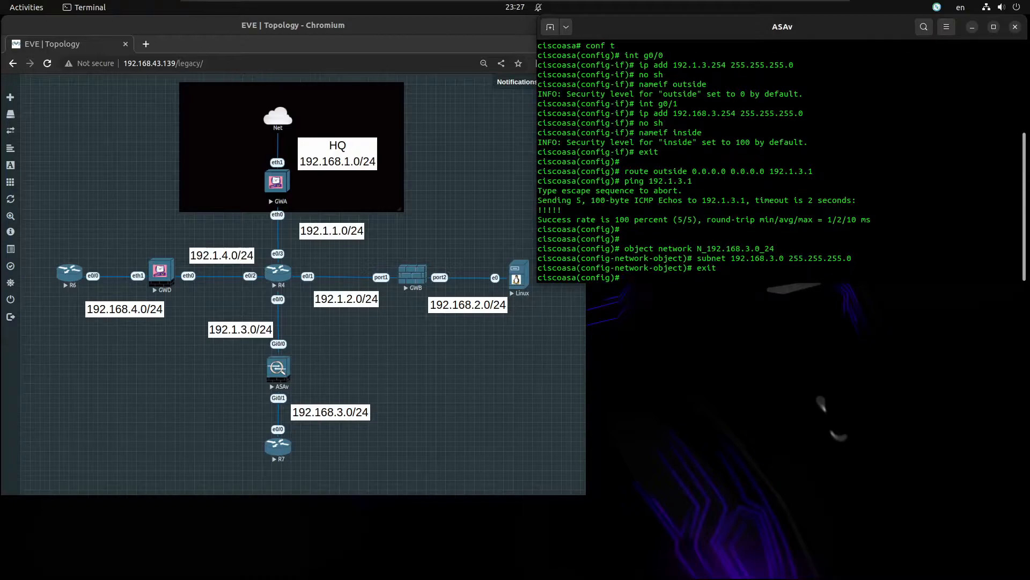
- Define the second network object N_192.168.1.0_24 for subnet 192.168.1.0/24
text(object network N_192.168.3.0_24)
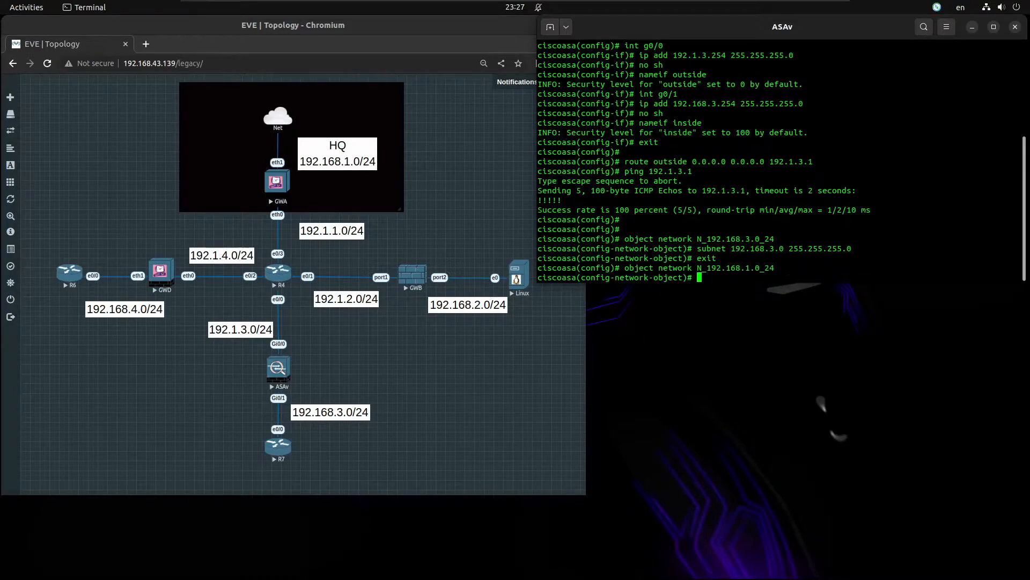
text(subnet 192.168.3.0 255.255.255.0)
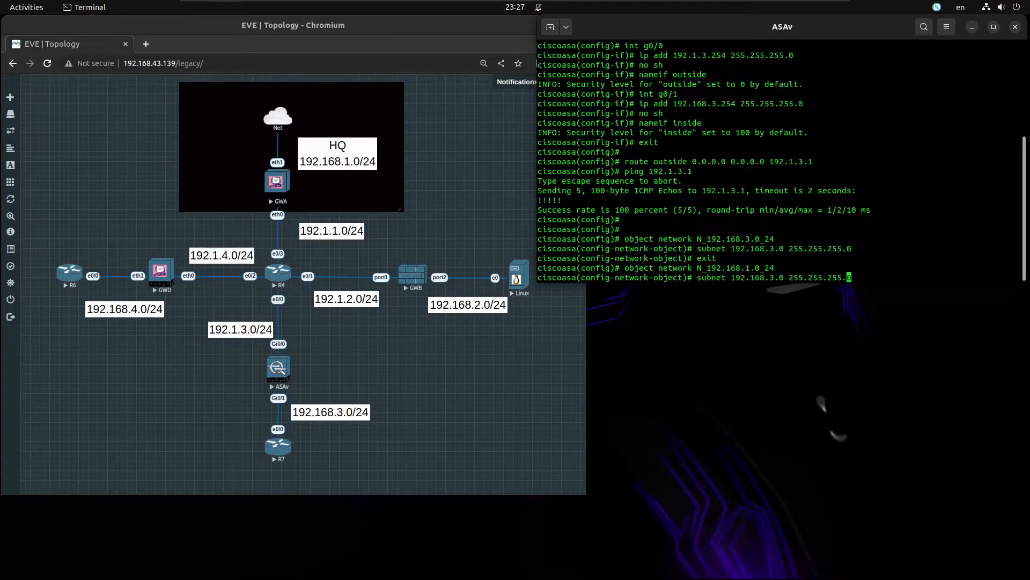
key(Return)
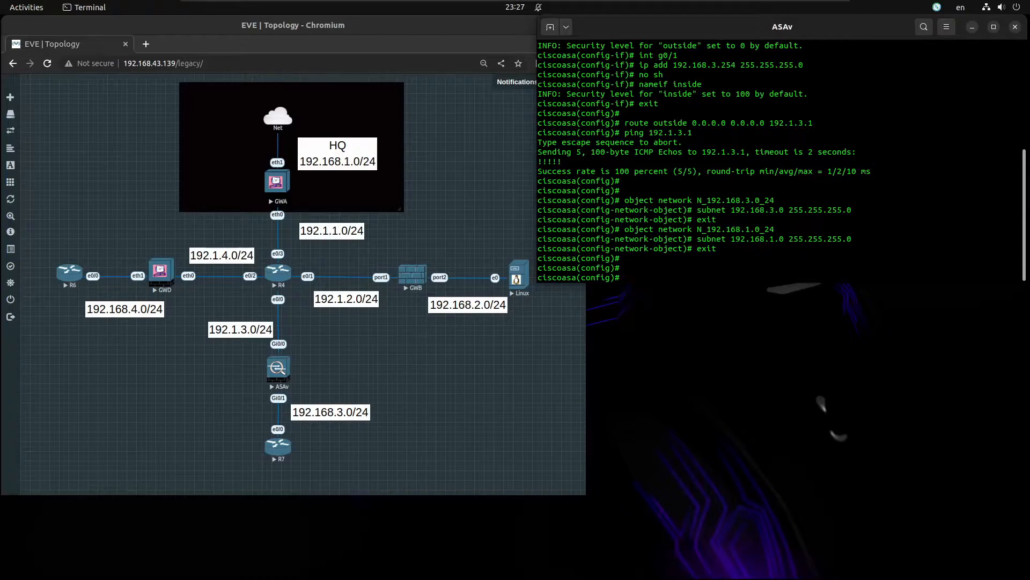
- Enable IKEv1 on the ASAv outside interface
text(c)
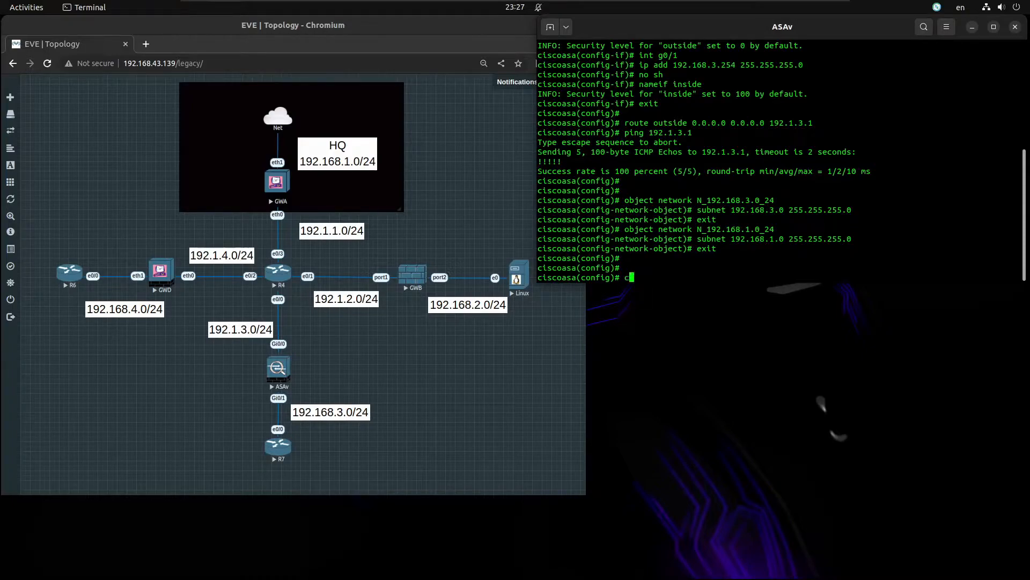
text(rypto ikev1)
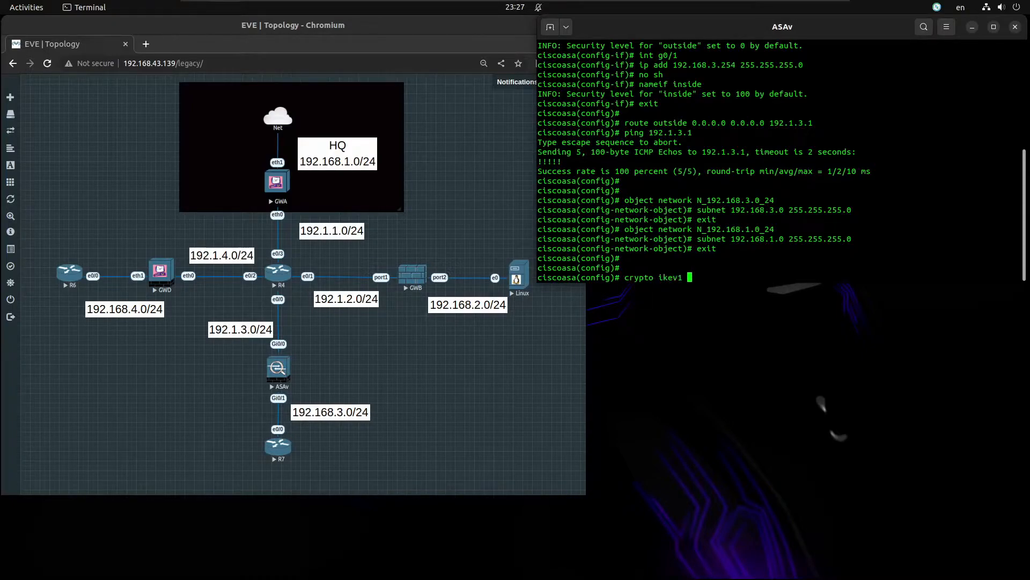
text(enable o)
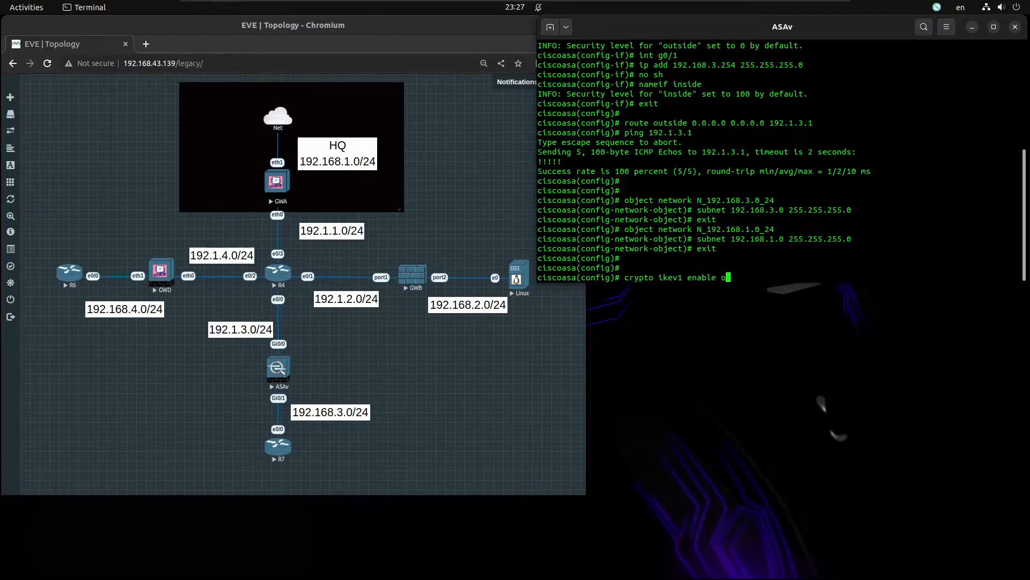
text(utside)
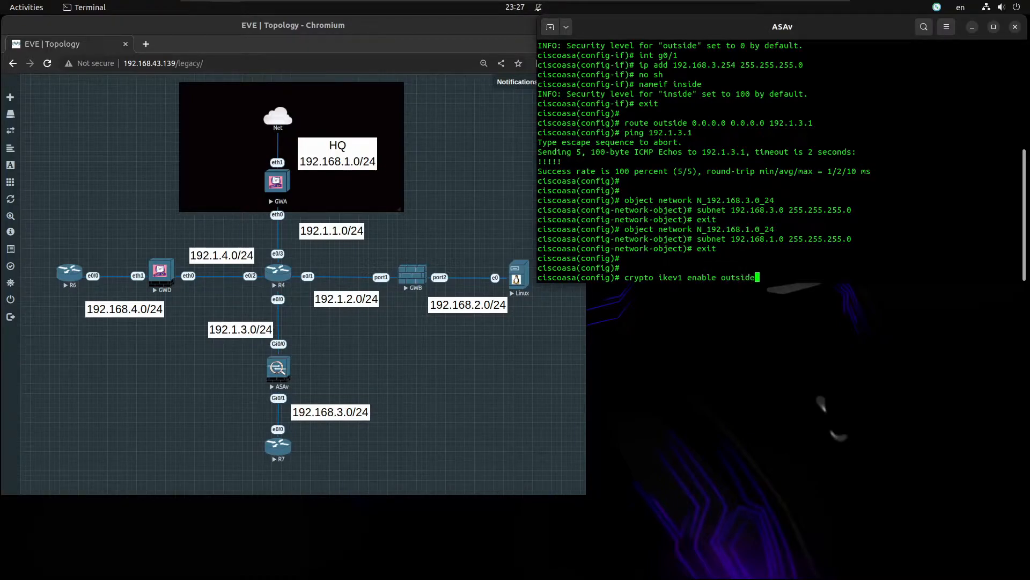
- Create IKEv1 policy 10: pre-share authentication, AES, SHA, group 2, lifetime 86400
text(cre)
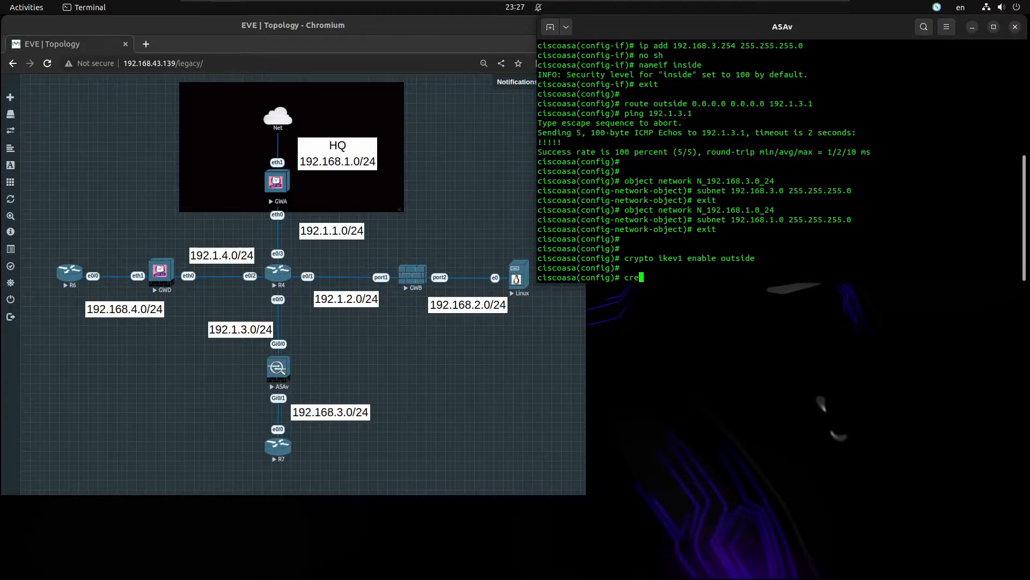
key(BackSpace)
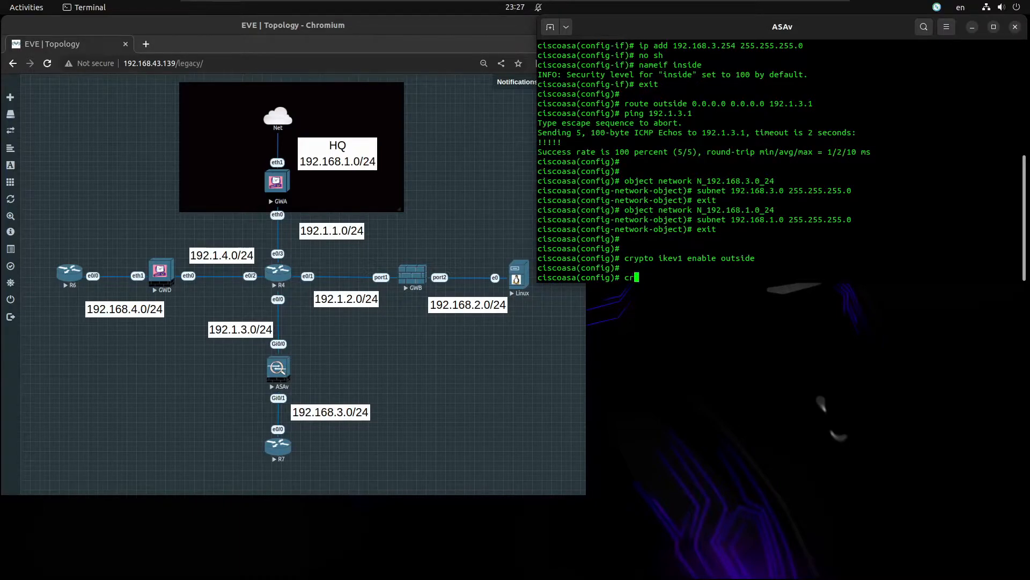
text(ypot)
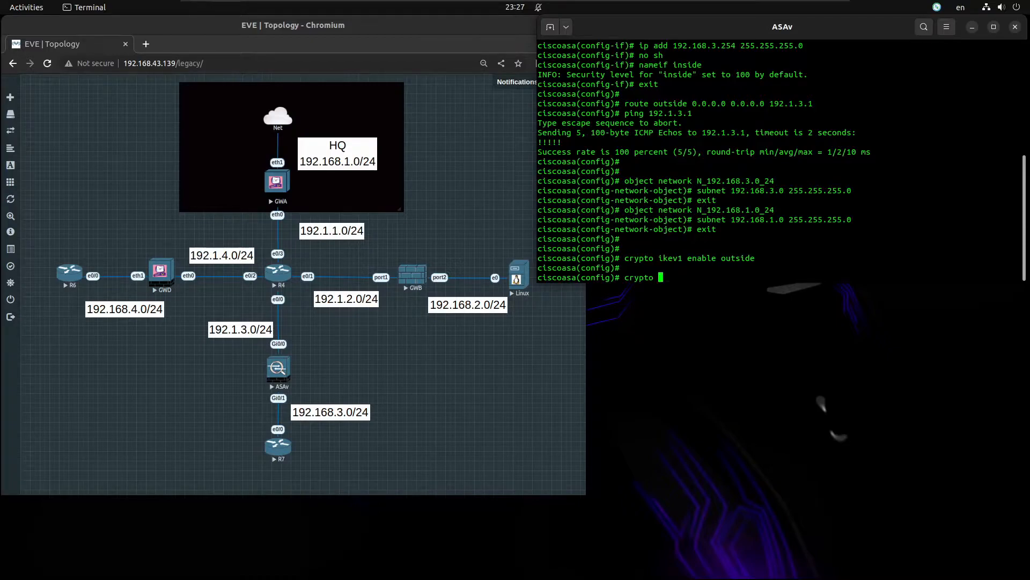
text(ik)
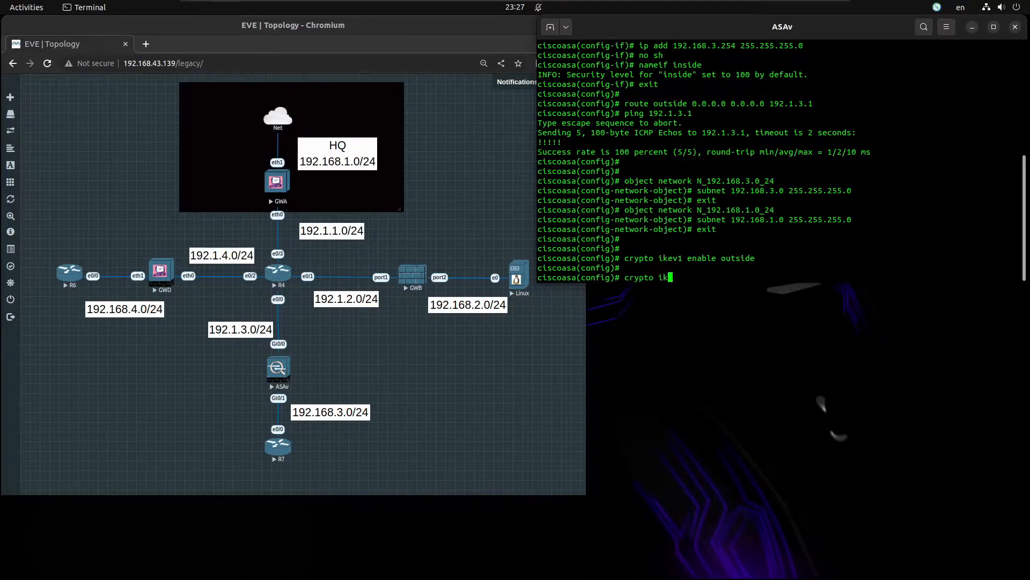
text(ev1 policy 10)
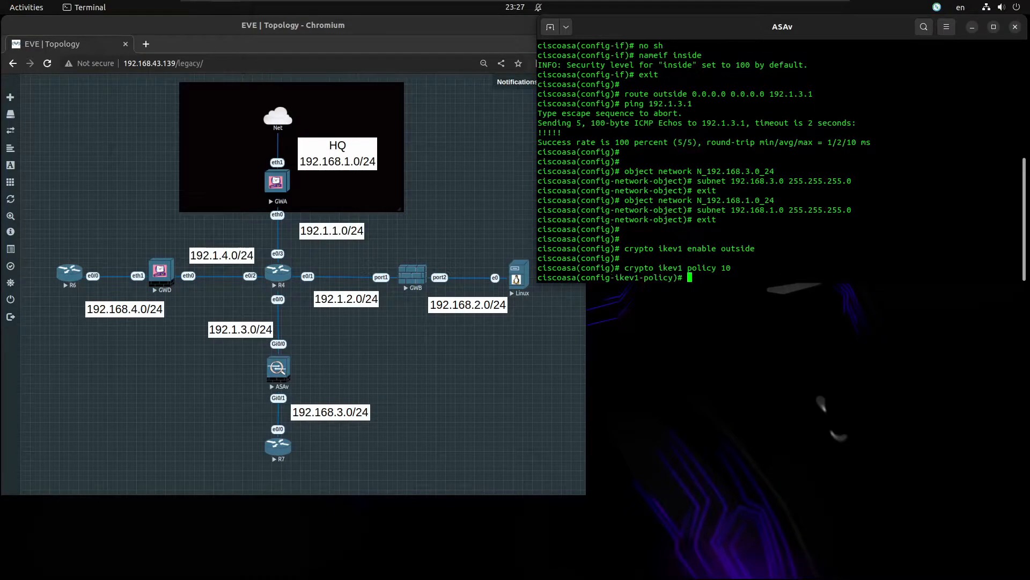
text(authe pr)
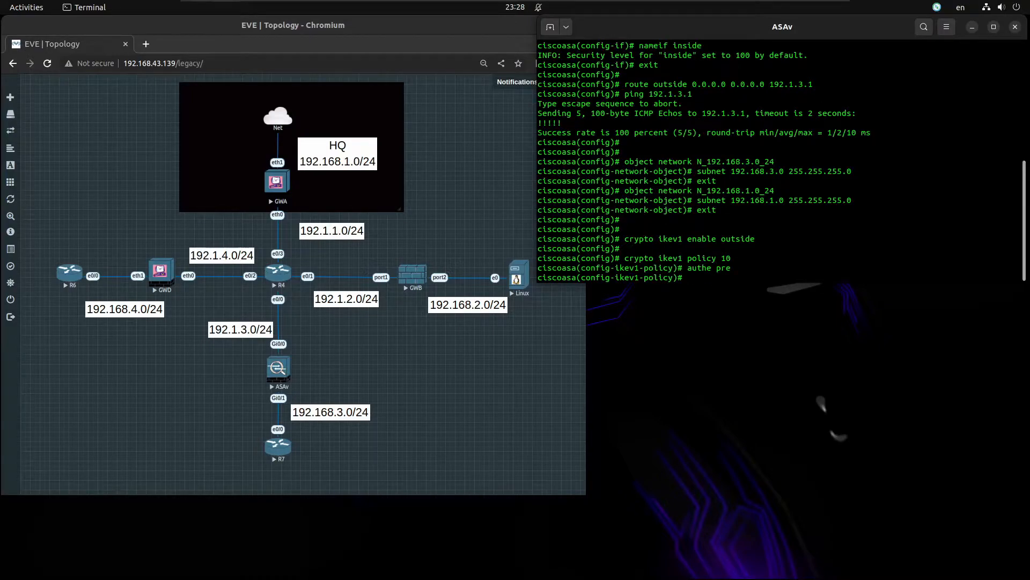
text(encr aes)
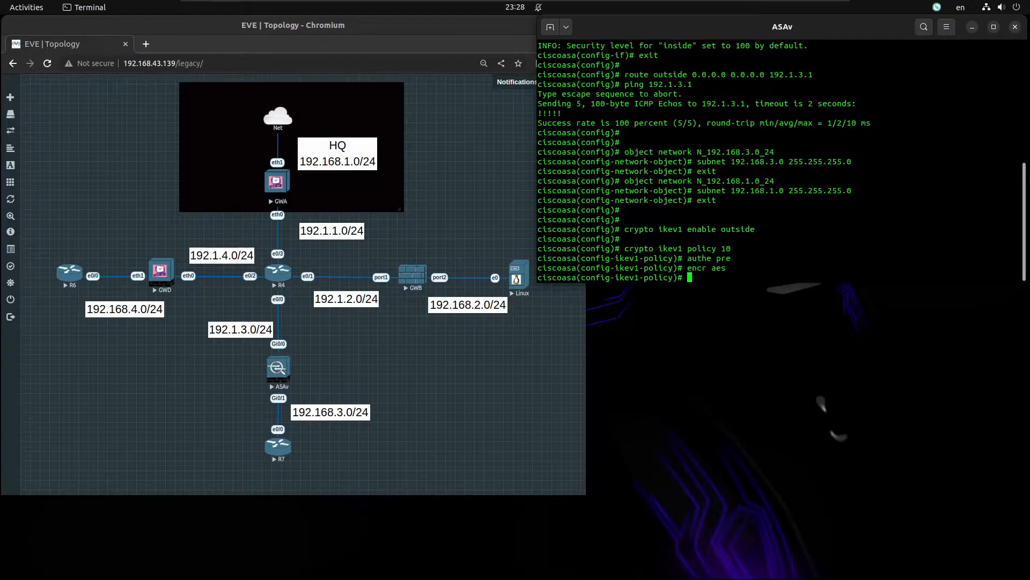
text(hash sha)
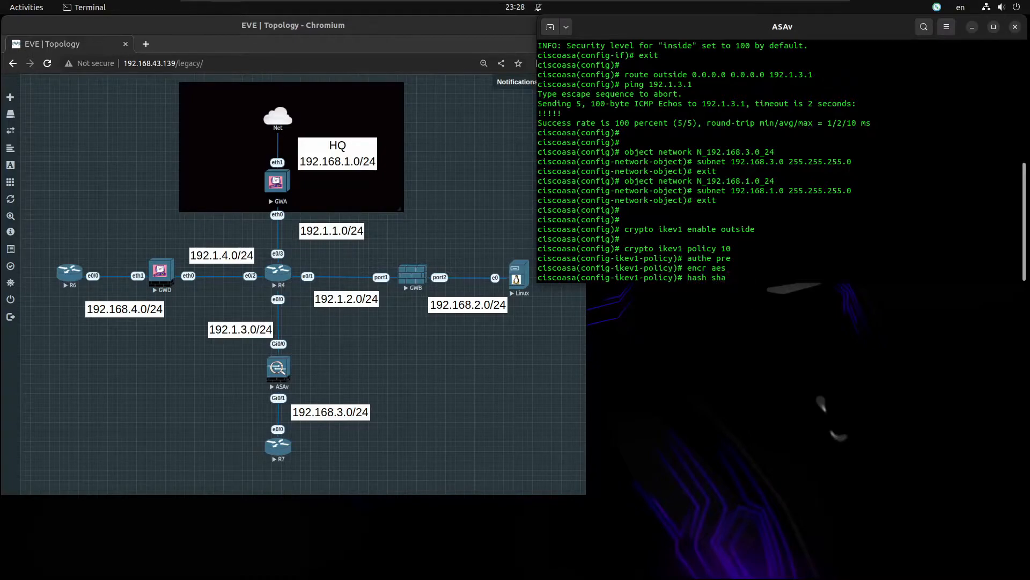
text(g-ikev1-policy)# g)
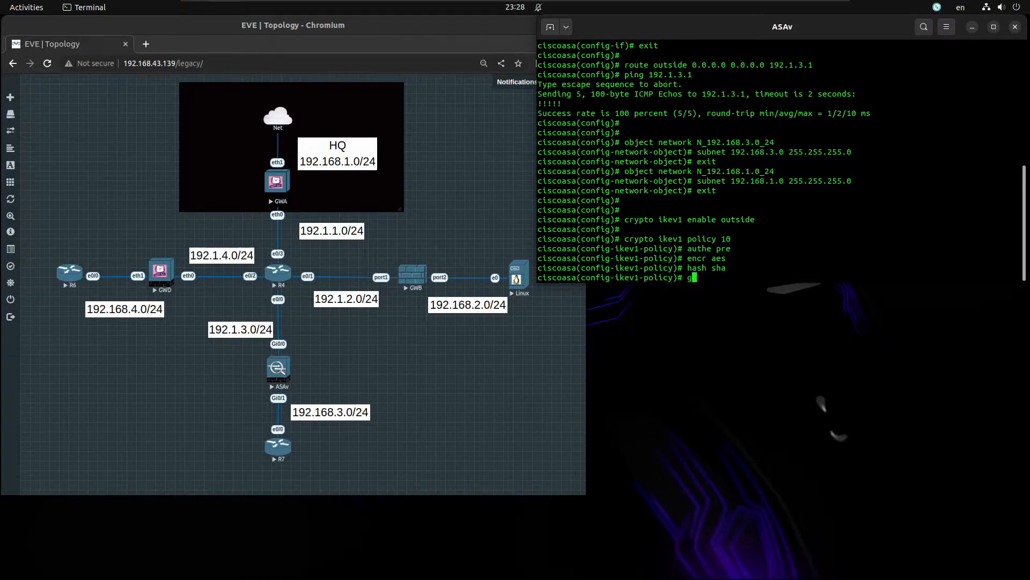
key(Return)
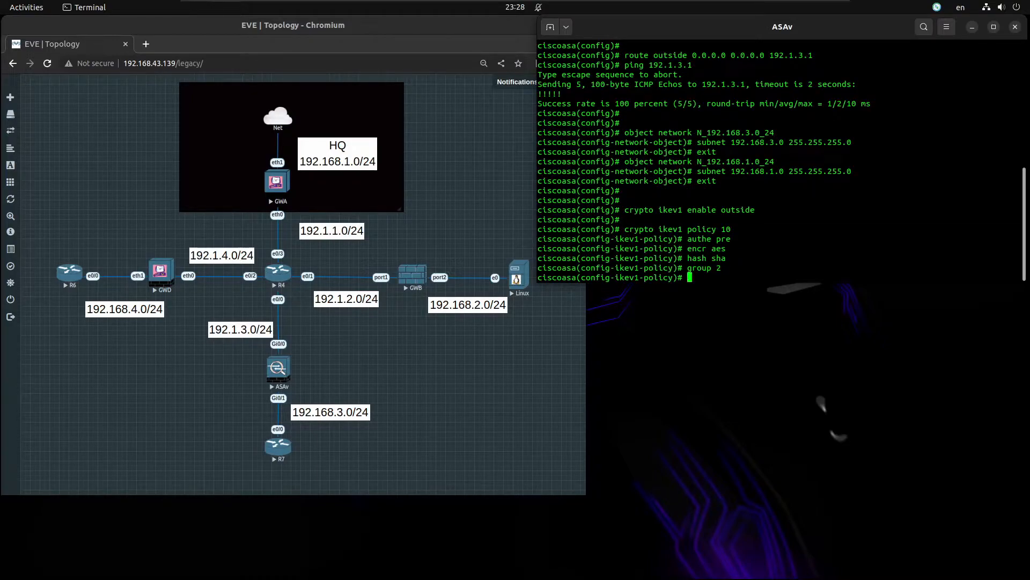
text(lifetime)
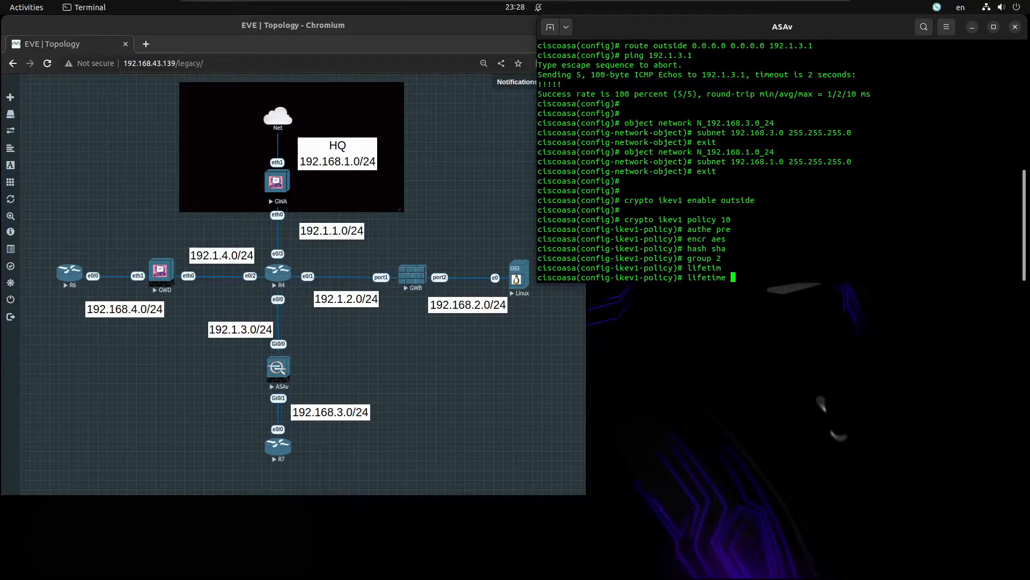
text(86400)
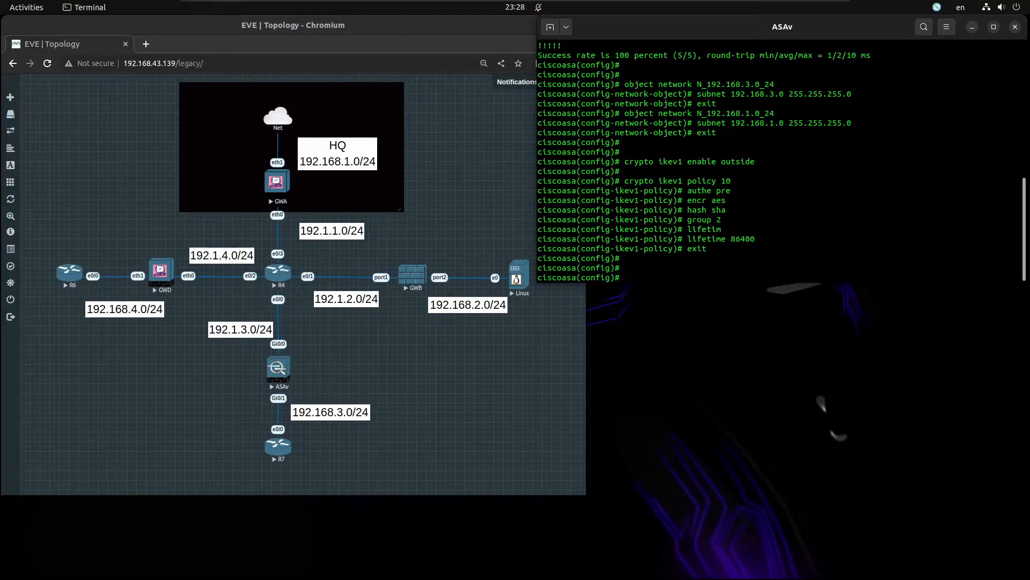
- Create site-to-site IPsec tunnel group for peer 192.1.1.254
text(tun)
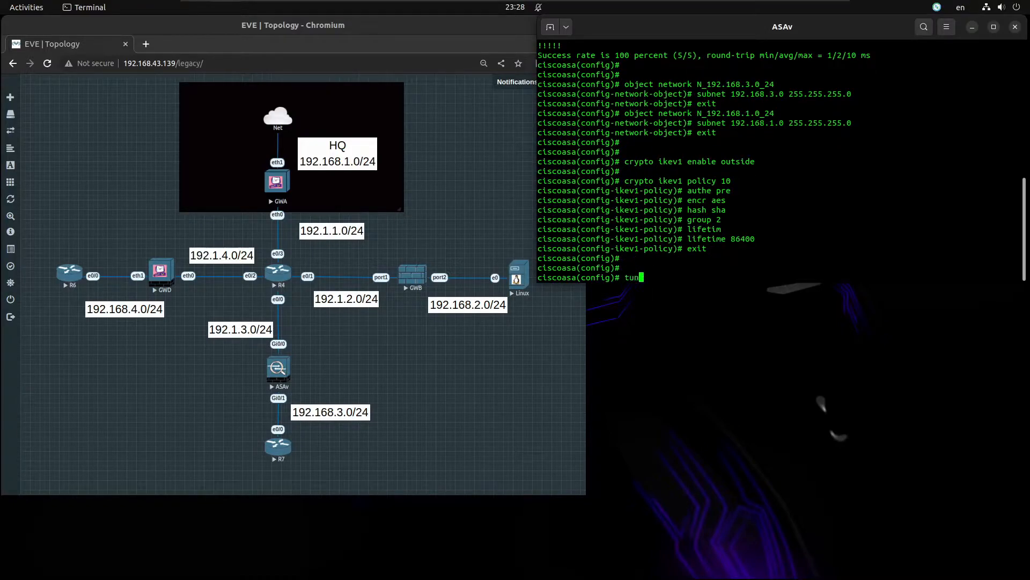
text(n)
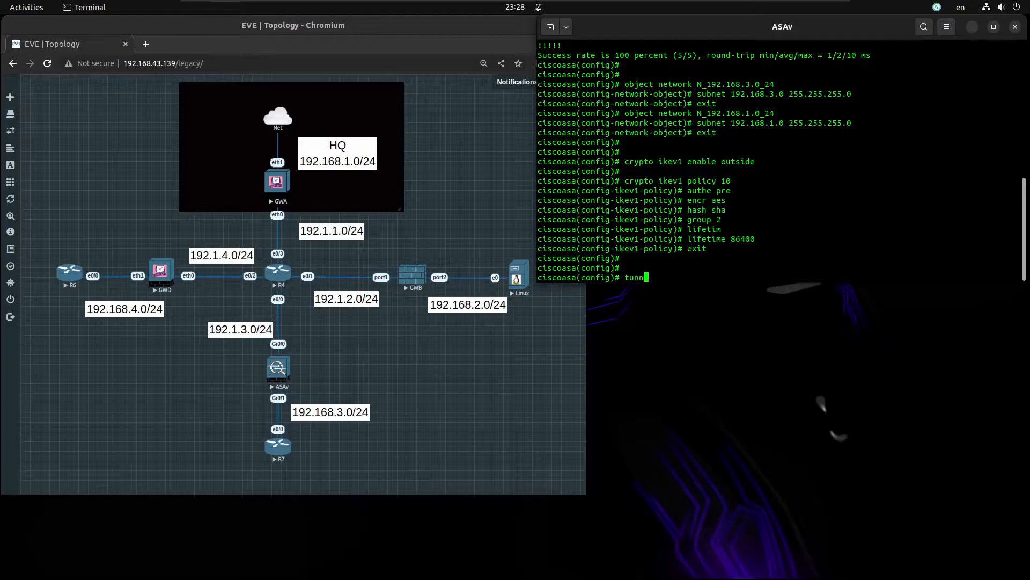
text(el-grou)
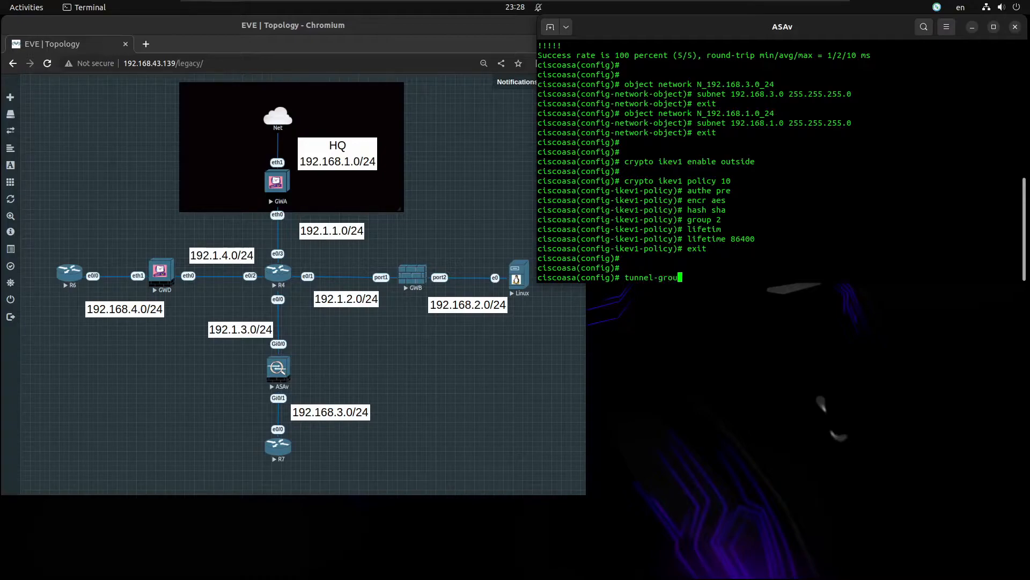
text(192.1)
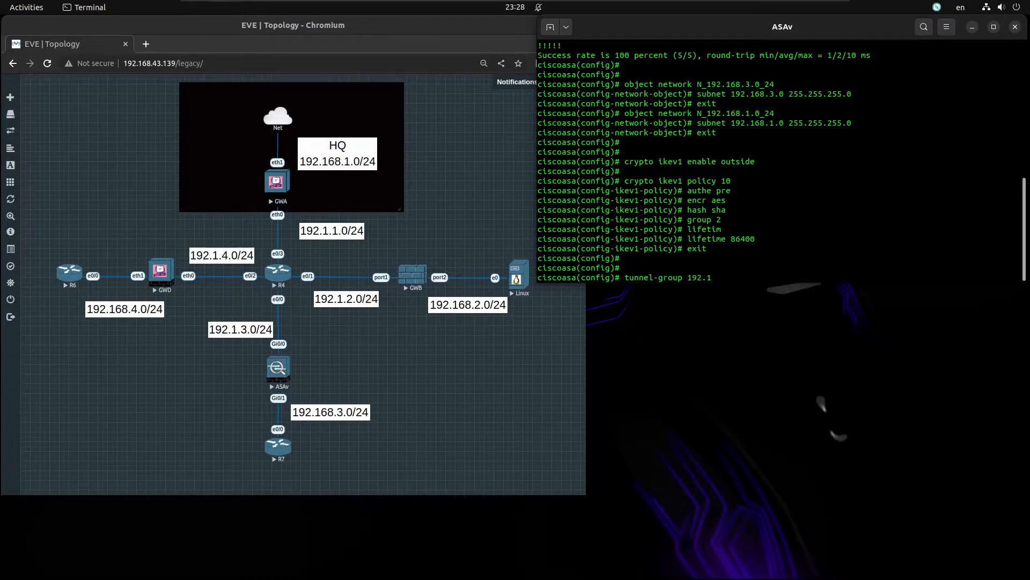
text(.1.25)
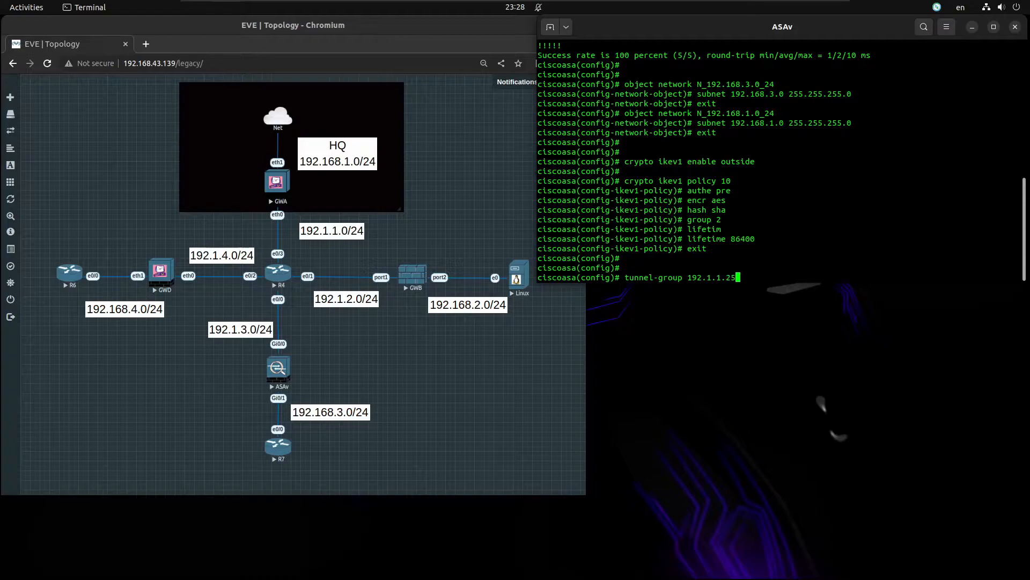
text(4 type)
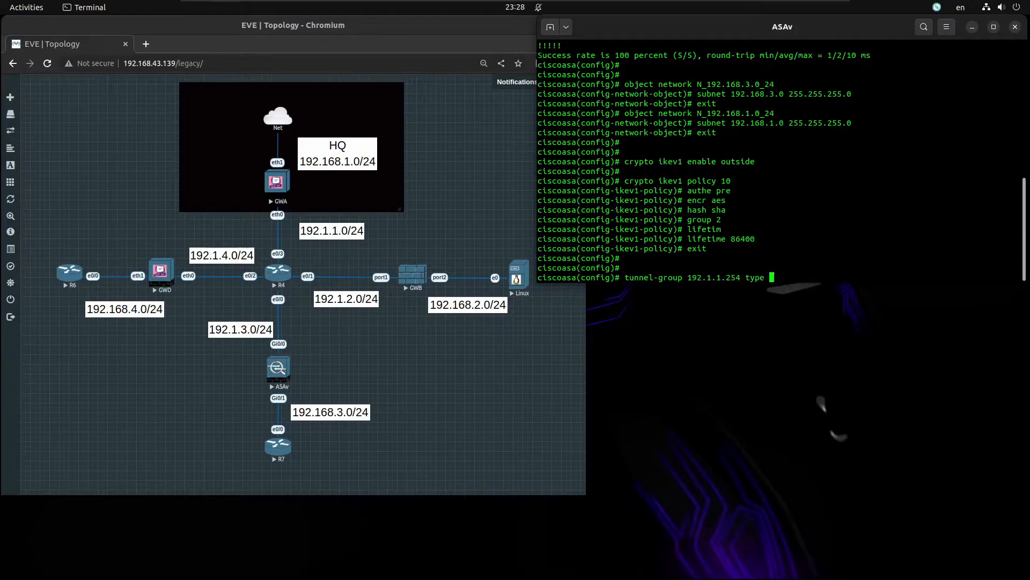
text(ipsec)
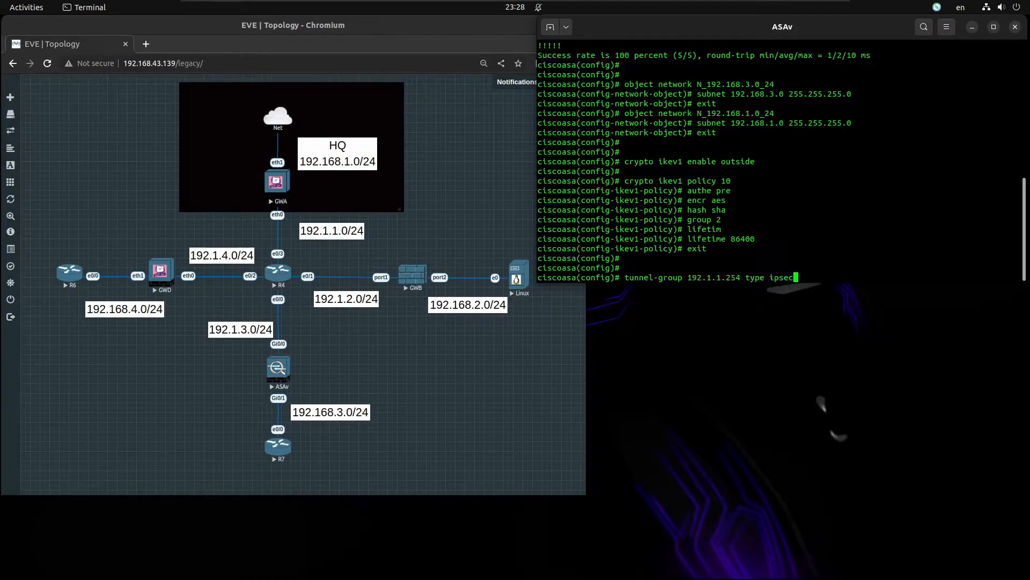
key(Return)
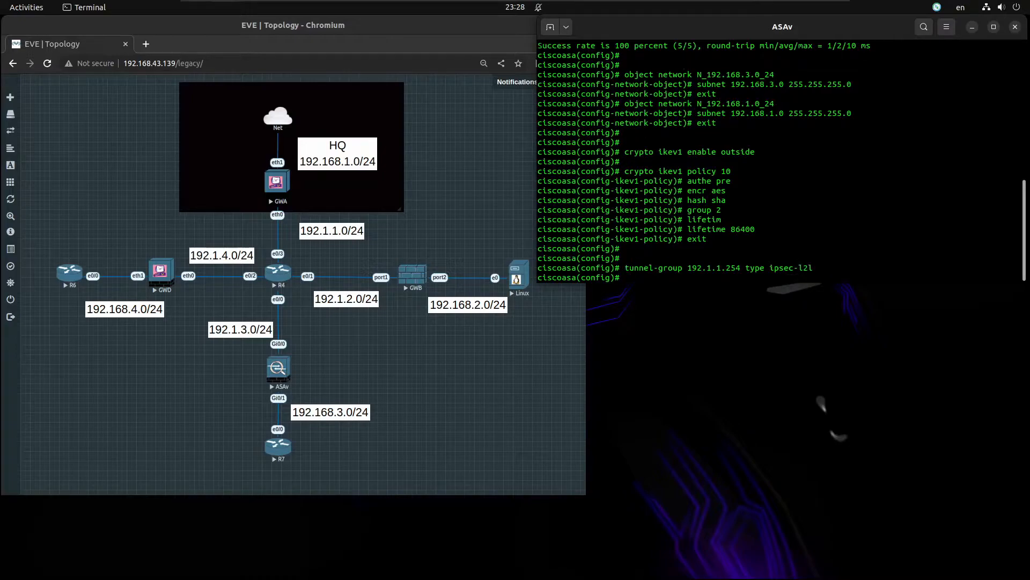
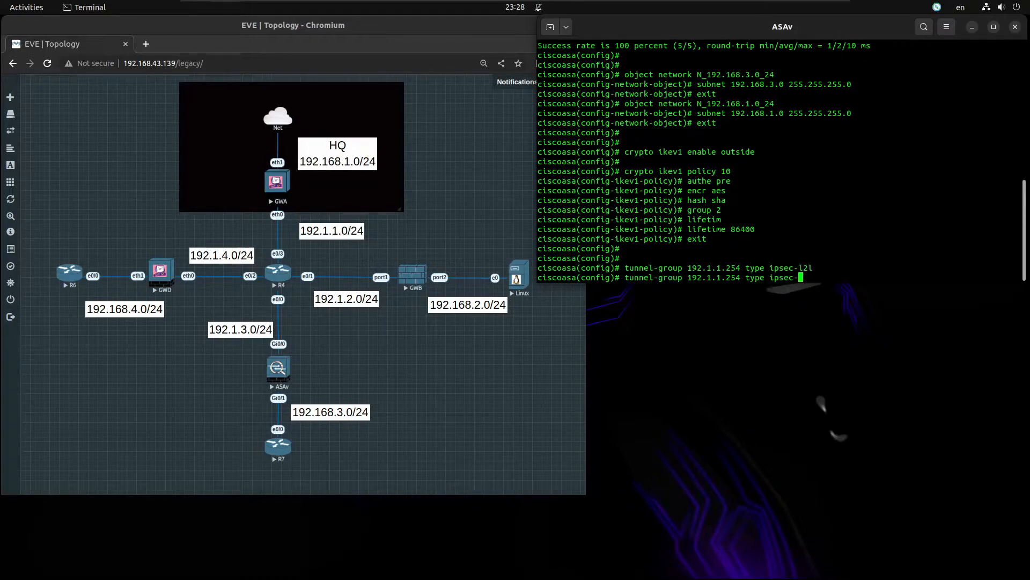
- Set the tunnel group's IKEv1 pre-shared key and return to global configuration
key(BackSpace)
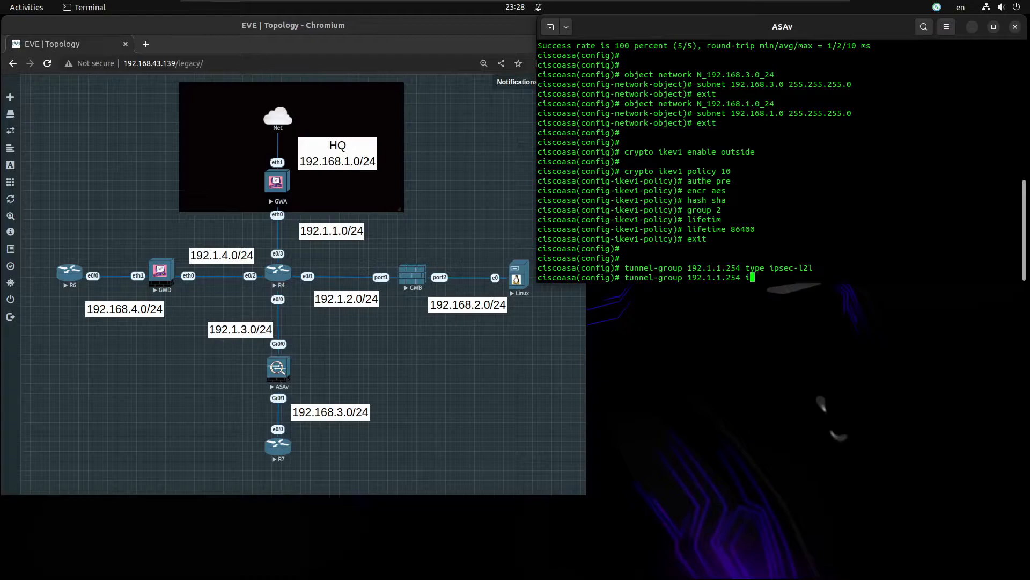
key(Return)
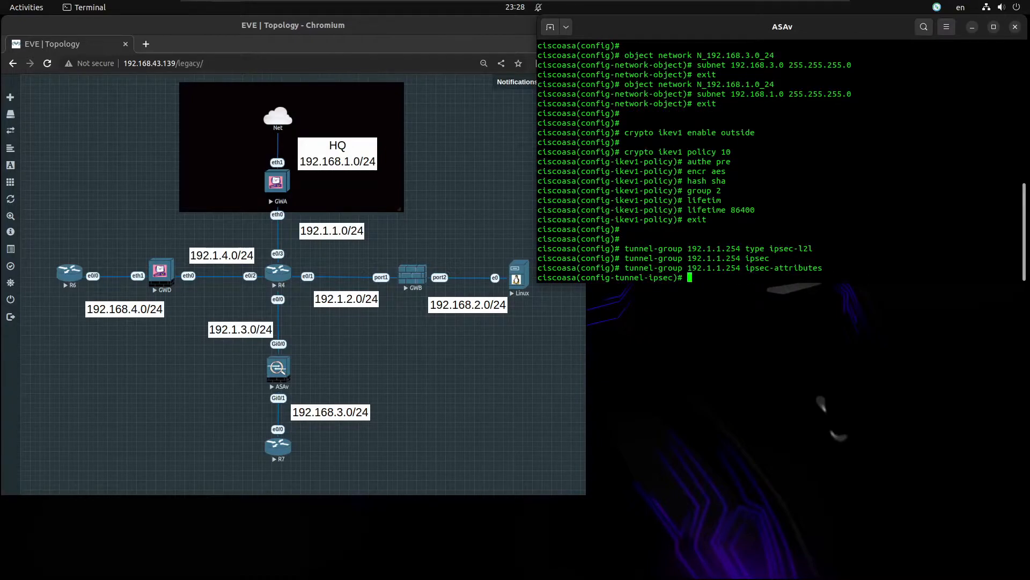
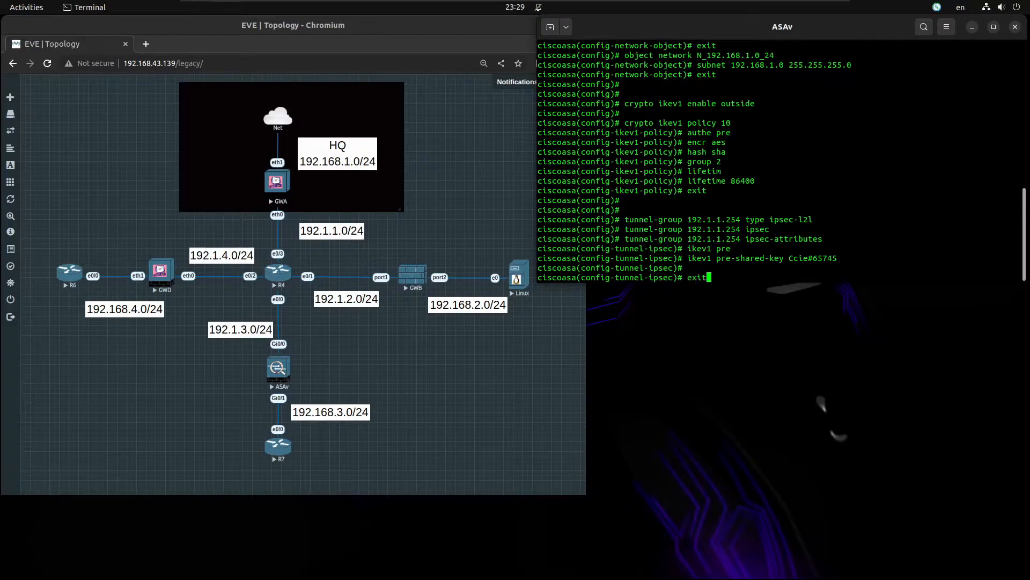
key(Return)
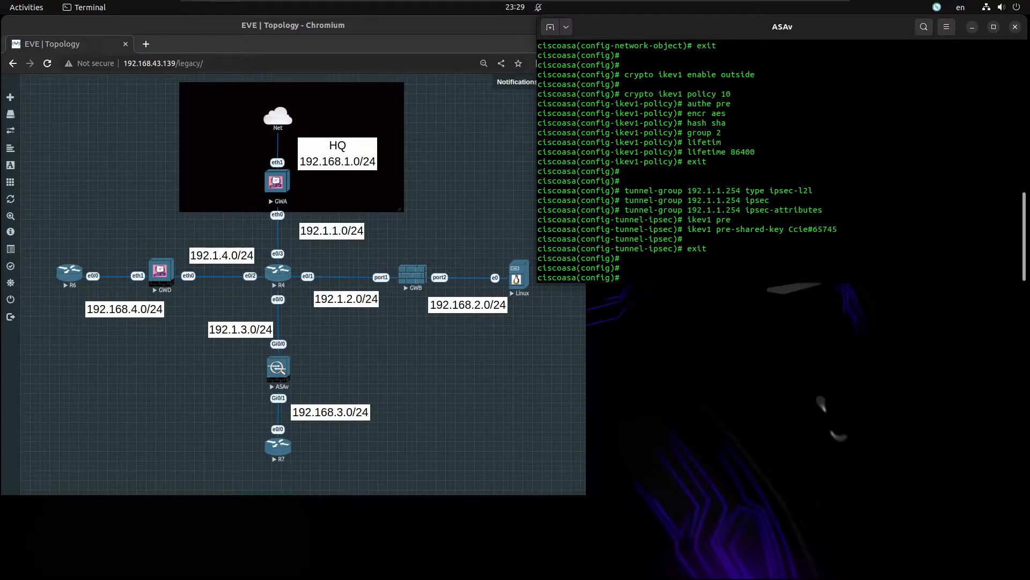
- Enter extended access-list 100 permitting IP from N_192.168.3.0_24 to N_192.168.1.0_24
text(access-list 100 extended permit)
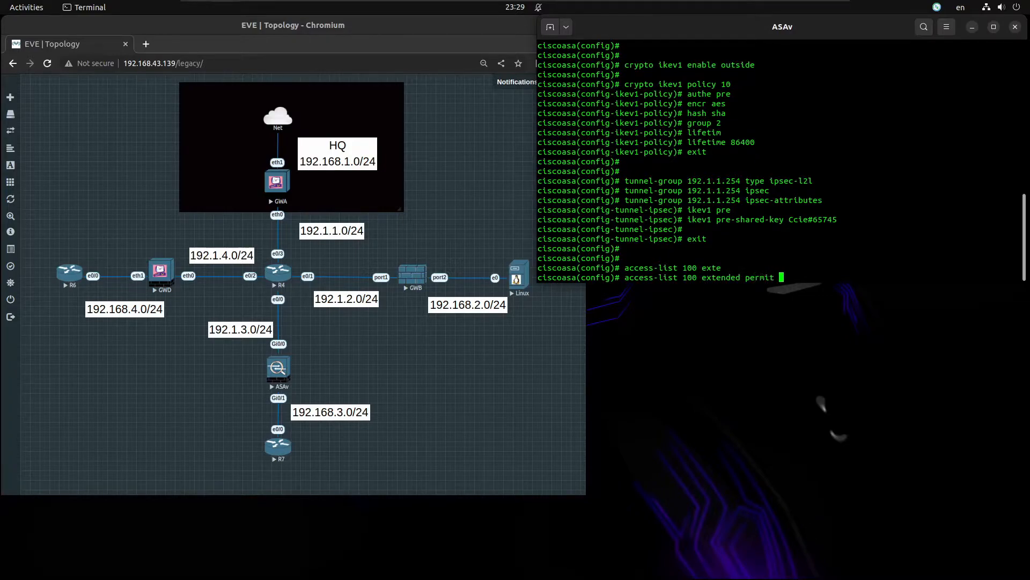
text(ip)
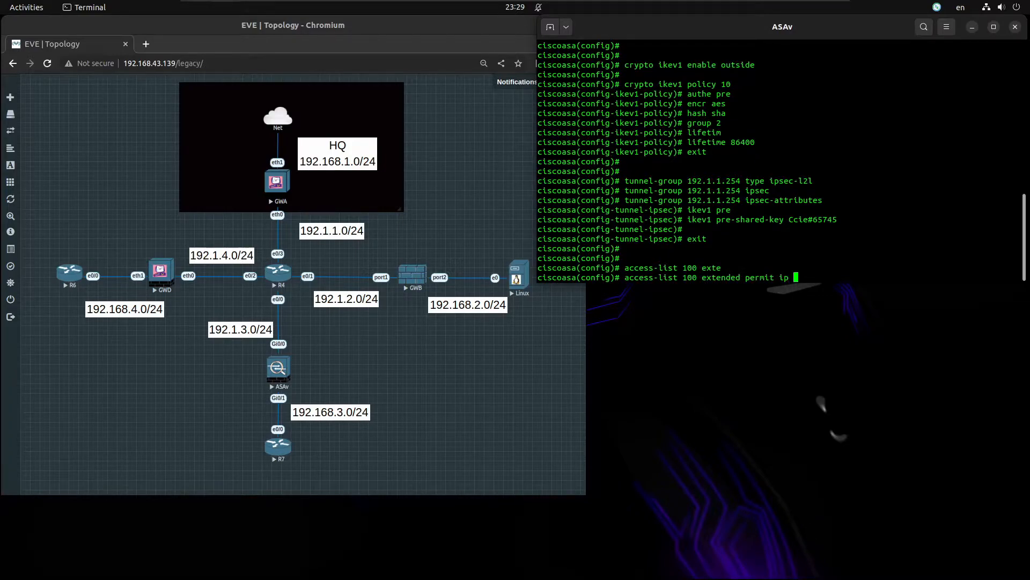
text(?)
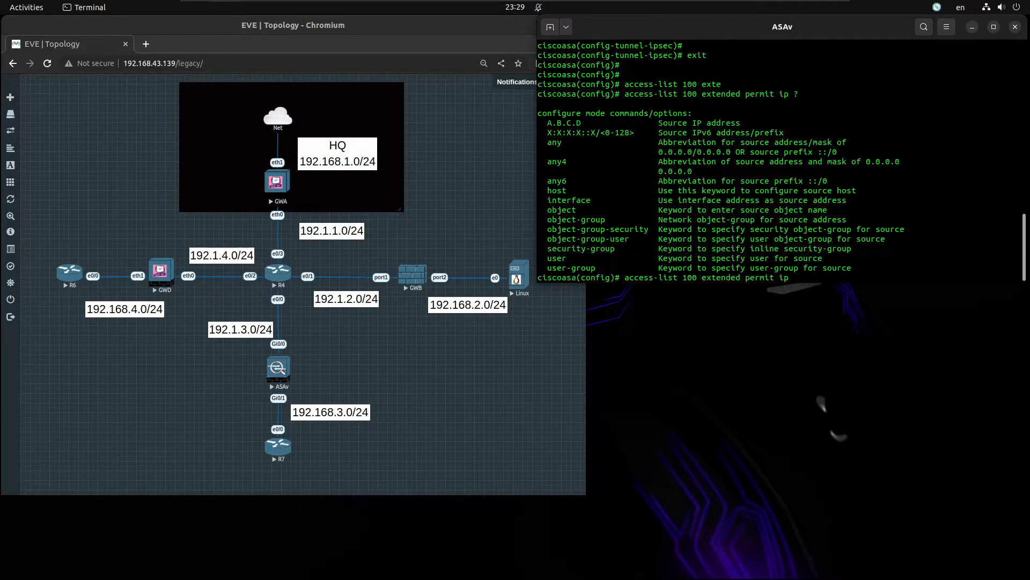
text(o)
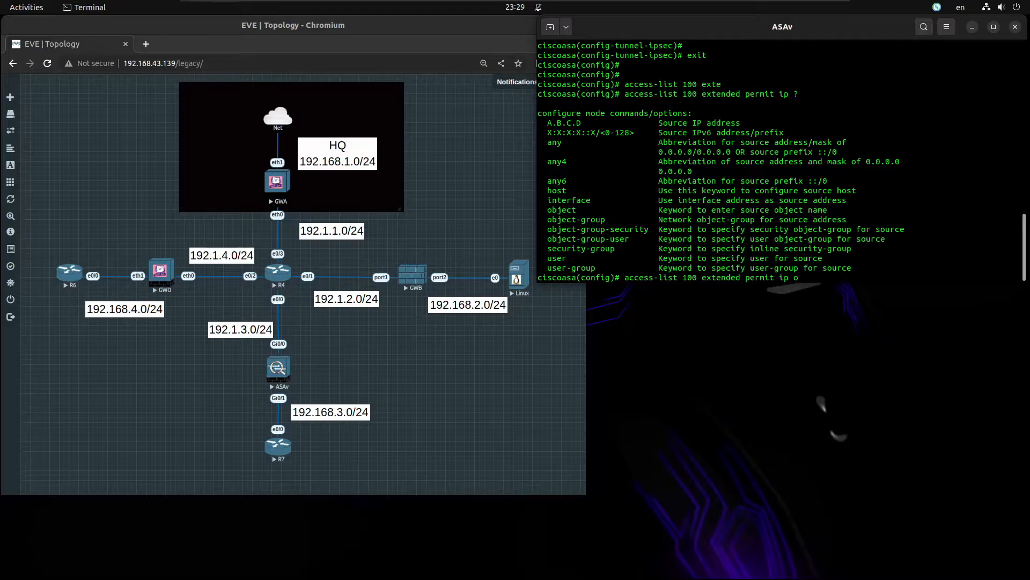
text(bject)
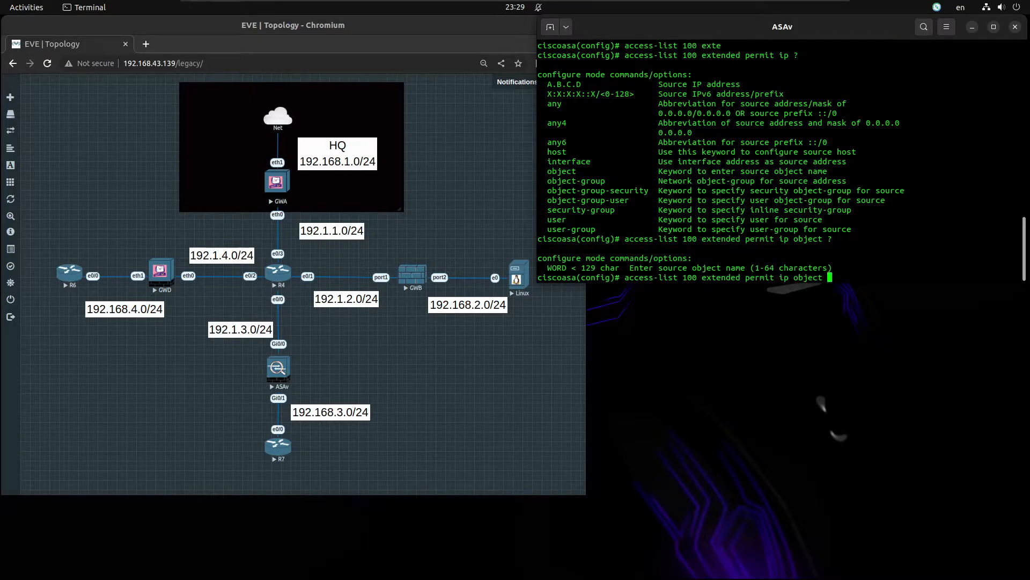
text(N_192.168)
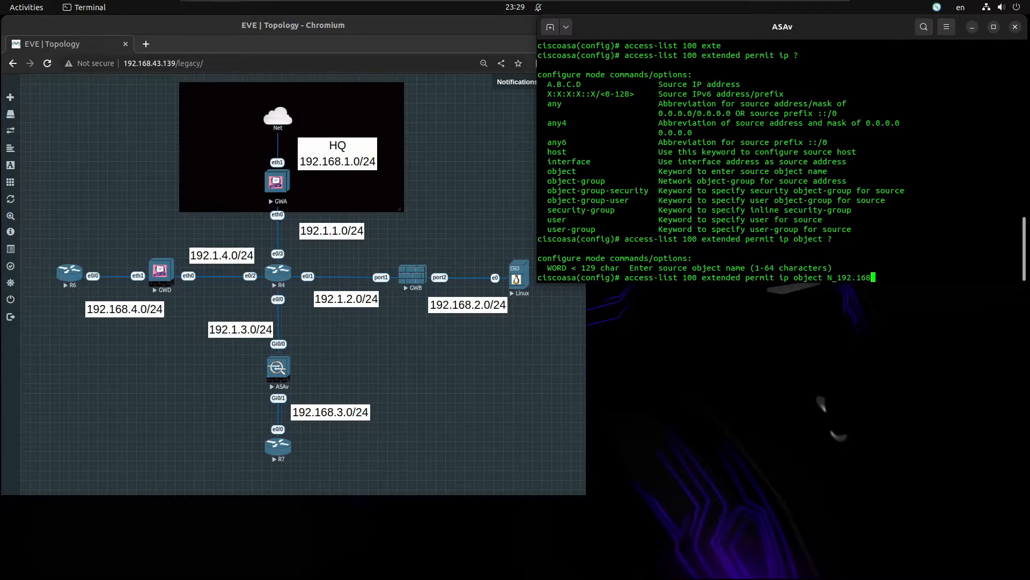
text(.3.0-2)
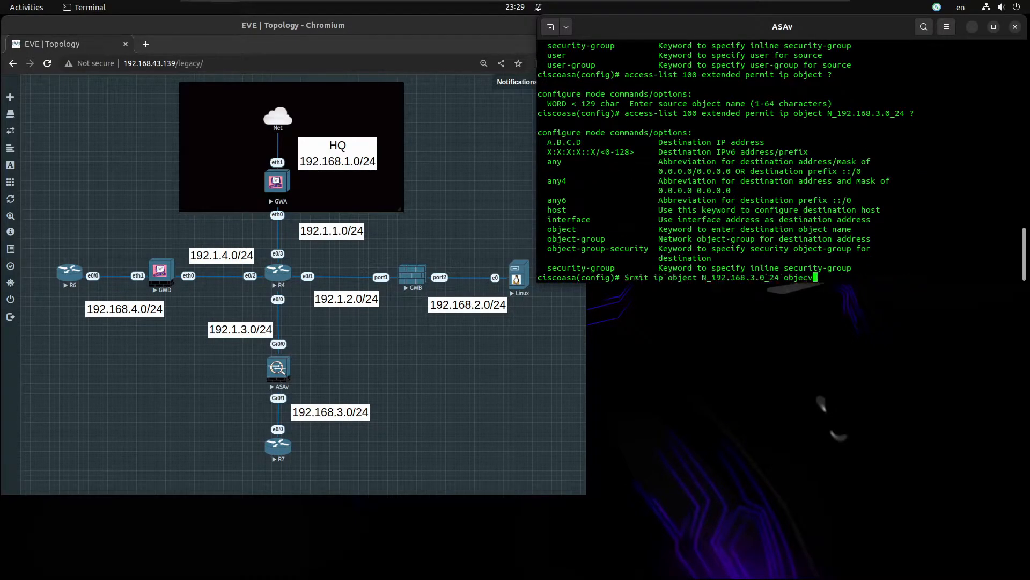
text(N_192.168.)
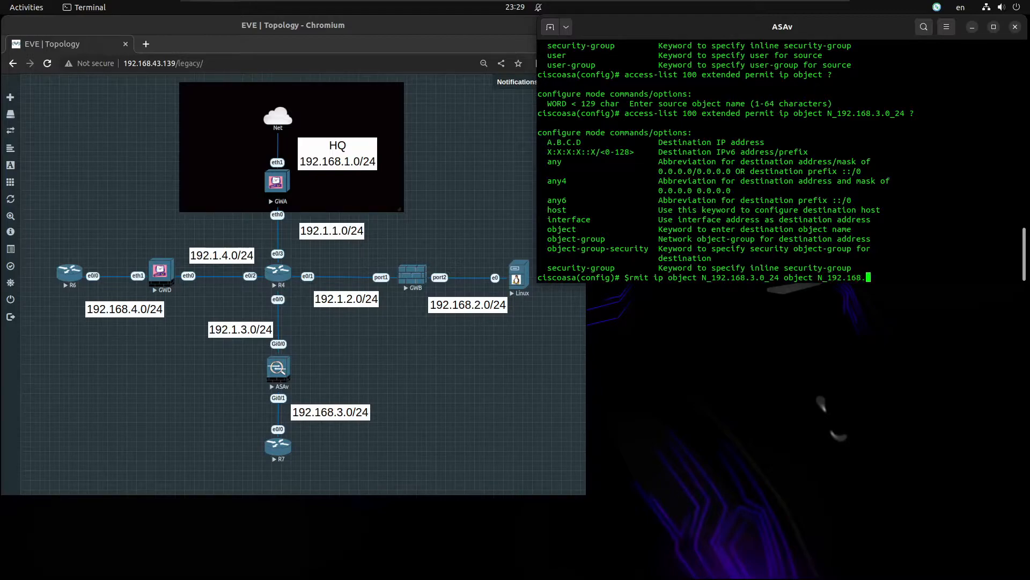
text(1.0_2)
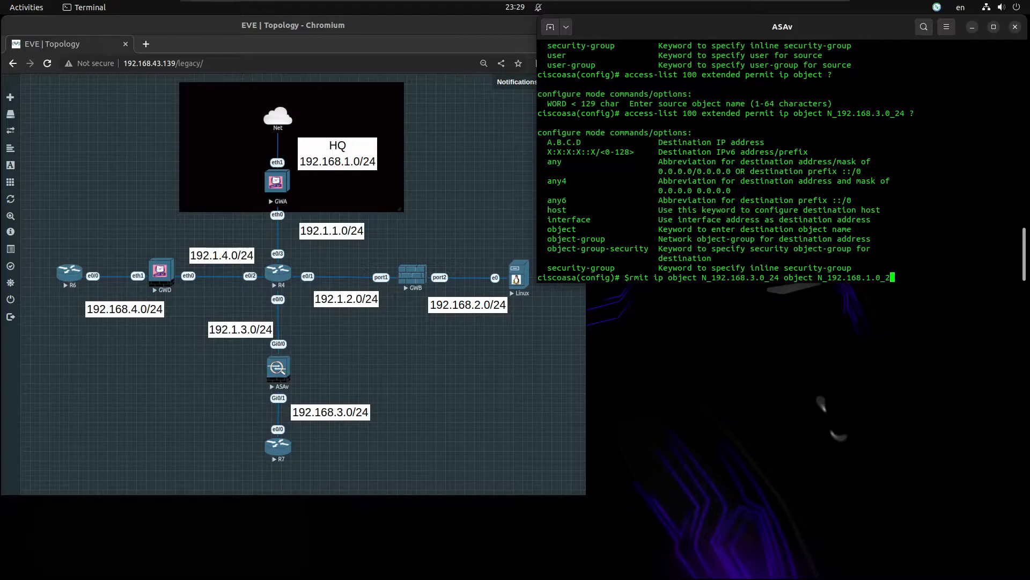
key(Return)
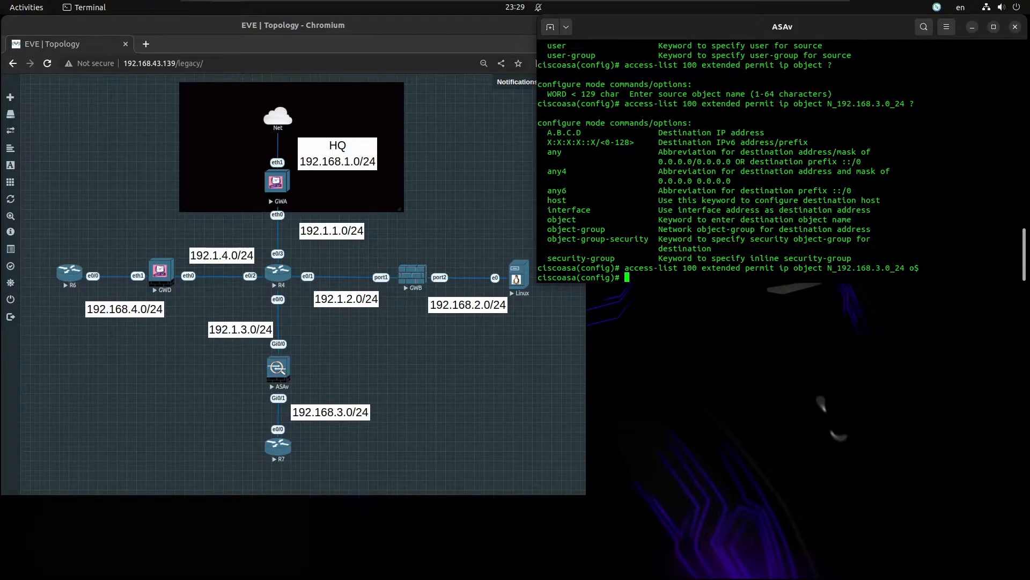
key(Return)
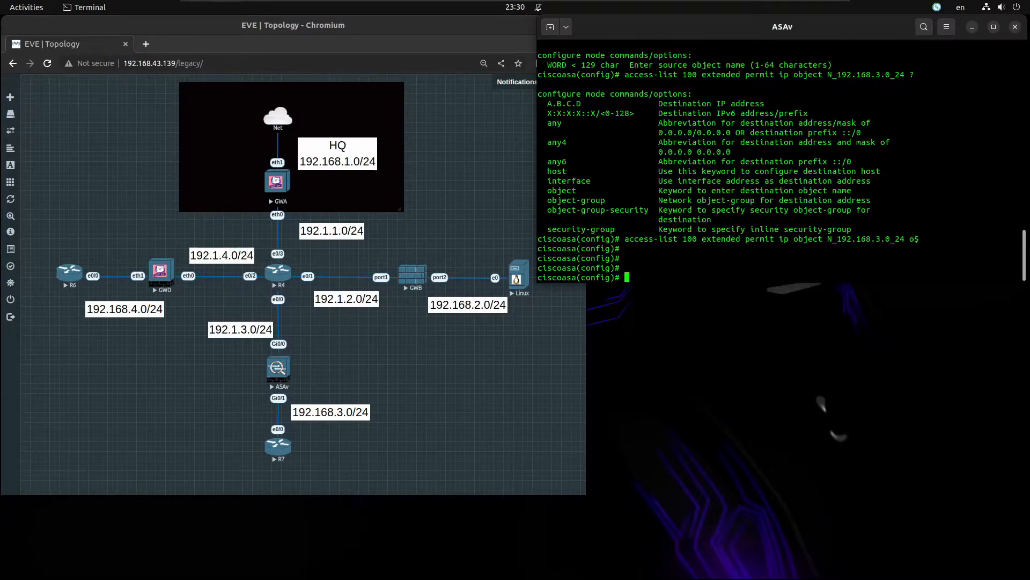
- Start the (inside,outside) NAT rule with static source N_192.168.3.0_24 mapped to itself
text(nat ()
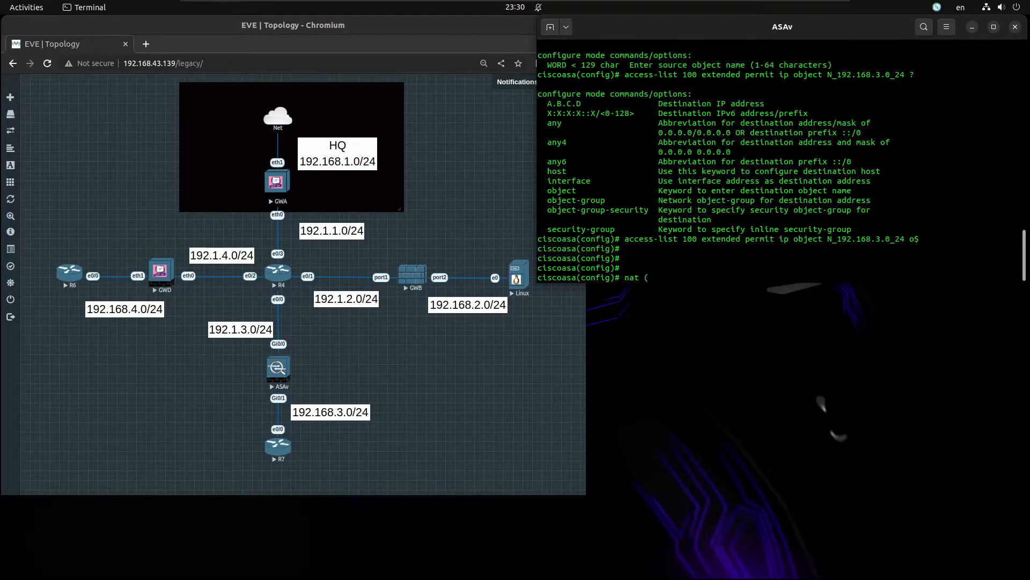
text(inside,outside)
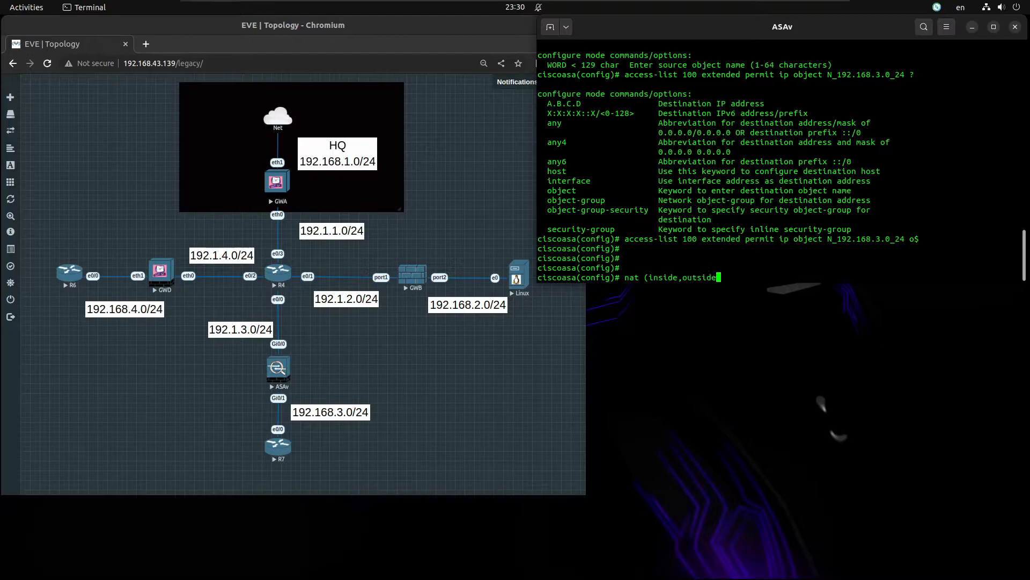
text())
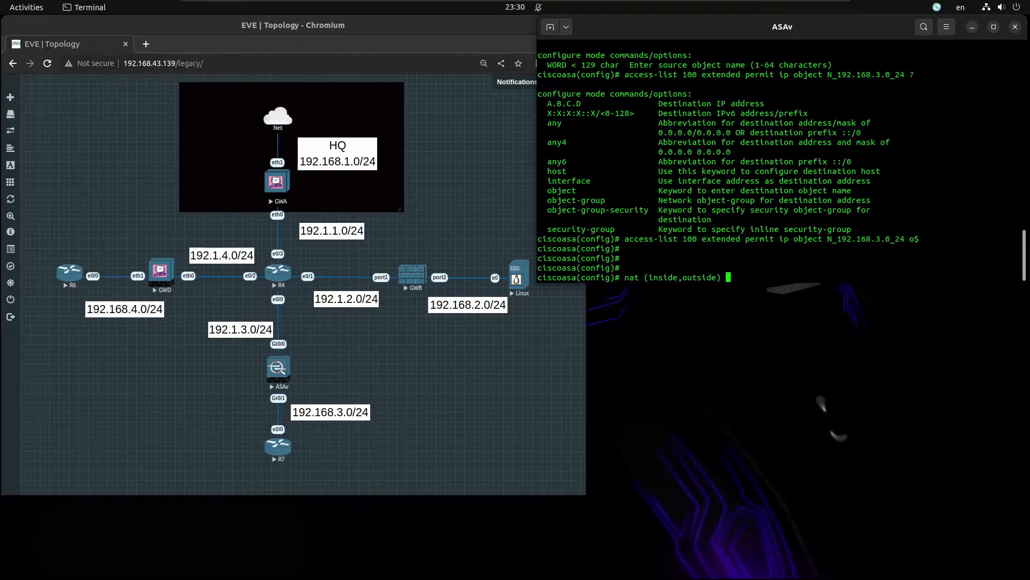
text(source s)
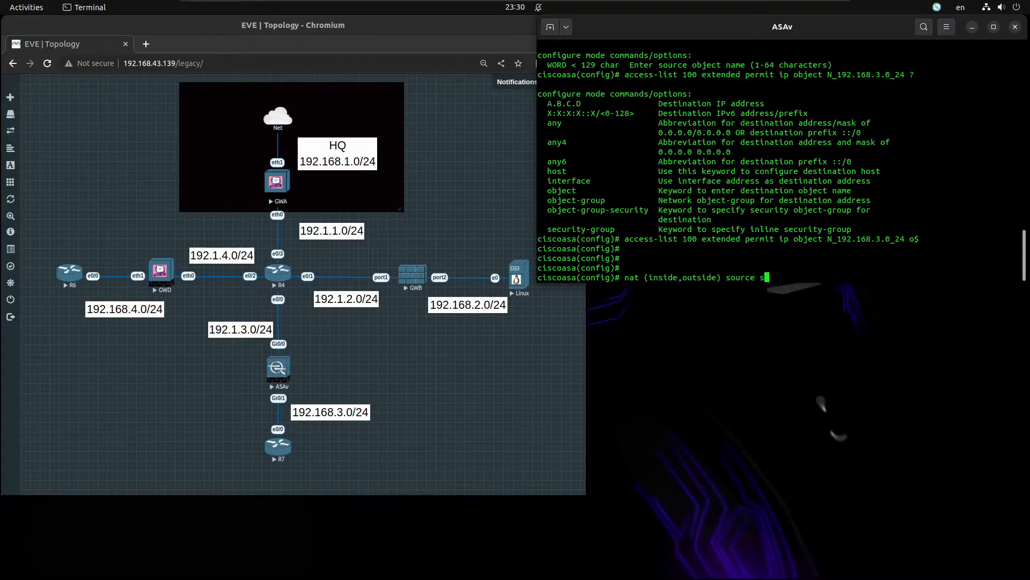
text(tatic)
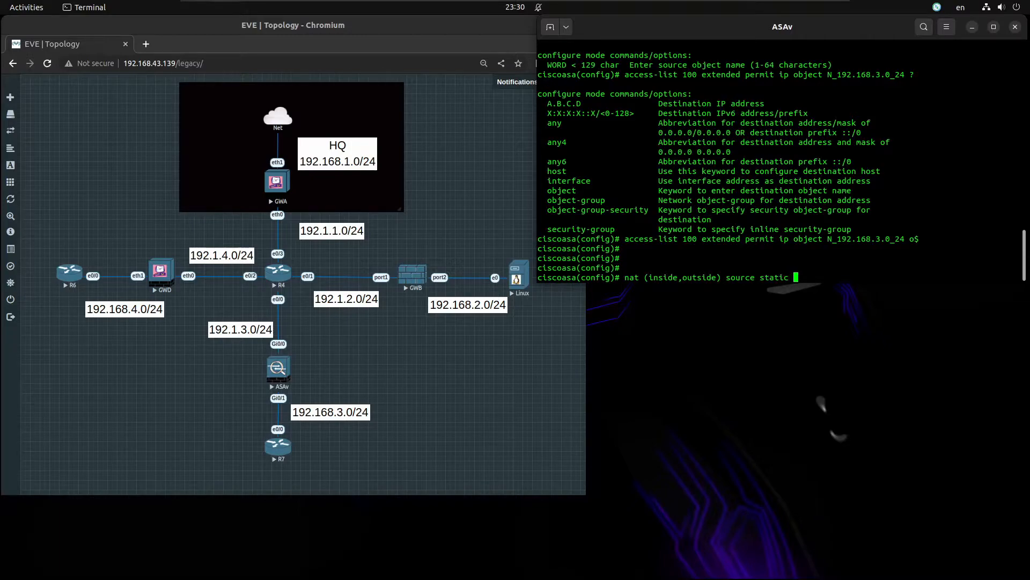
text(N_192.168.)
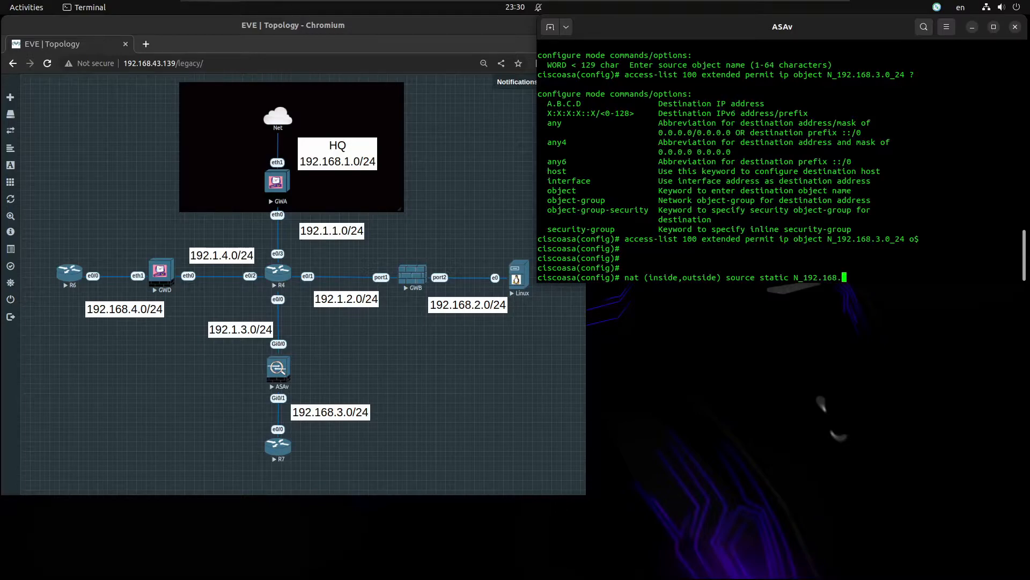
text(3.0_24)
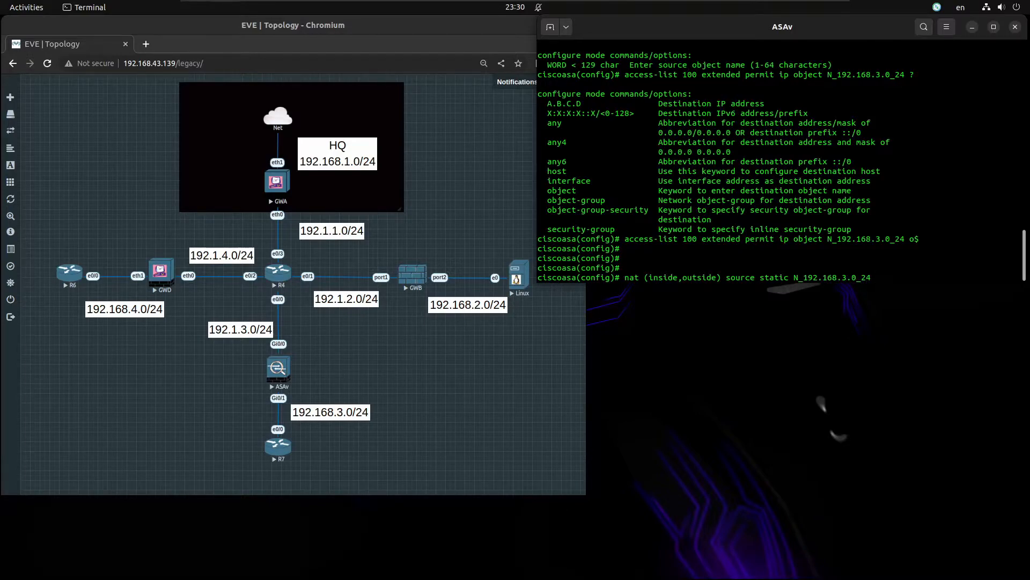
text(N)
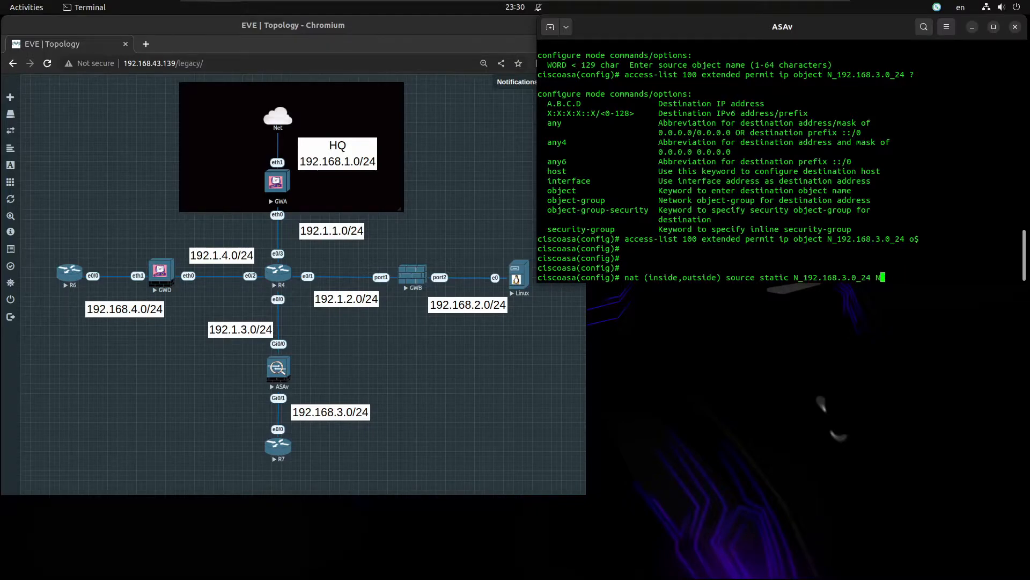
text(N_192.168.3.0_24 N_192.168.)
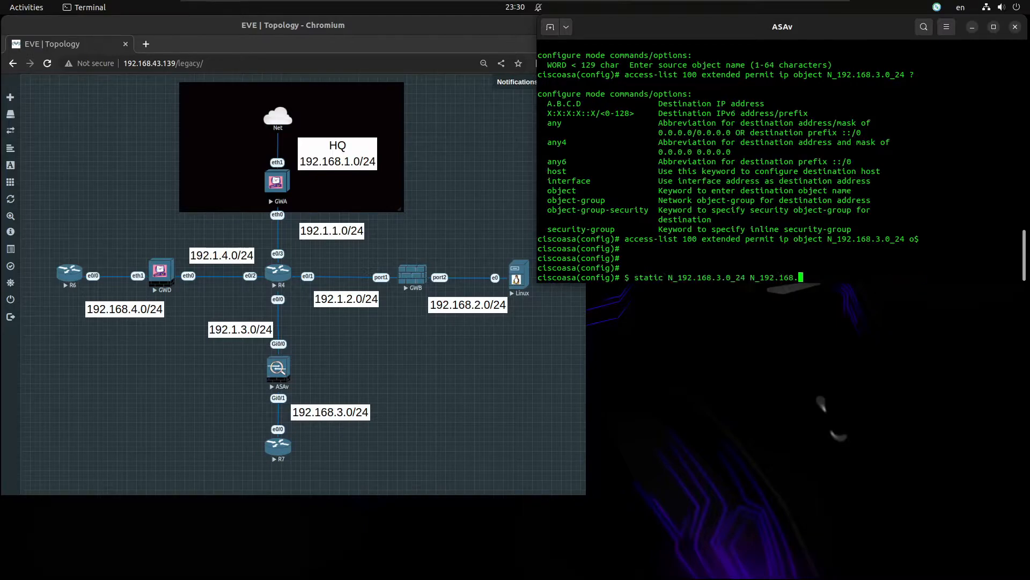
text(3.0_2)
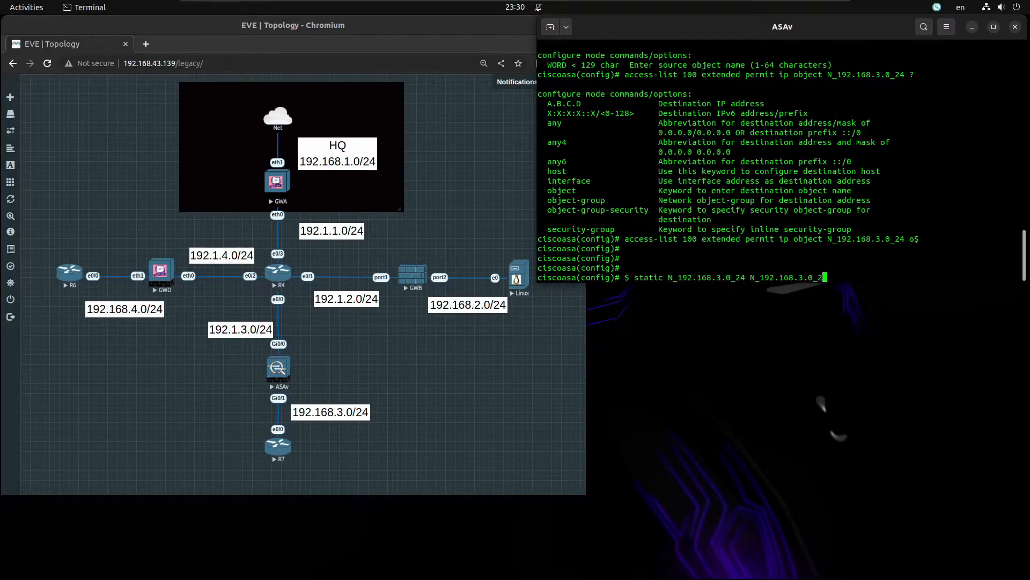
- Add static destination N_192.168.1.0_24 with no-proxy-arp and route-lookup, and apply the rule
text(destination static)
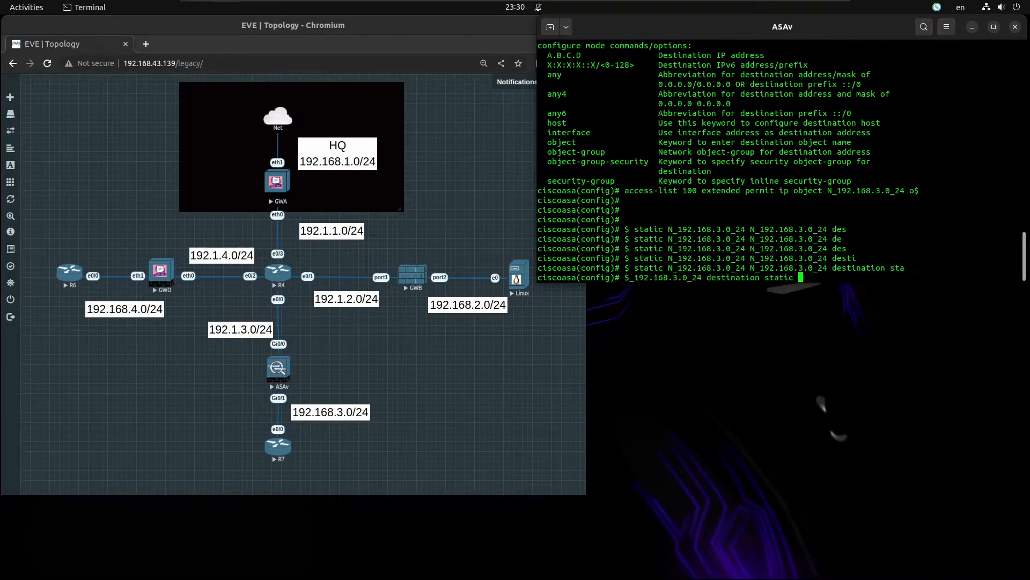
text(NN)
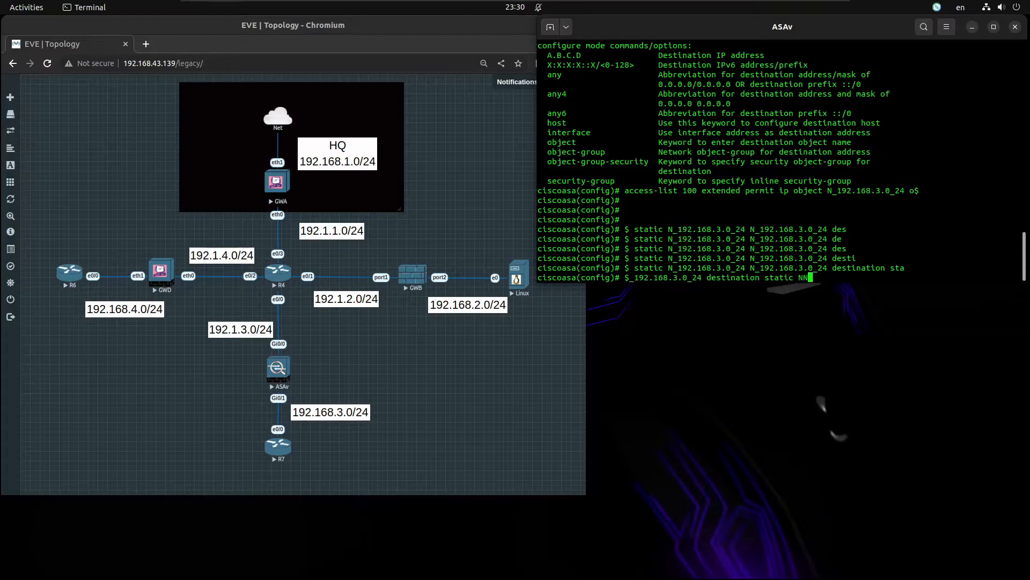
text(_192.168.)
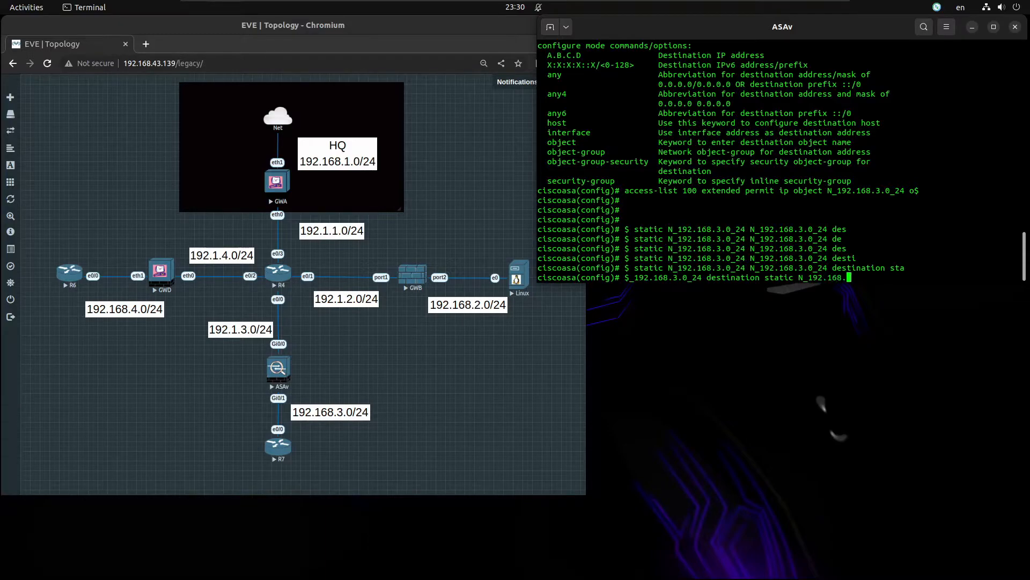
text(1.0_24)
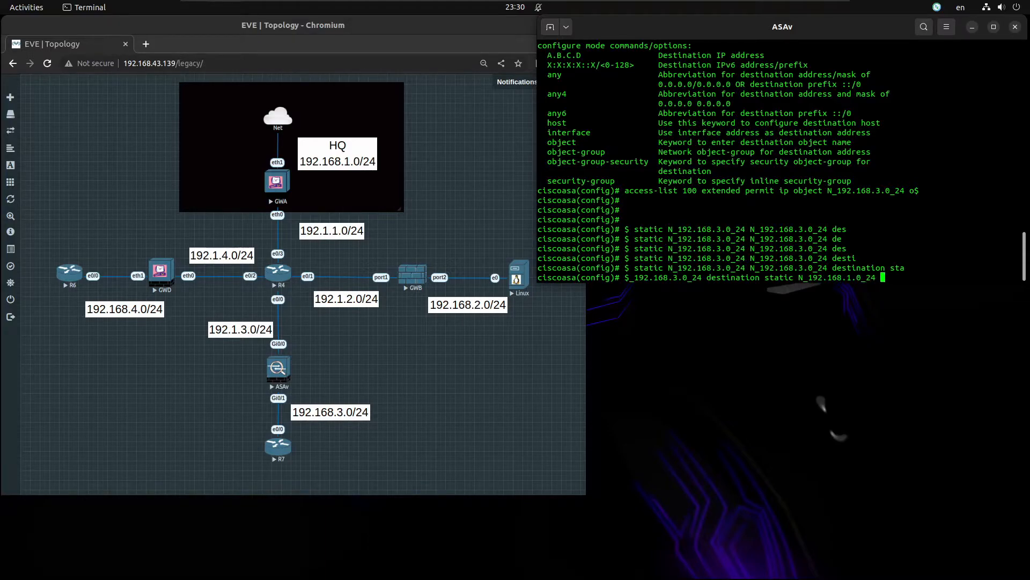
text(N_192.168.1.)
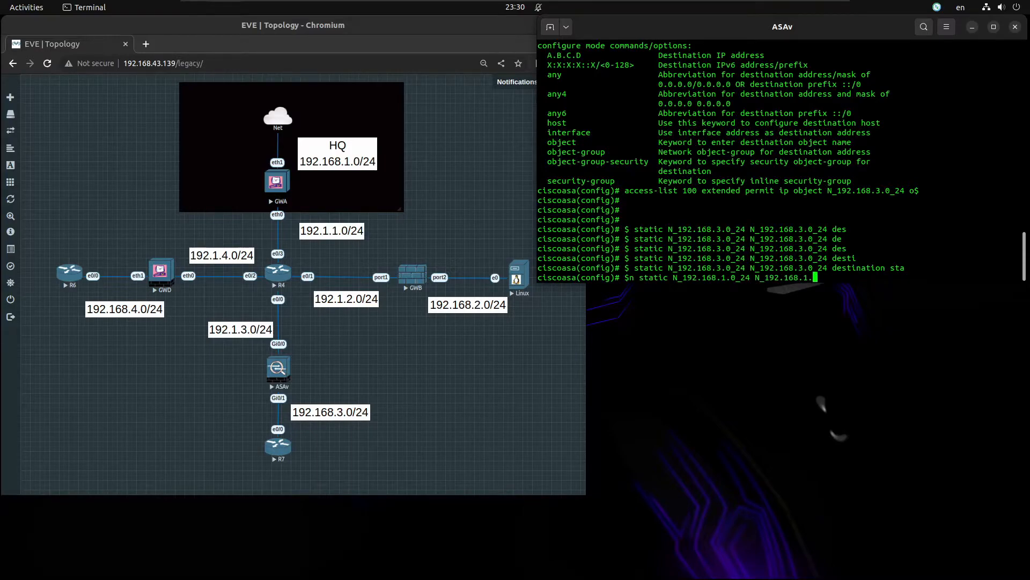
text(0_24)
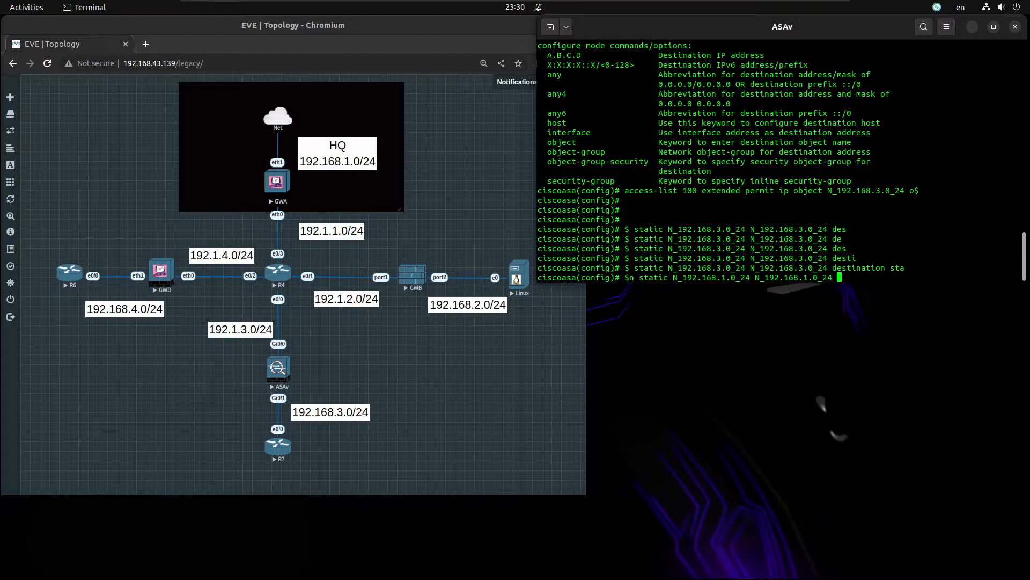
text(no-proxy-arp)
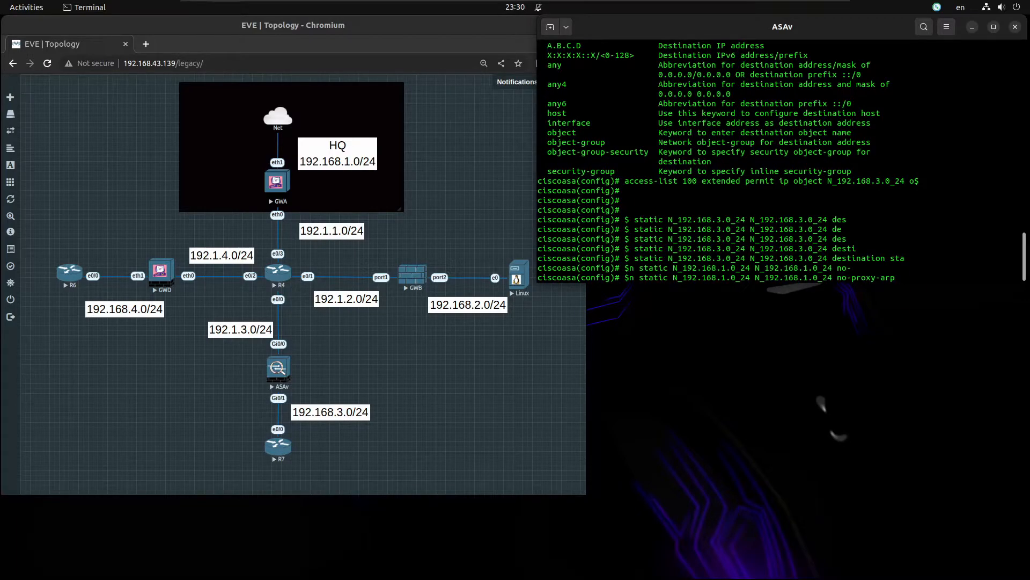
text(route-lookup)
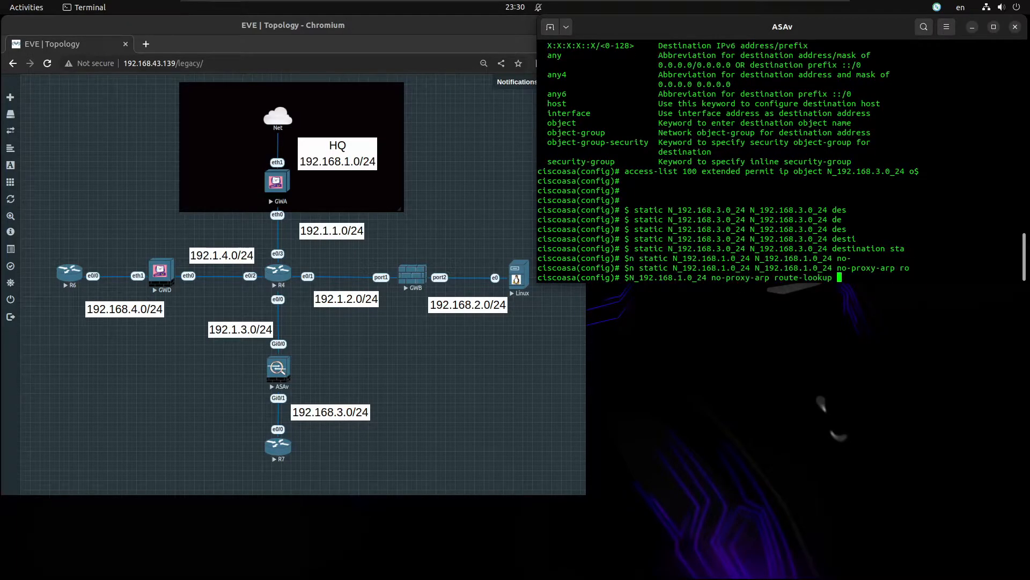
key(Return)
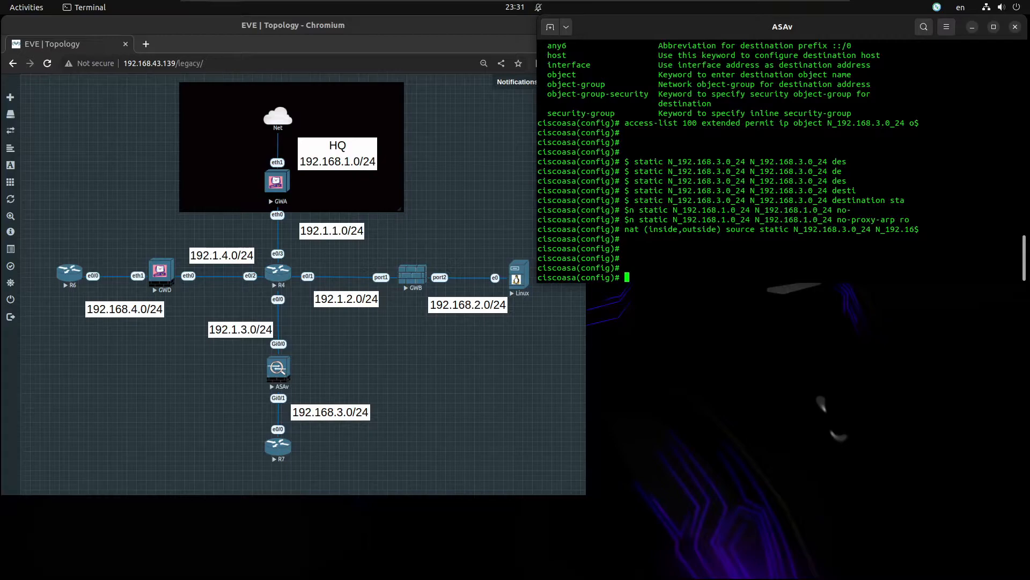
- Create IKEv1 transform set TS_L2L using esp-aes and esp-sha-hmac
text(crypto ipsec)
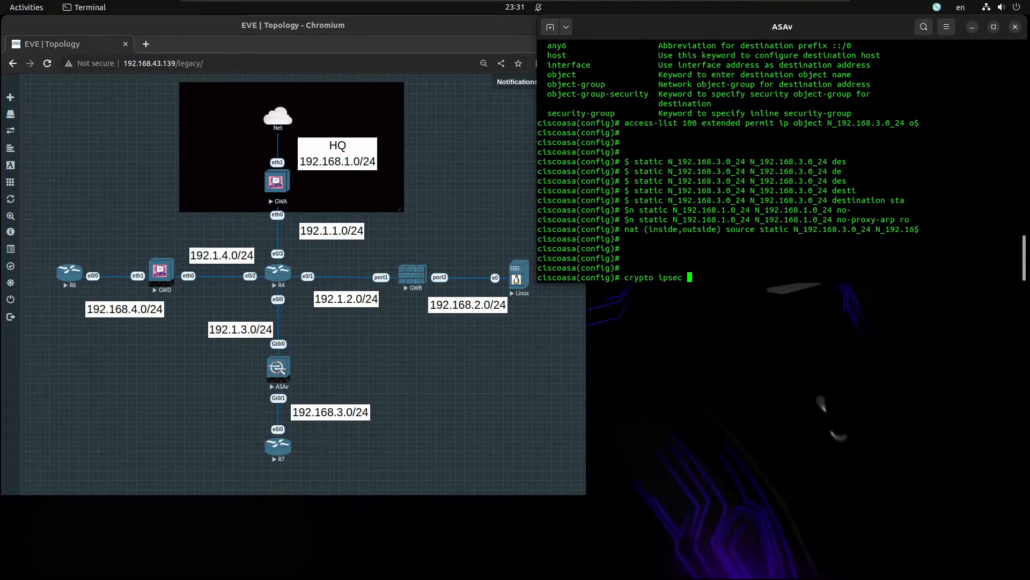
text(tra)
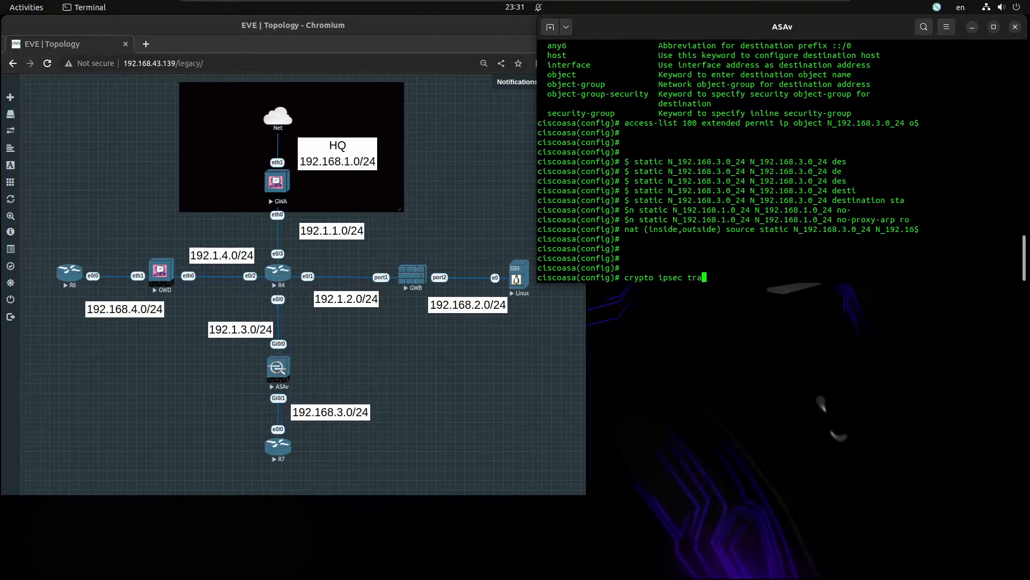
key(BackSpace)
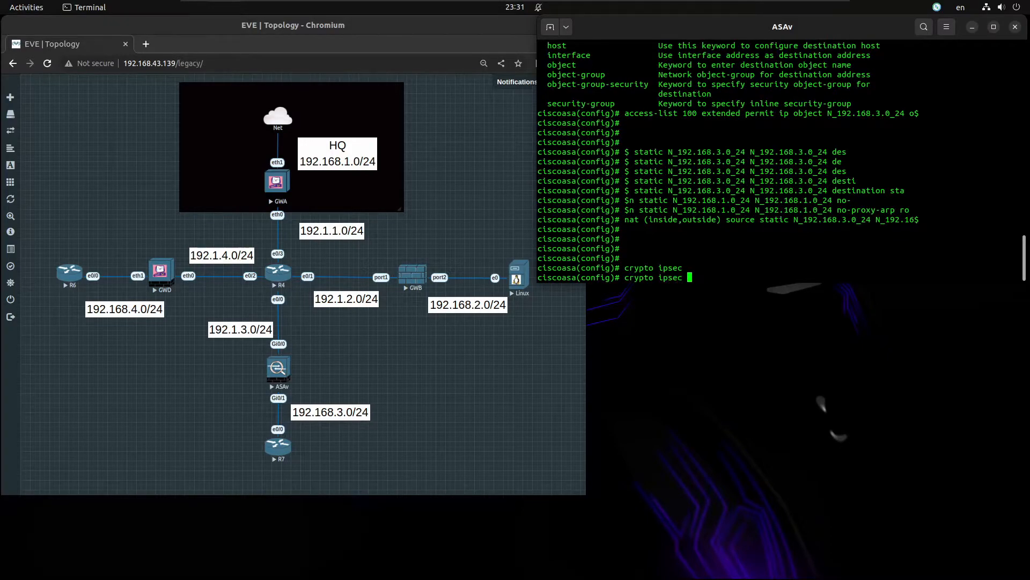
text(ikev1 transform-set)
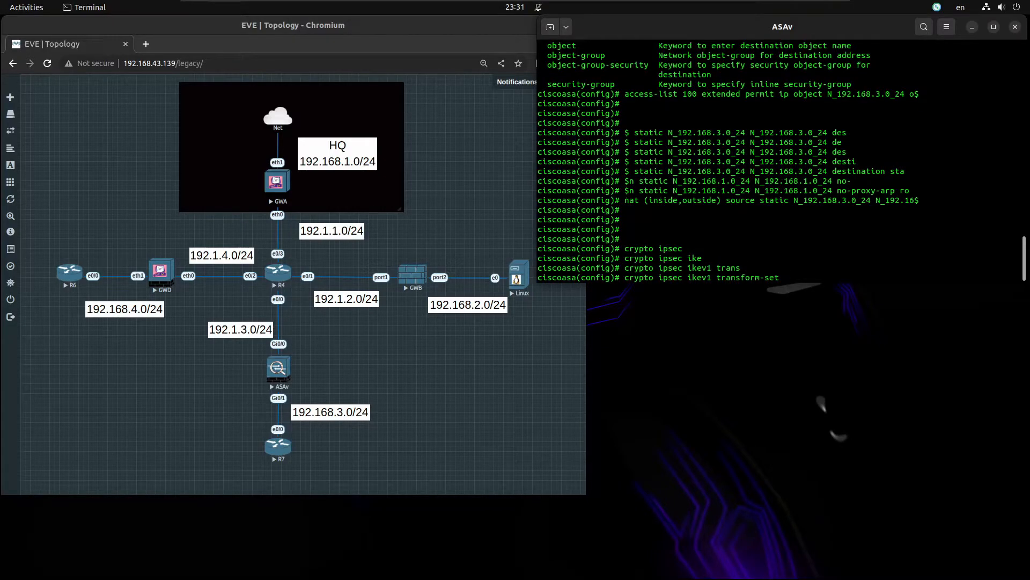
text(TS_)
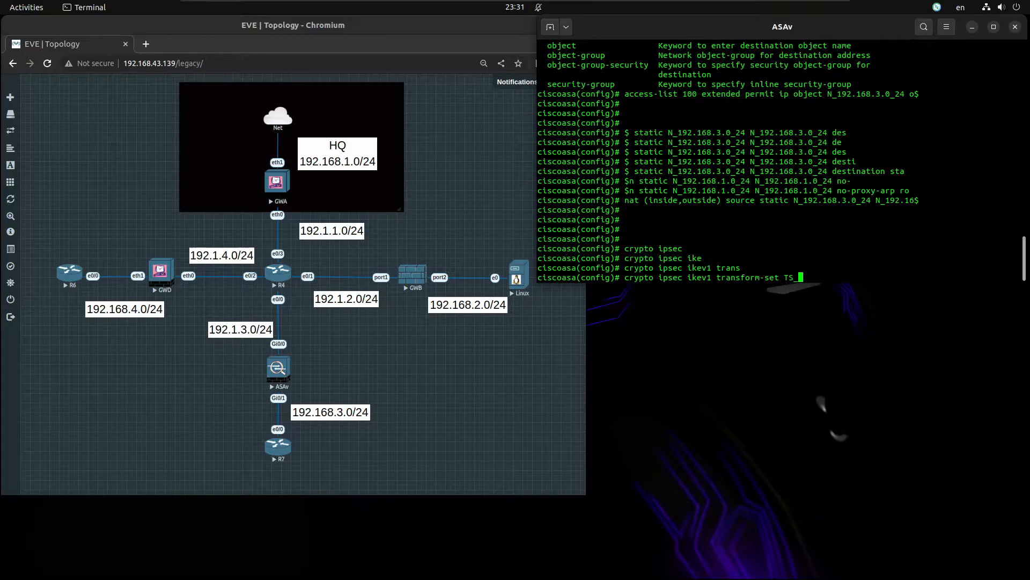
text(2L)
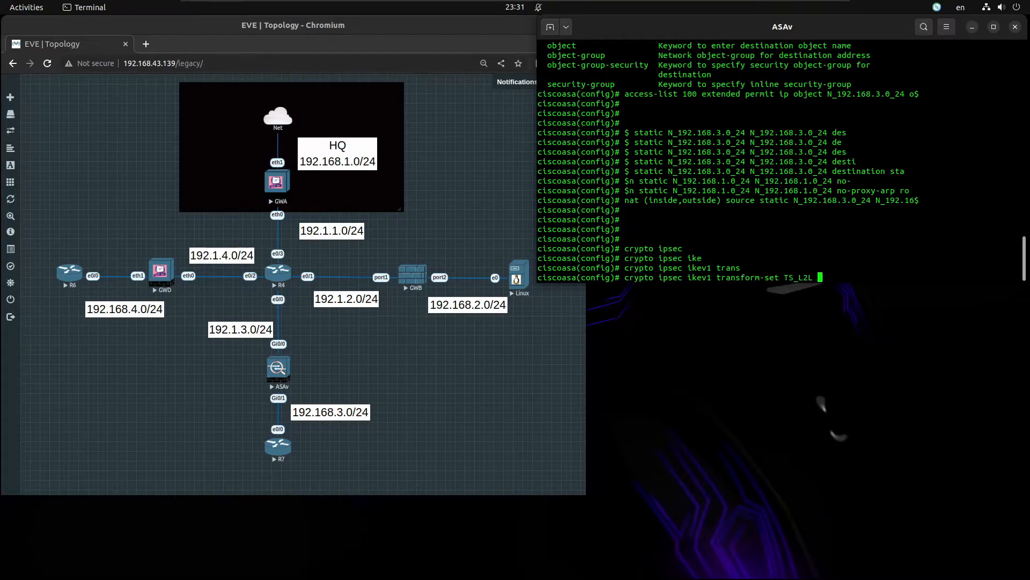
text(esp-ae)
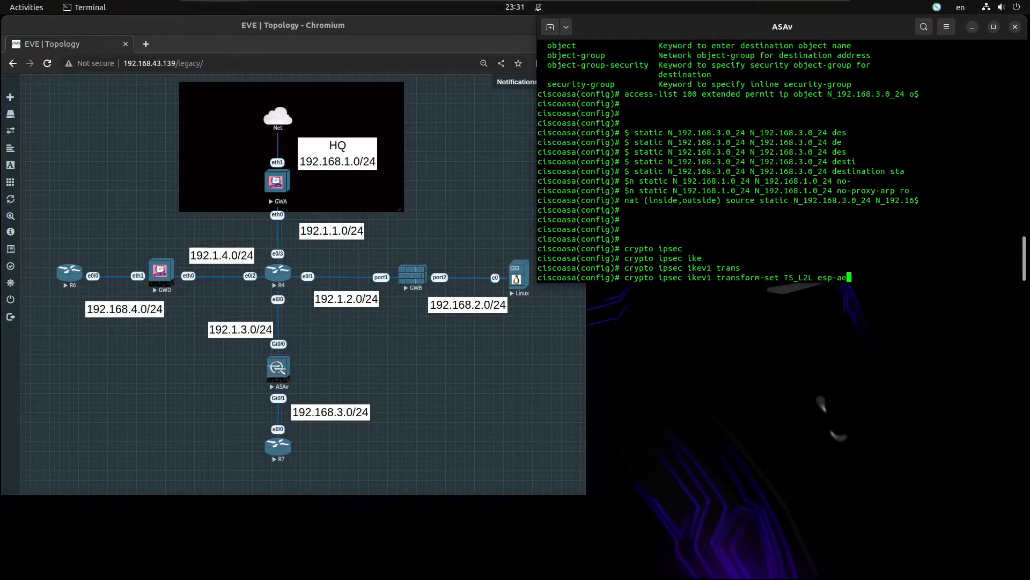
text(s -e)
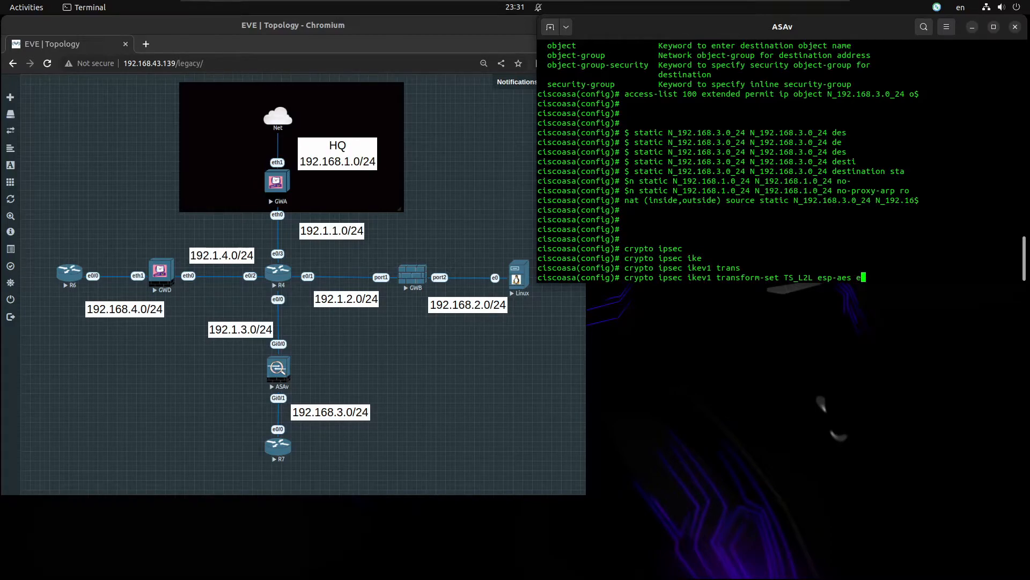
text(sp-sha-h)
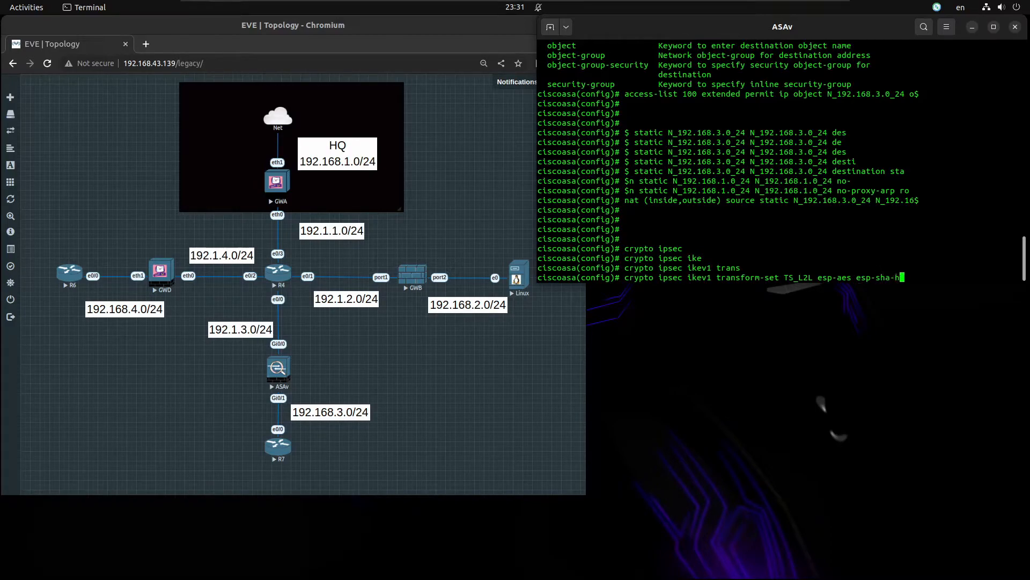
key(Return)
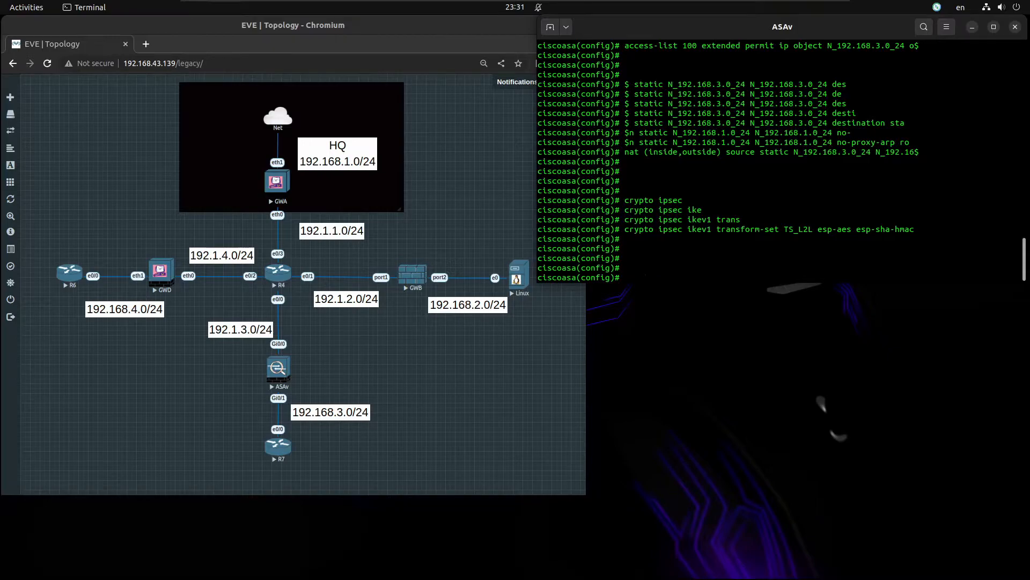
- Make crypto map CMAP entry 10 match access list 100
text(crypto ma)
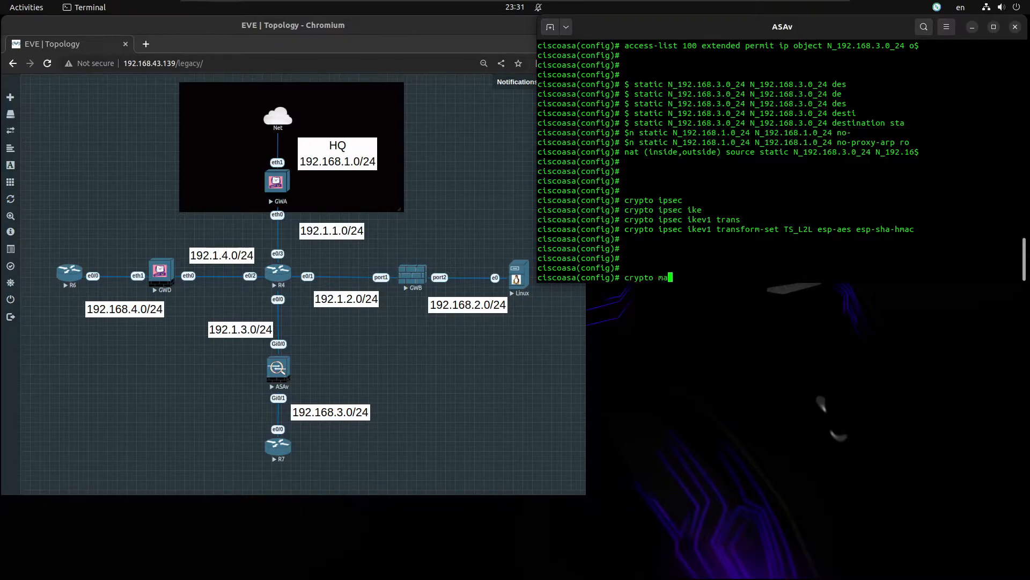
text(p CMA)
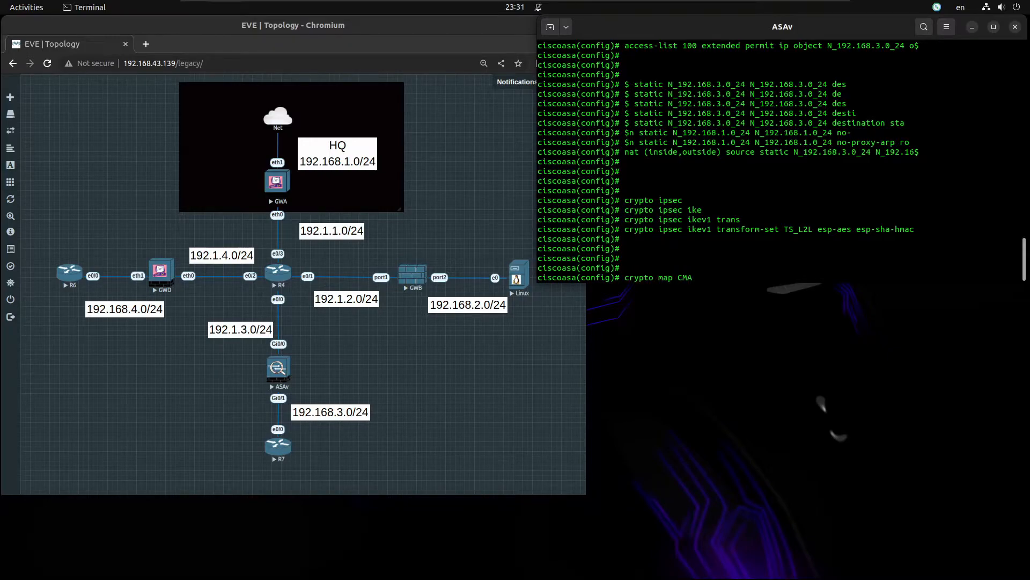
text(P)
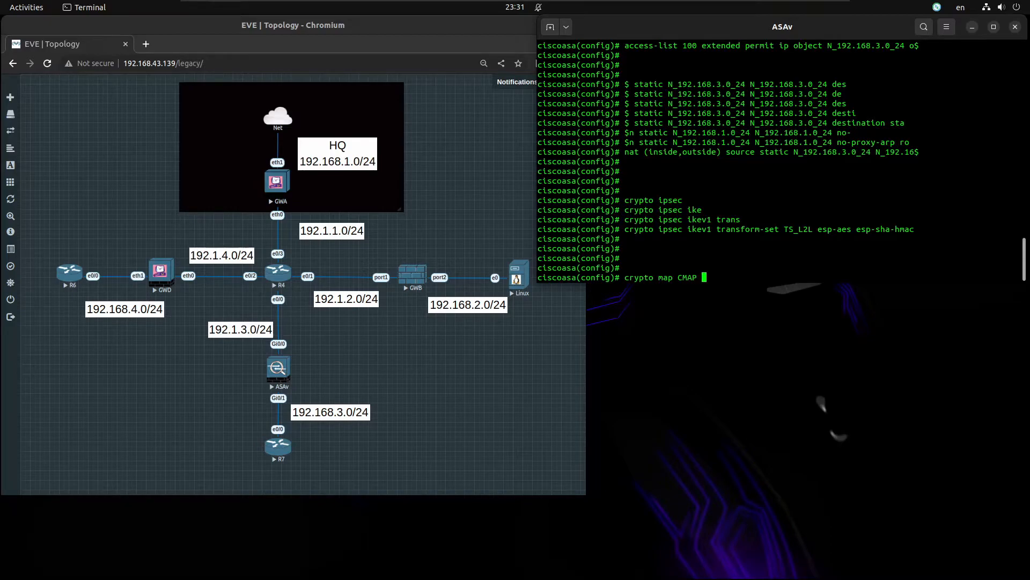
text(10 match a)
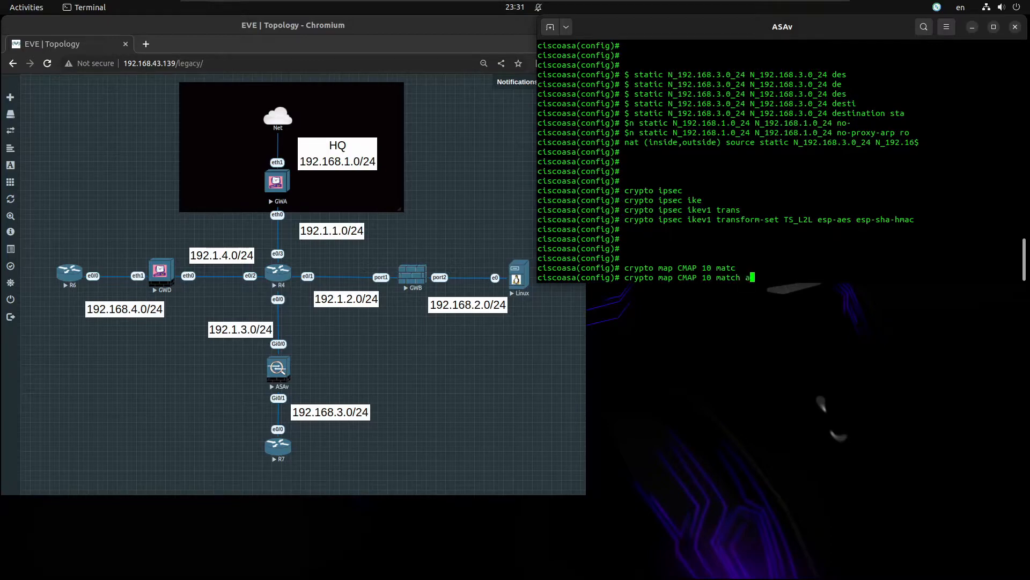
text(ddress 100)
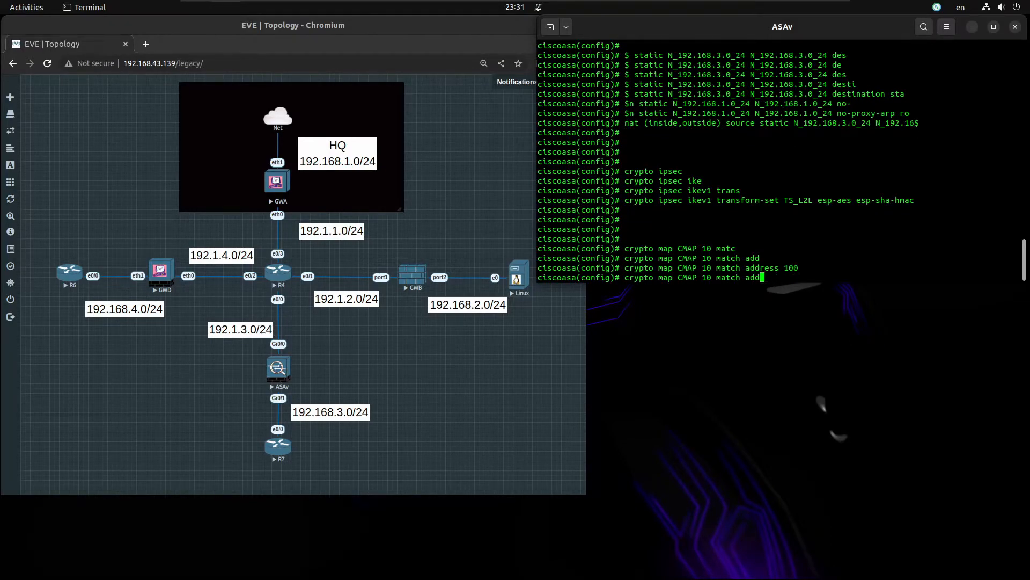
key(BackSpace)
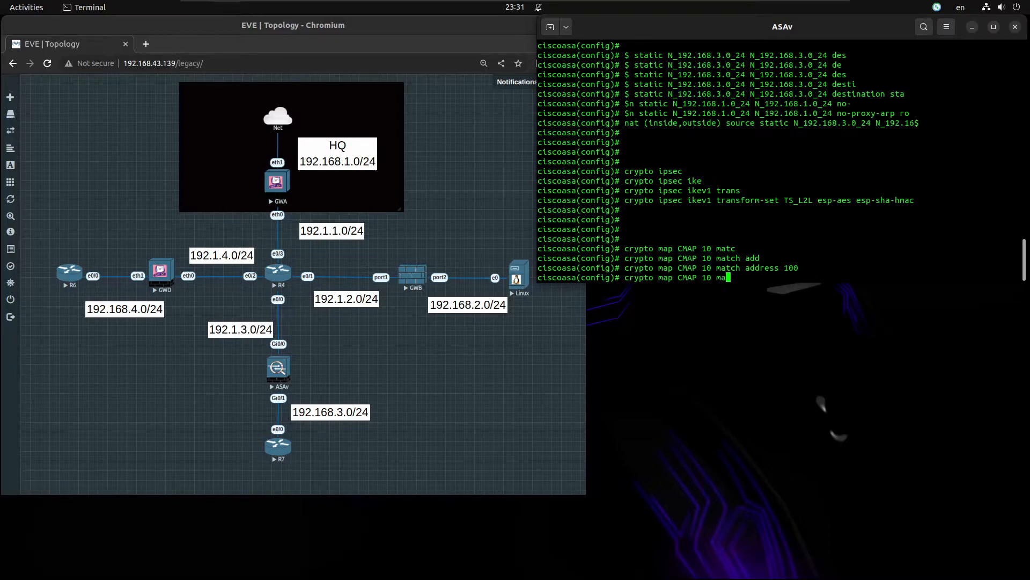
- Set CMAP 10's peer to 192.1.1.254
text(set peer 1)
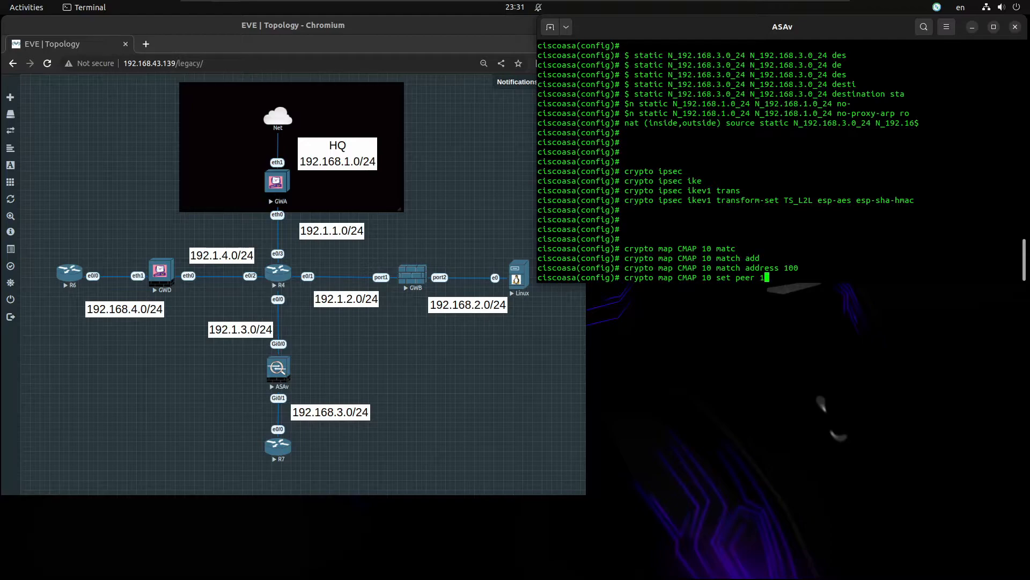
key(Return)
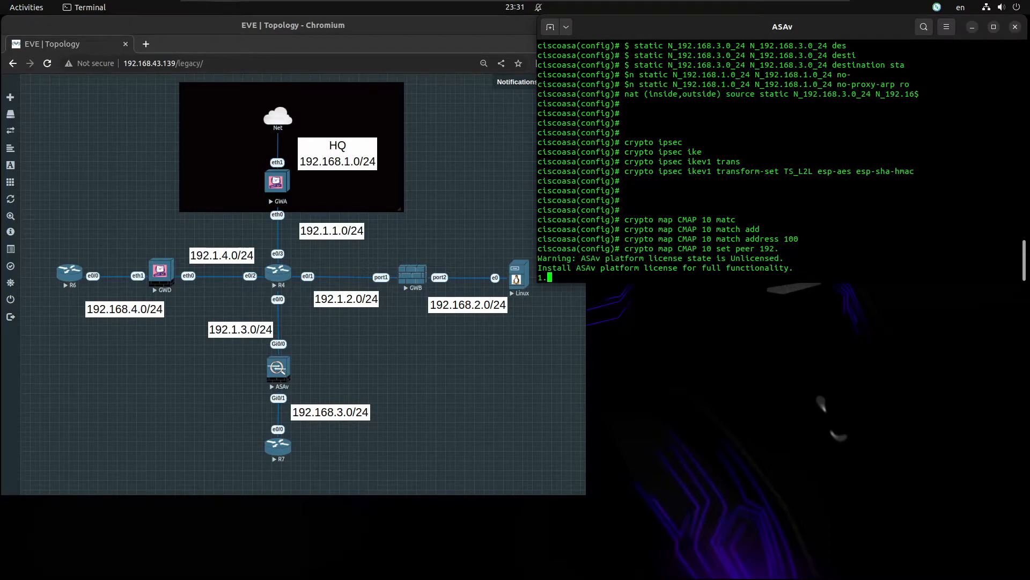
text(.1.254)
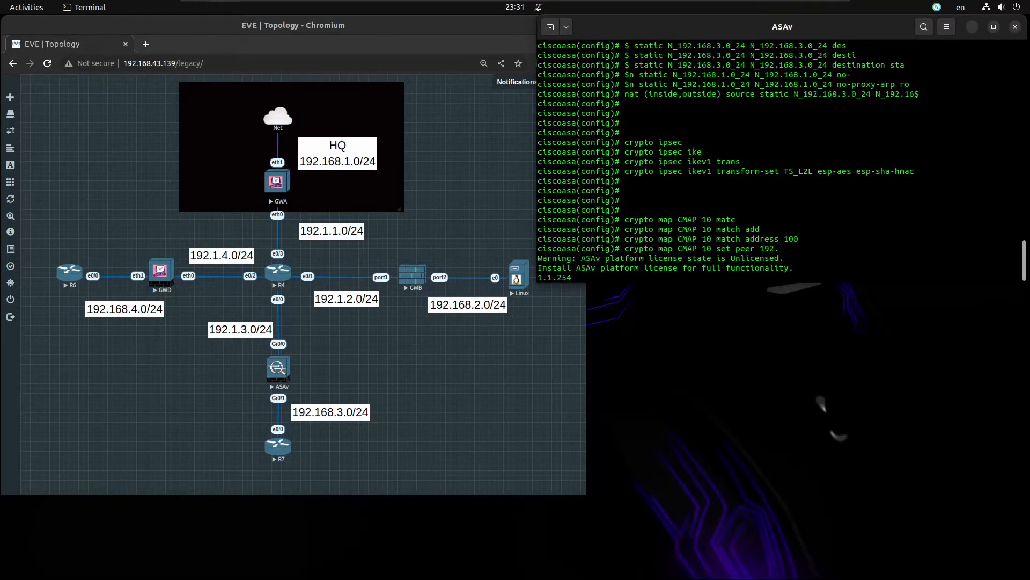
text(crypto map CMAP 10 set peer 192.1.1.2)
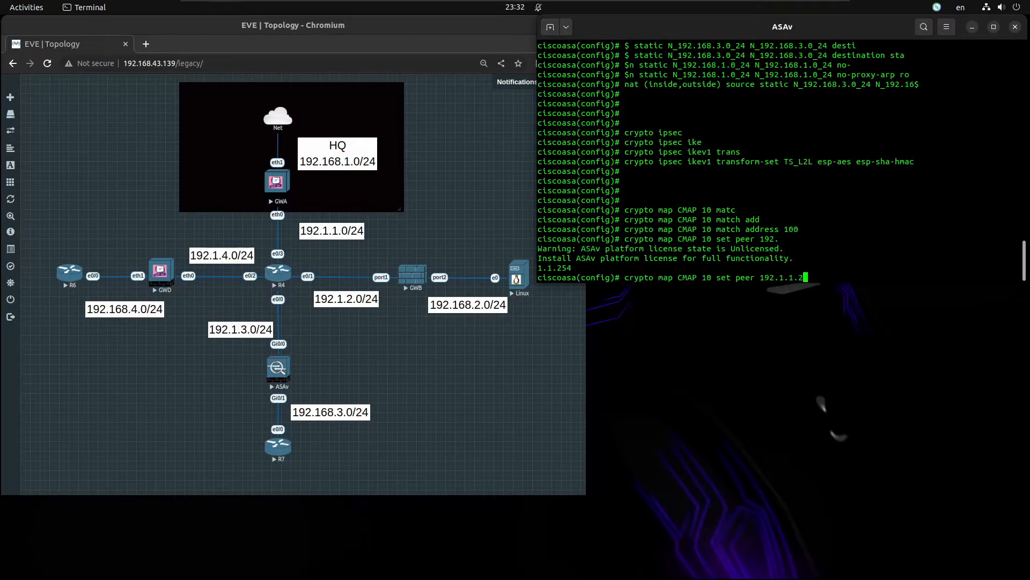
key(BackSpace)
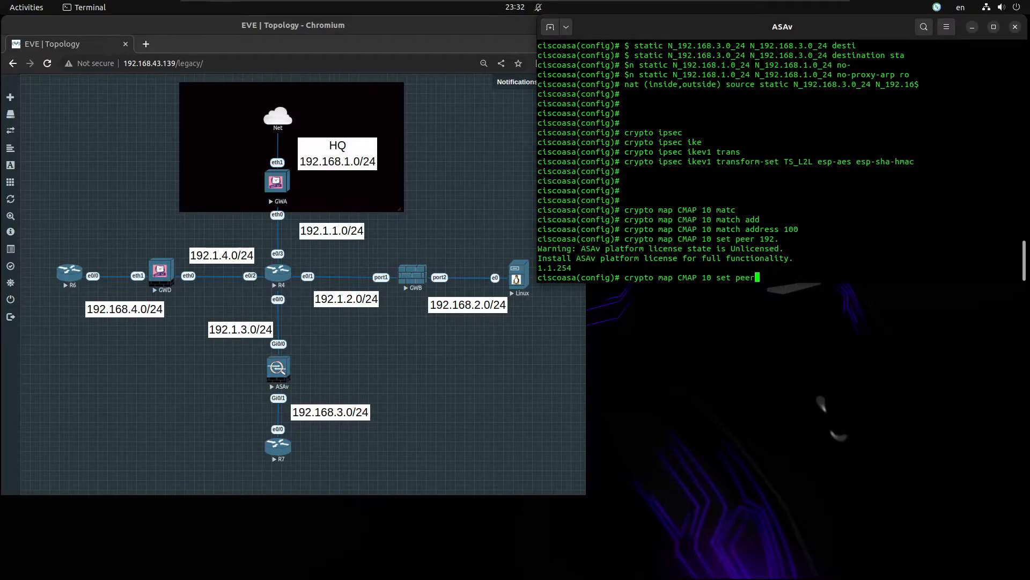
- Assign IKEv1 transform set TS_L2L to CMAP entry 10
text(ikev1 transform-set)
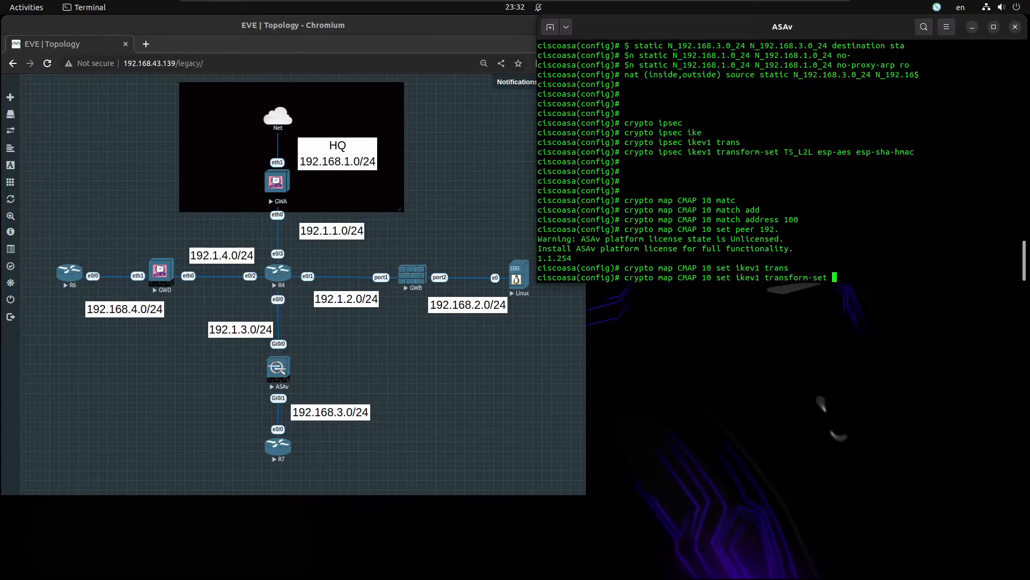
text(TS_)
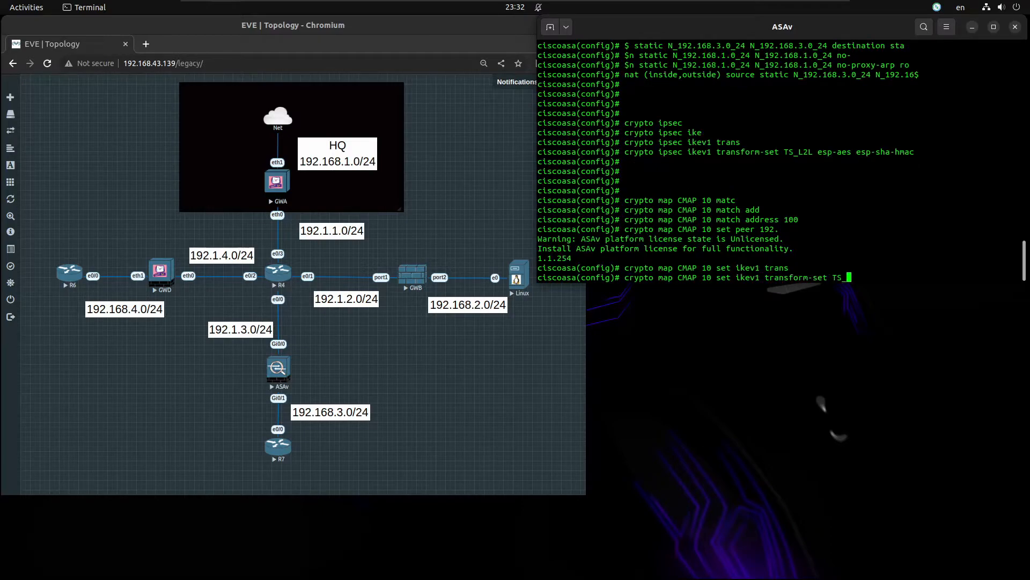
key(Return)
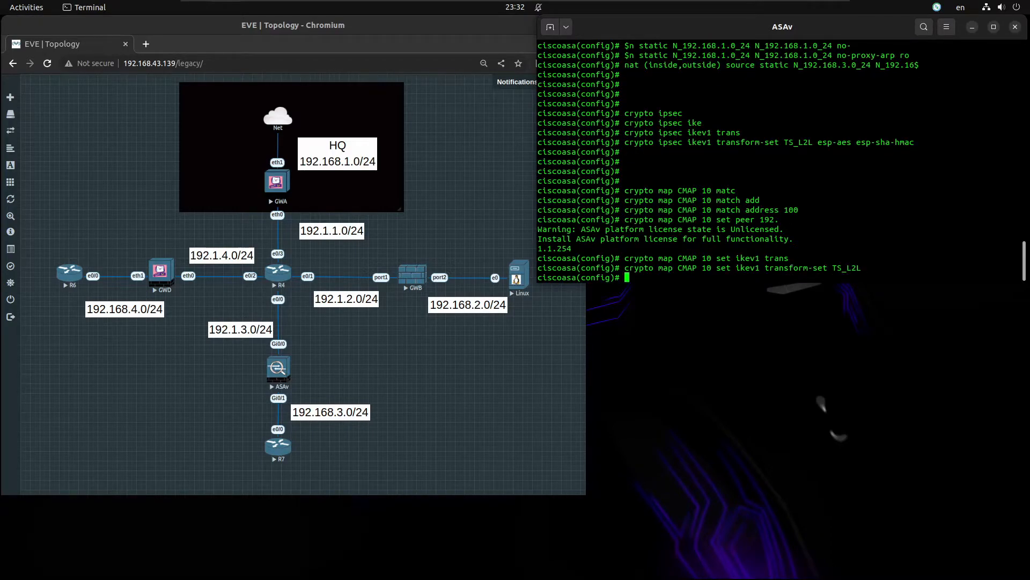
text(crypto map CMAP 10 set ikev1 transform-set TS_L)
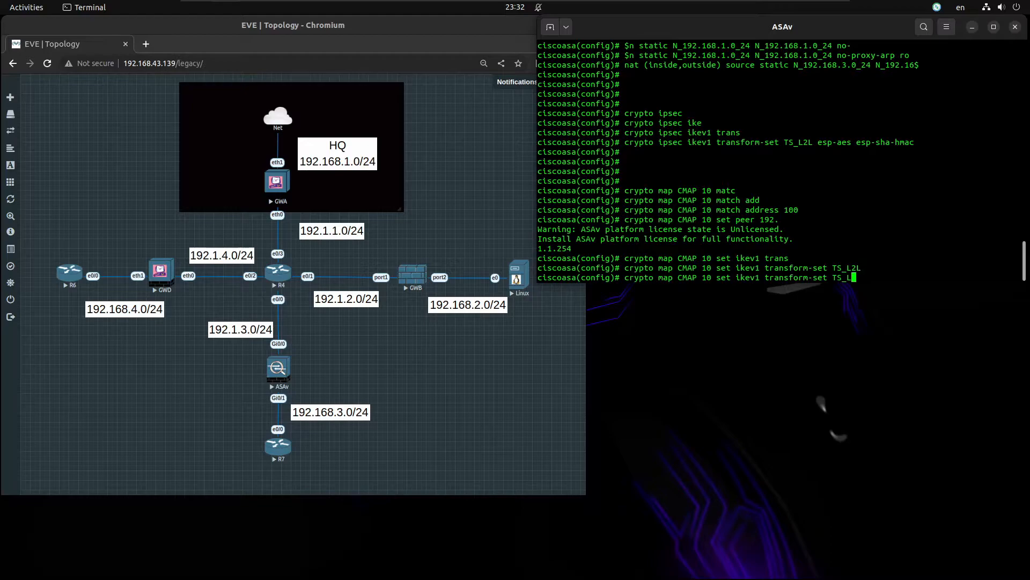
key(Return)
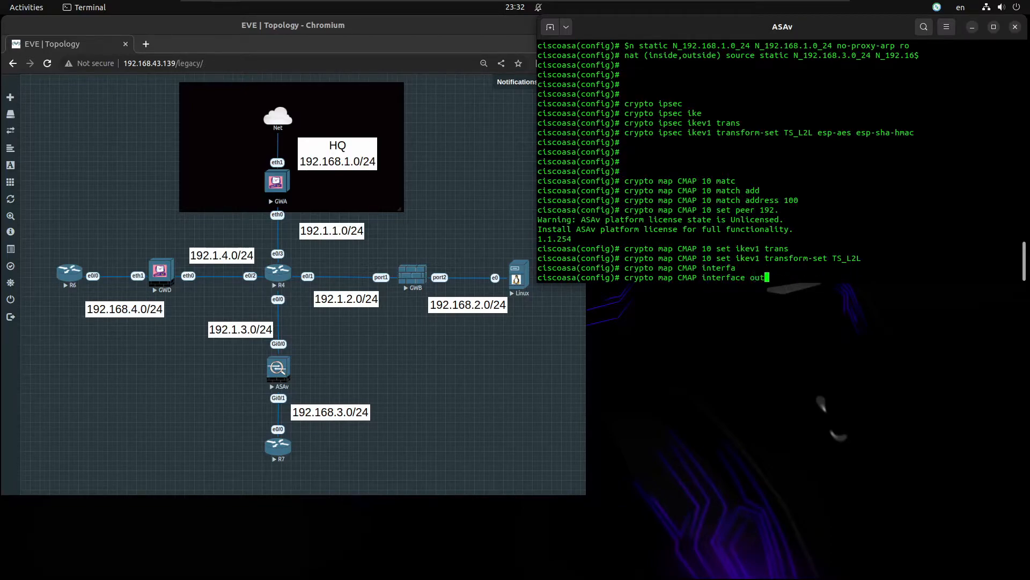
- Type the hostname command with the new name GGC at a fresh ASAv prompt
key(Return)
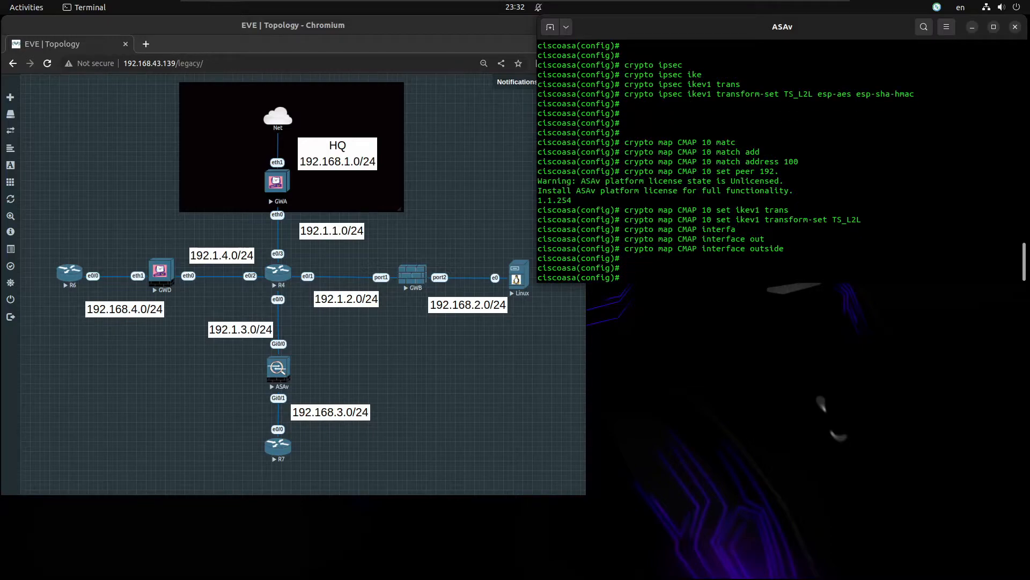
text(hostname)
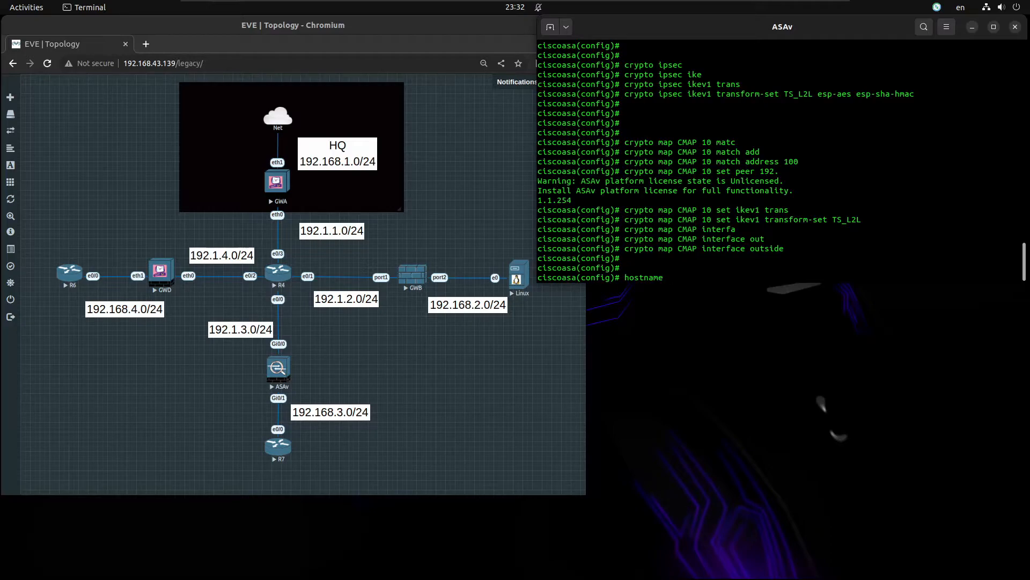
text(GG)
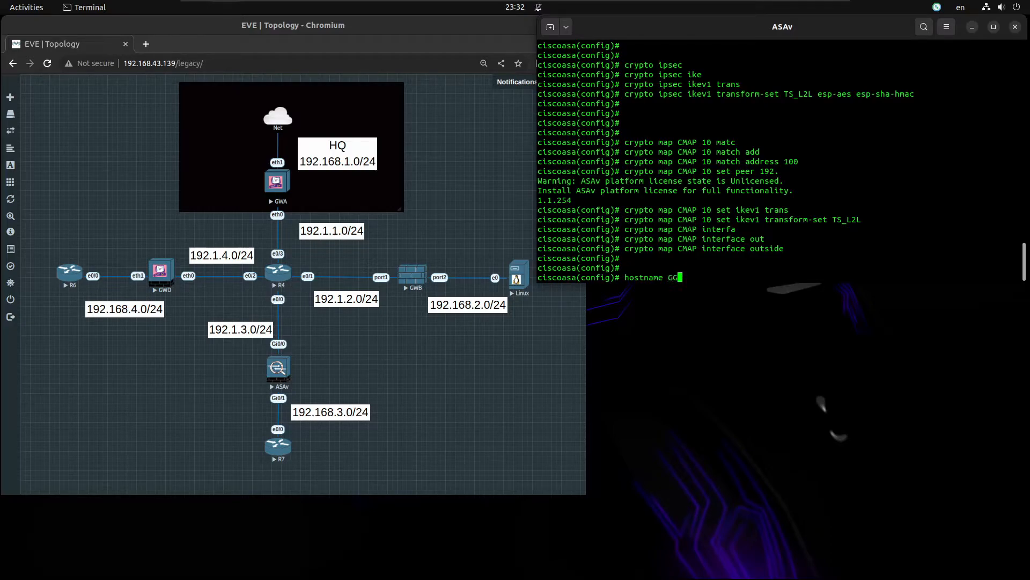
text(C)
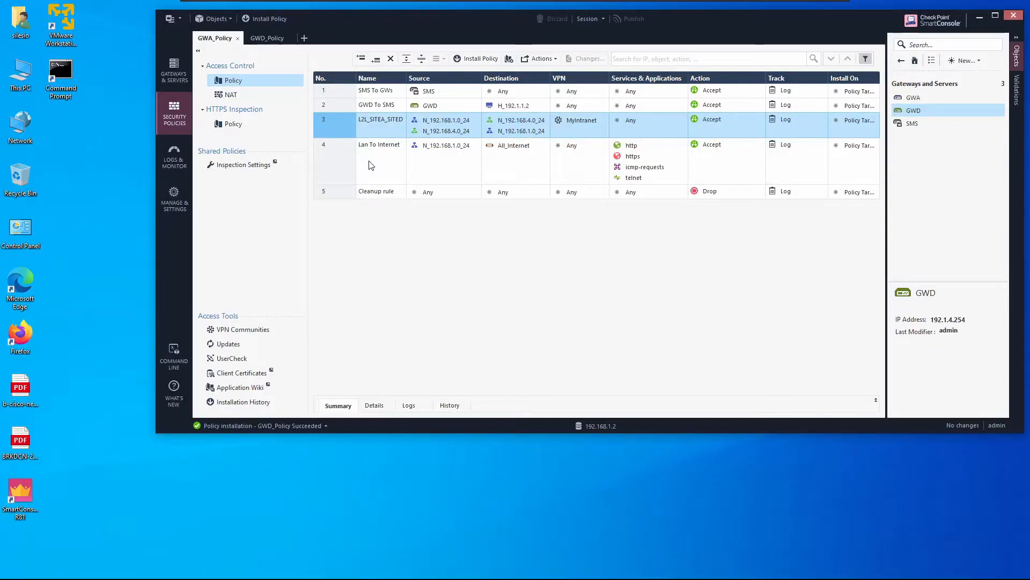
mouse_move(372, 149)
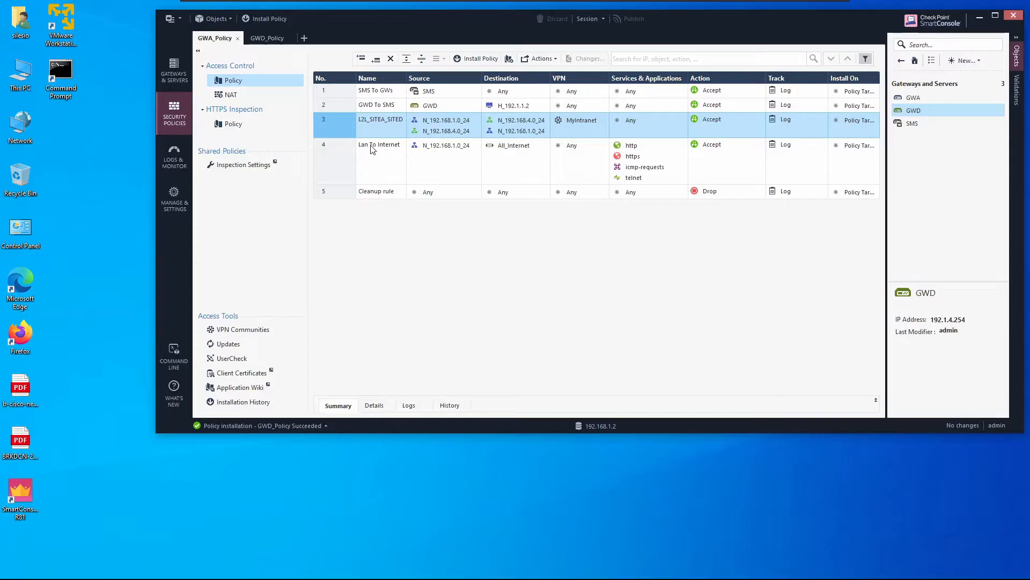
- Create orange interoperable device GWC with IPv4 address 192.1.3.254
click(963, 60)
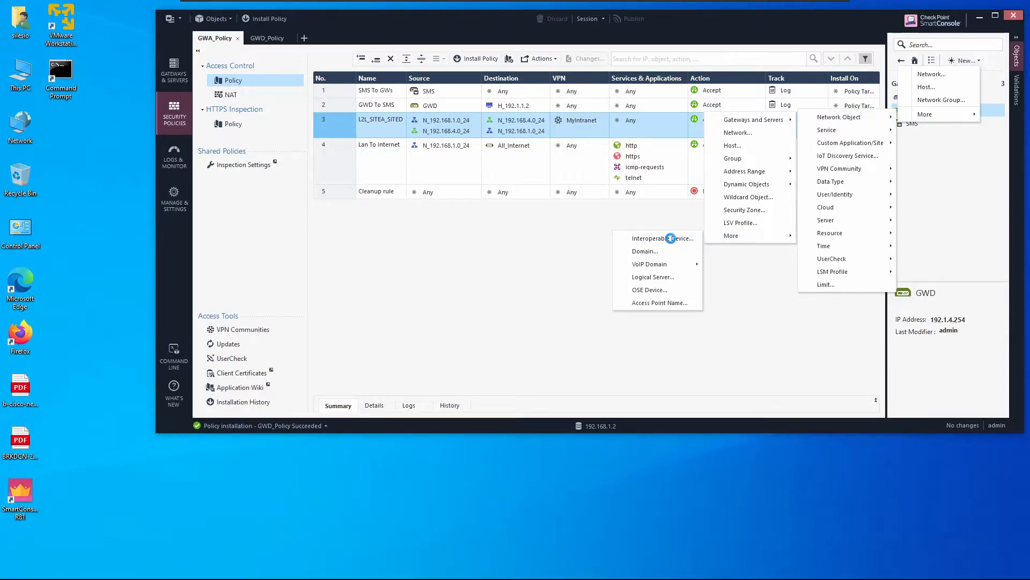
click(662, 238)
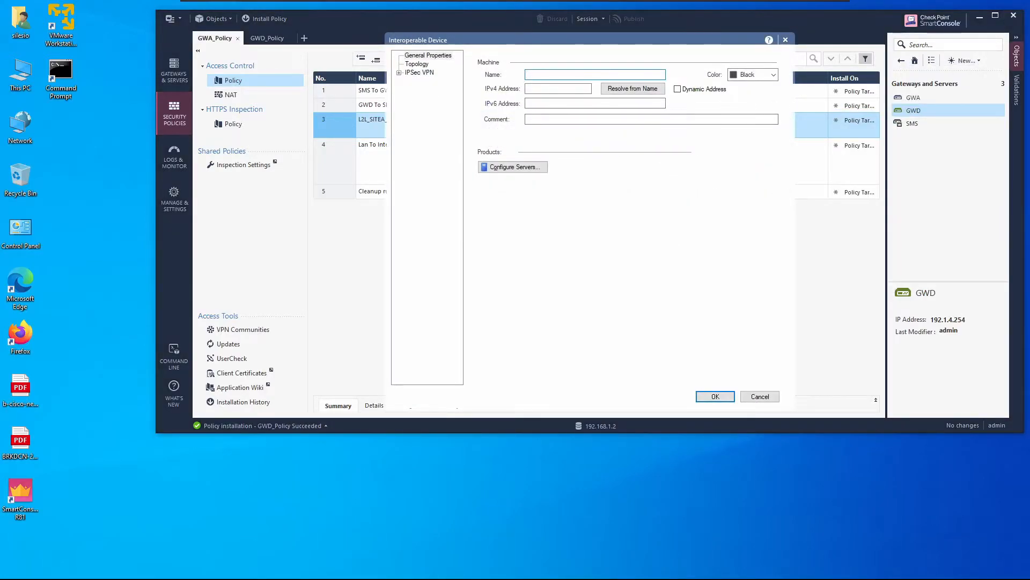
text(GWC)
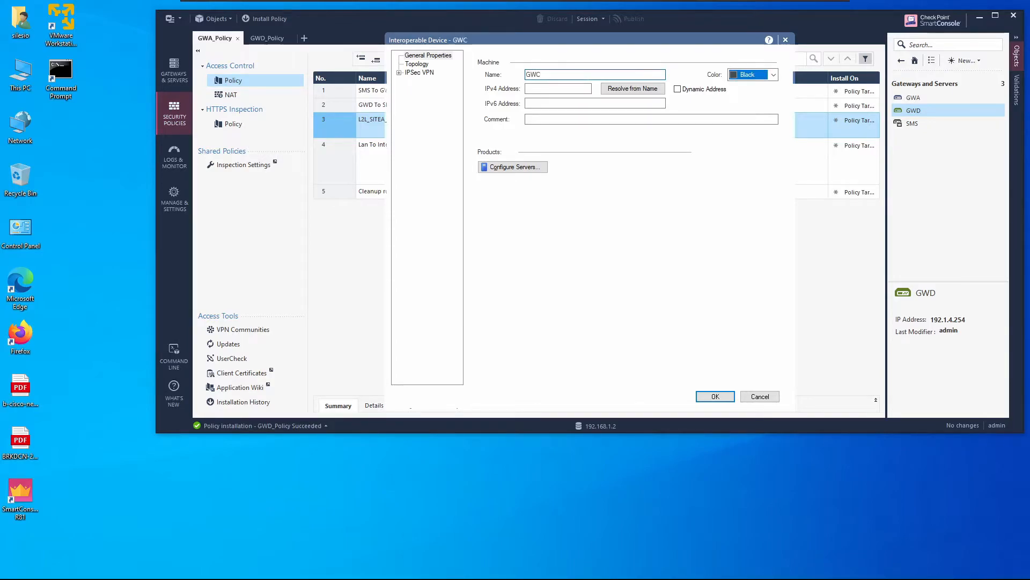
text(192.1)
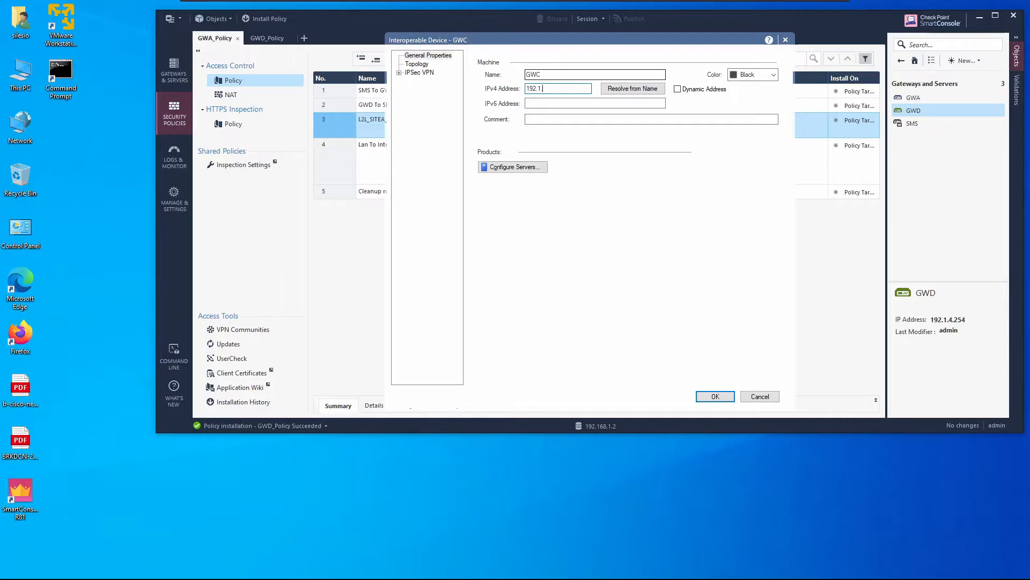
text(.3.254)
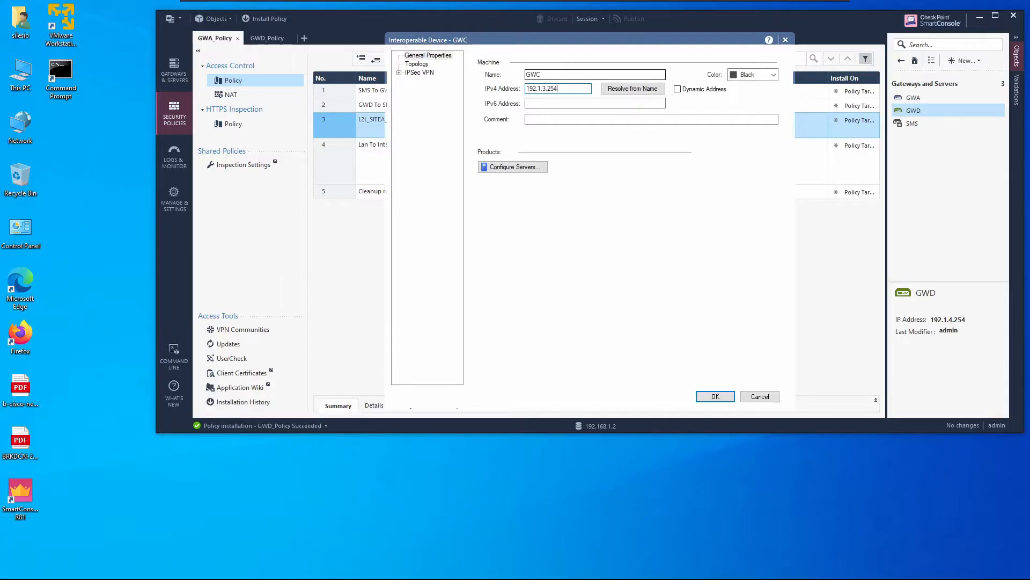
click(772, 74)
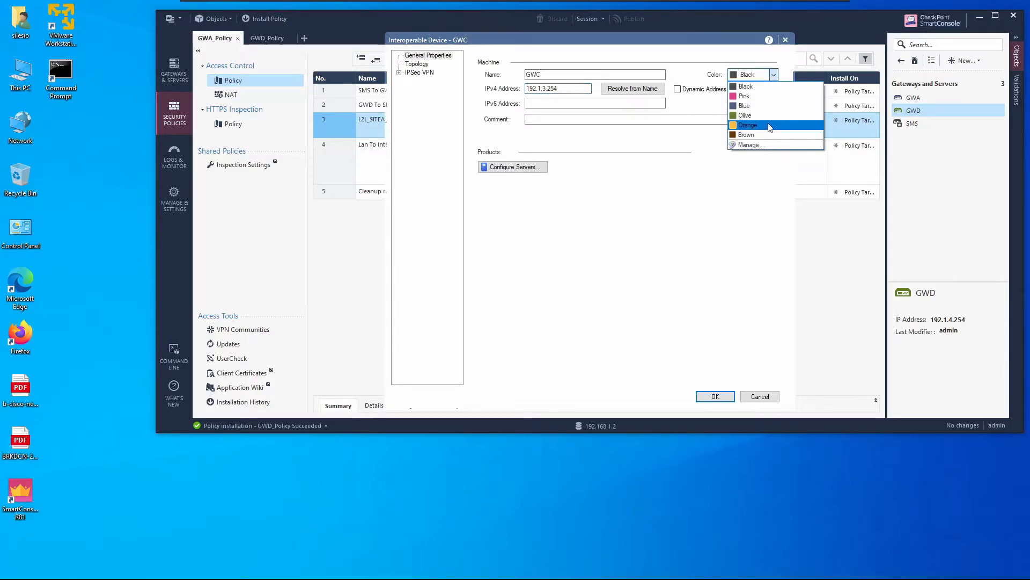
click(747, 125)
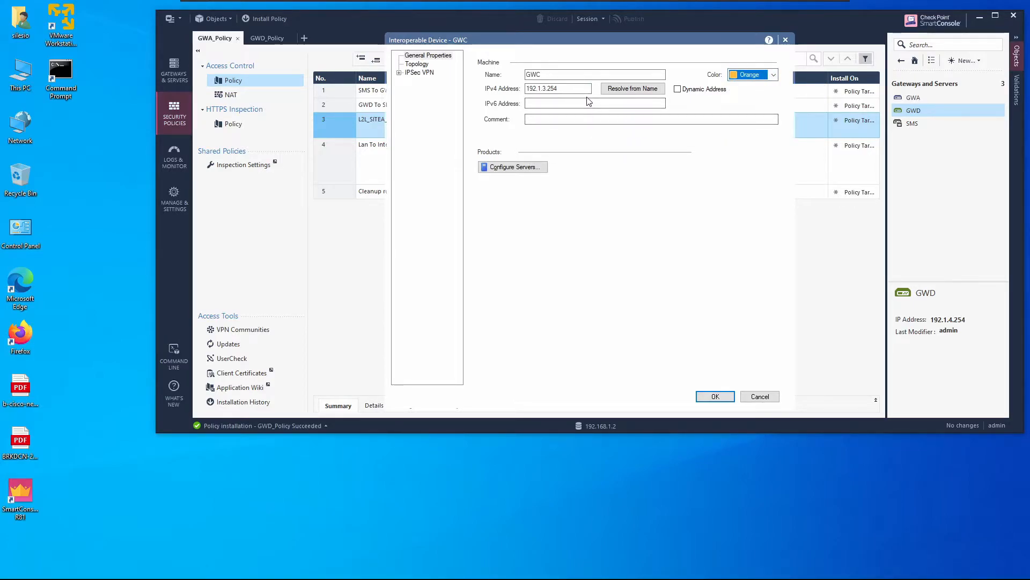
mouse_move(715, 396)
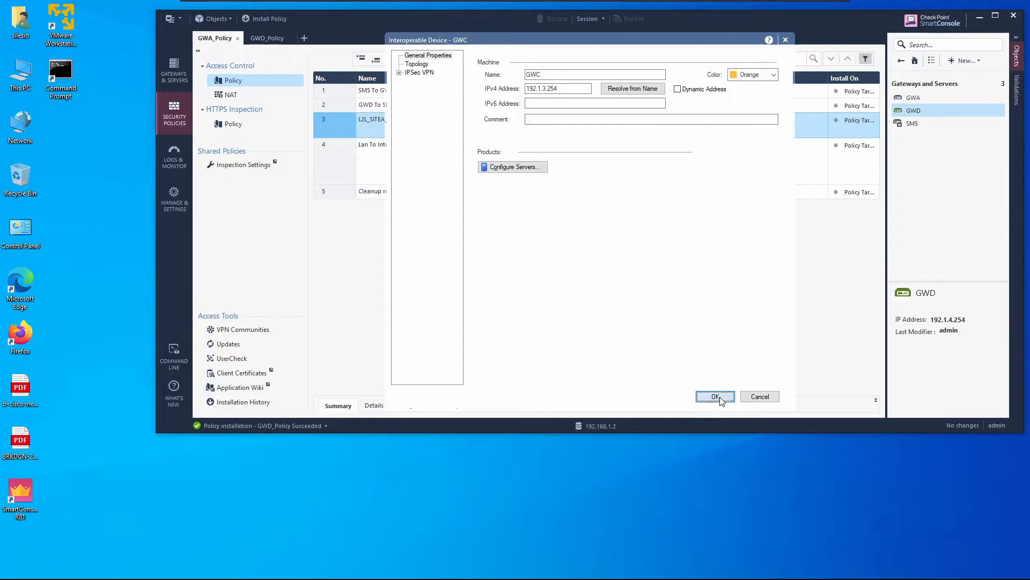
click(714, 396)
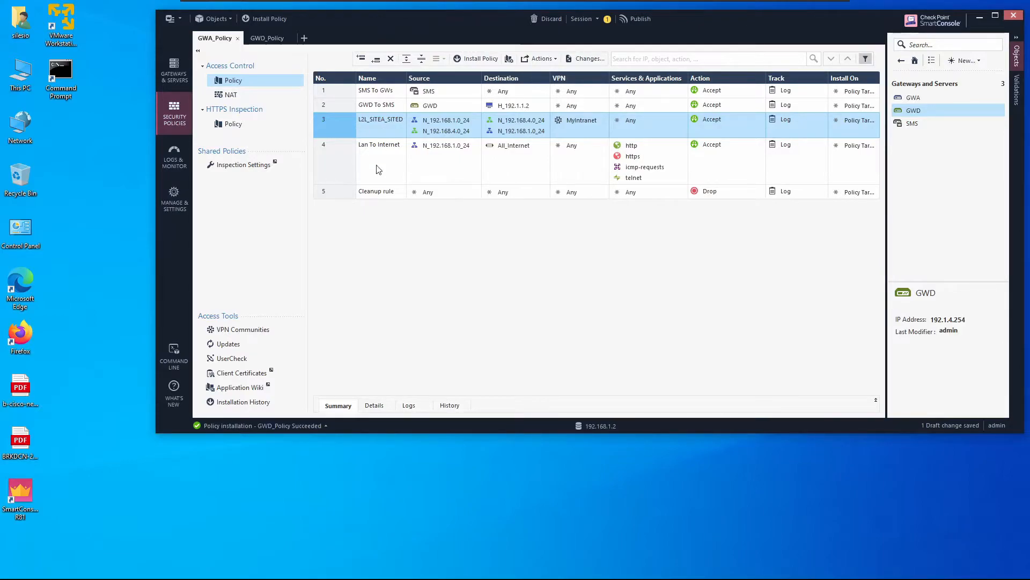
- Start a new meshed VPN community named L2L_SITEA_SITEC
click(241, 329)
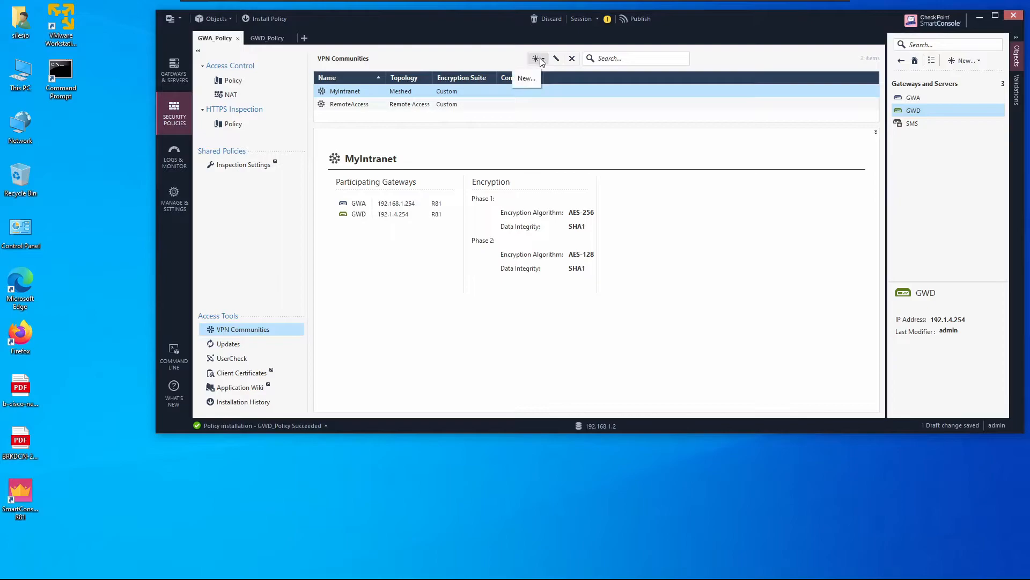
click(536, 58)
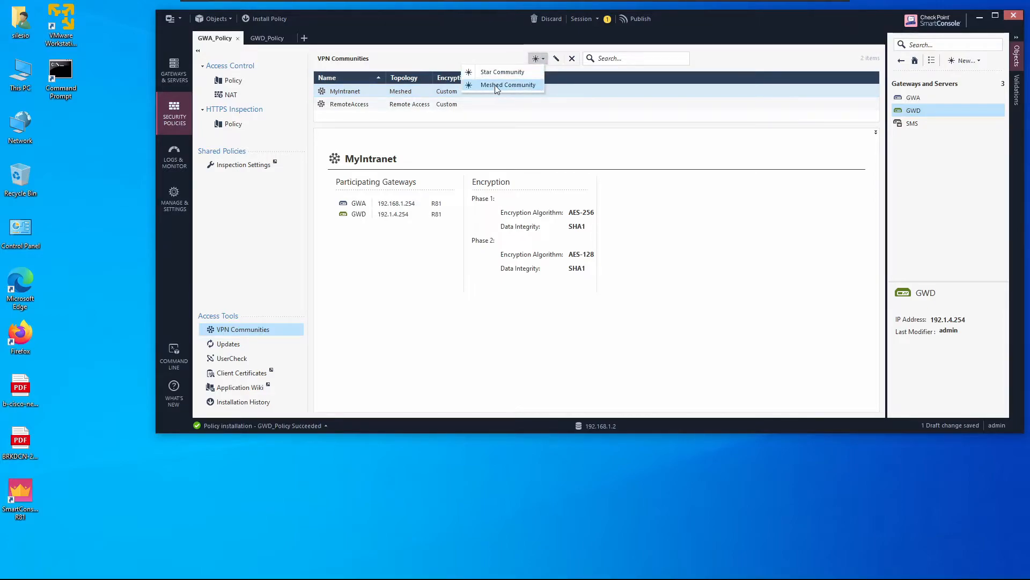
click(508, 85)
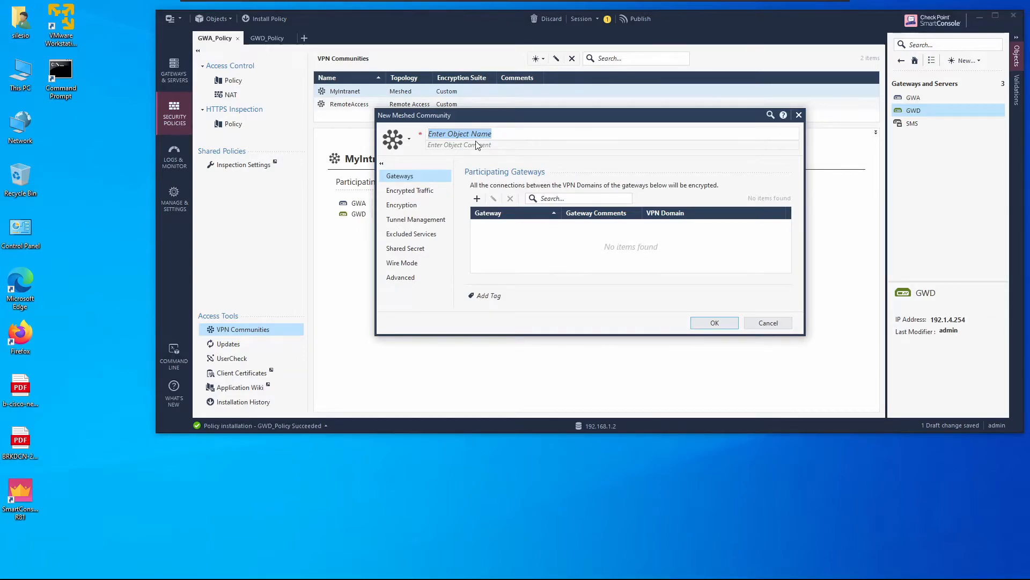
text(L2L_SI)
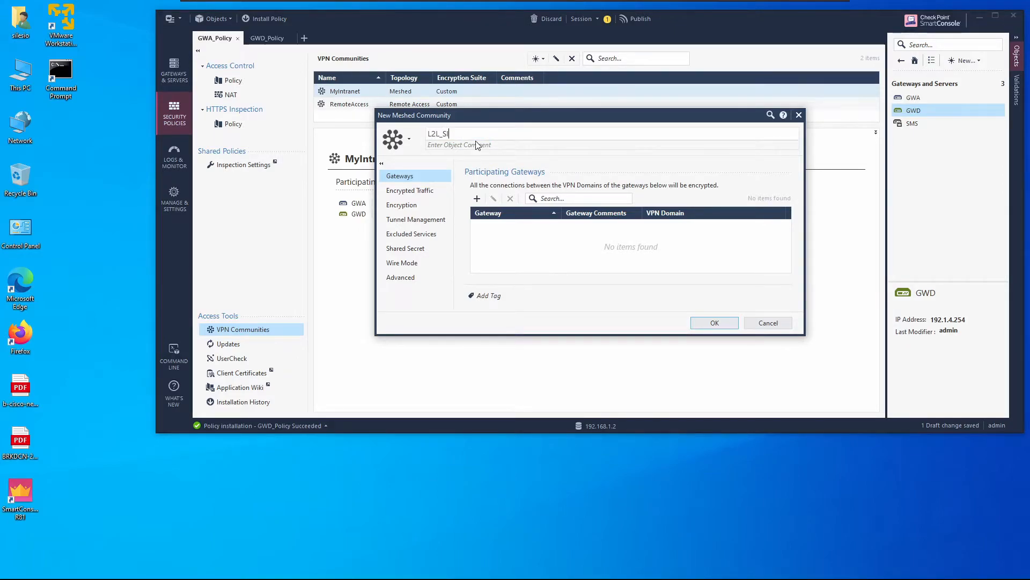
text(TE)
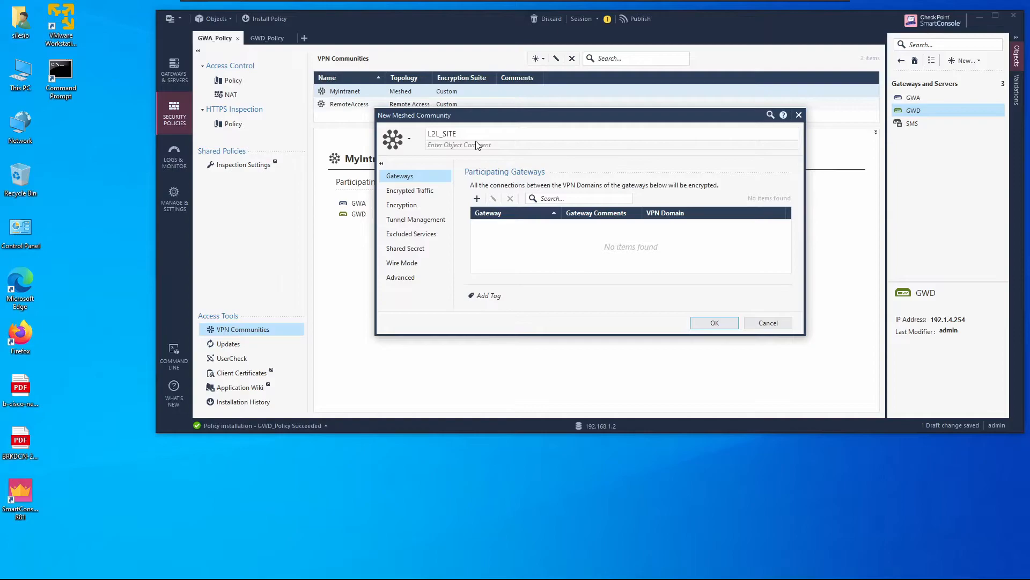
text(A)
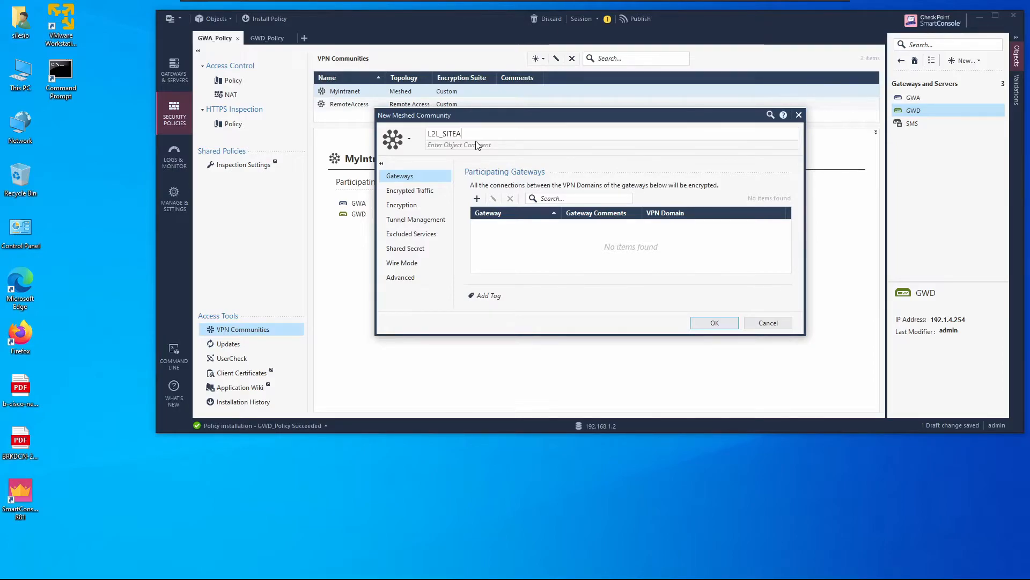
text(_SITEC)
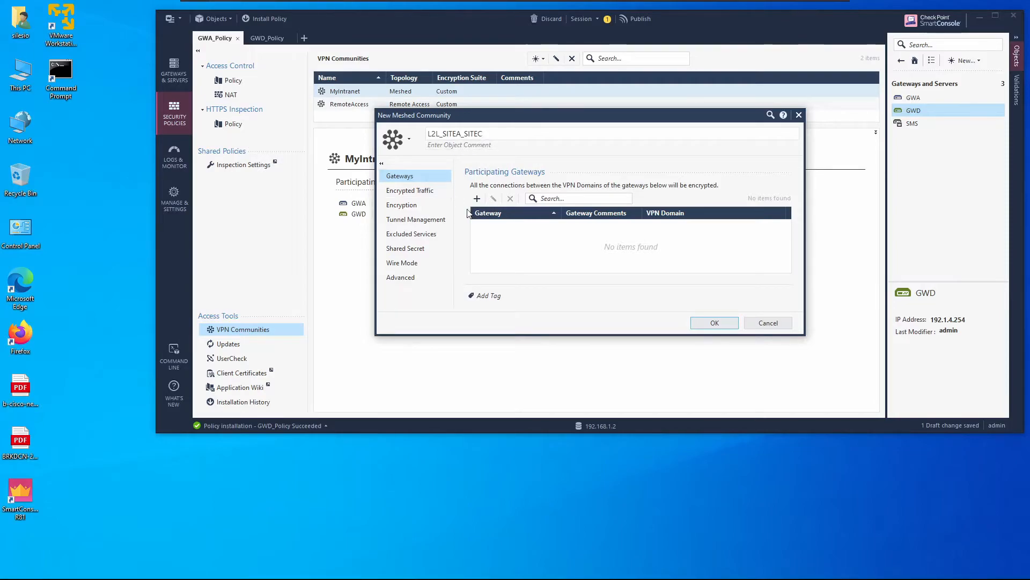
click(407, 138)
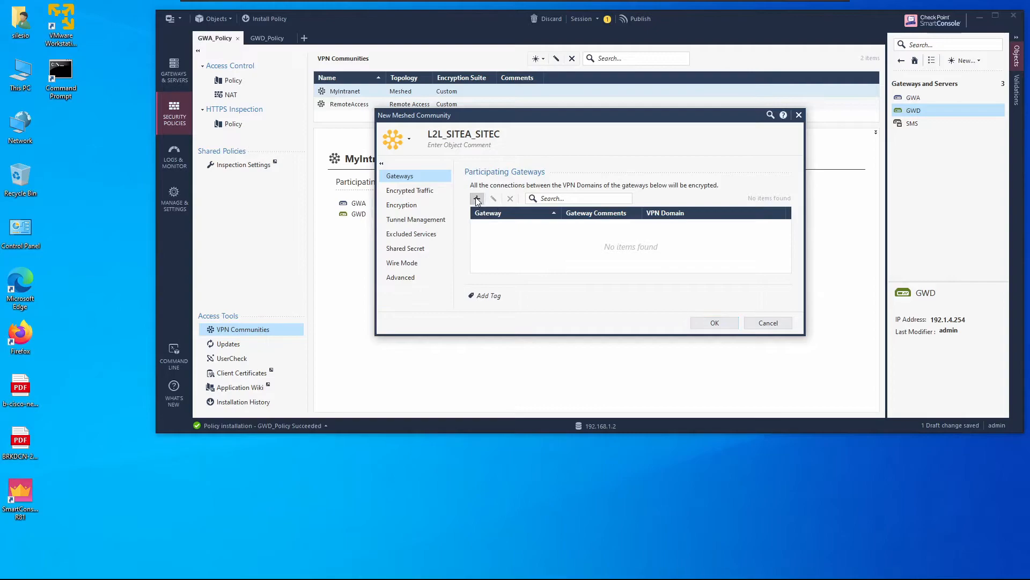
- Add gateways GWA and GWC as participants of the community
click(476, 198)
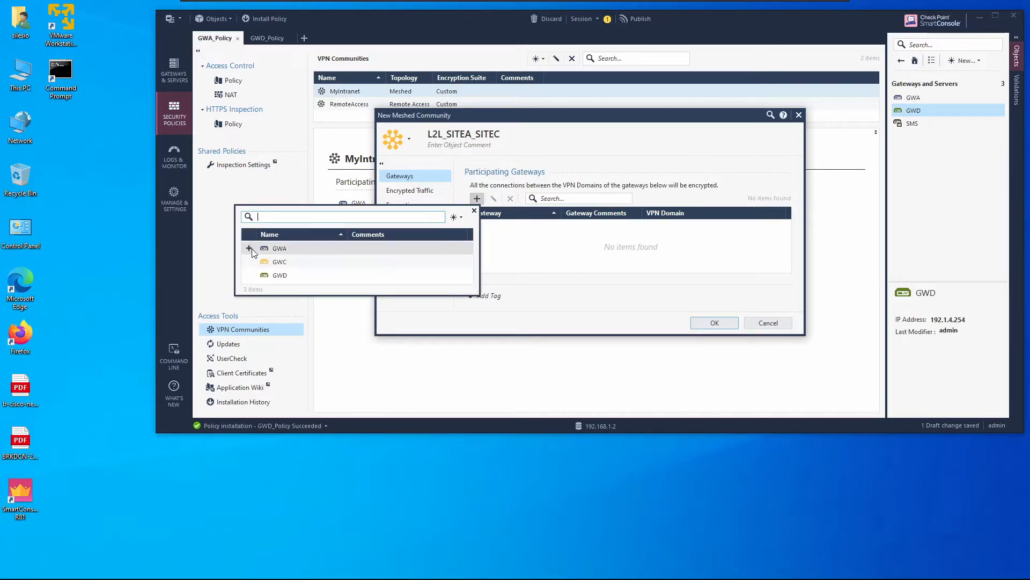
click(249, 248)
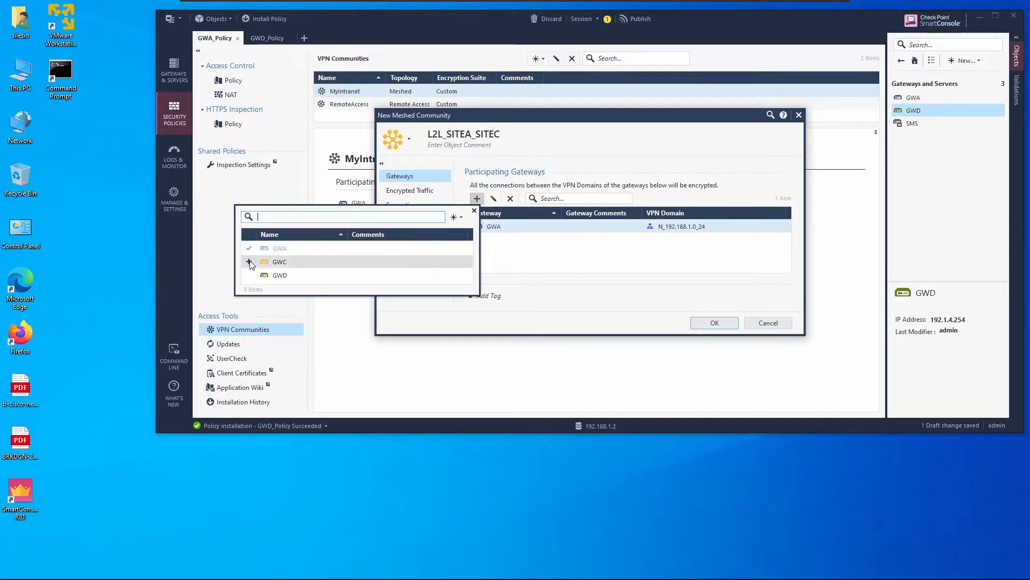
click(248, 262)
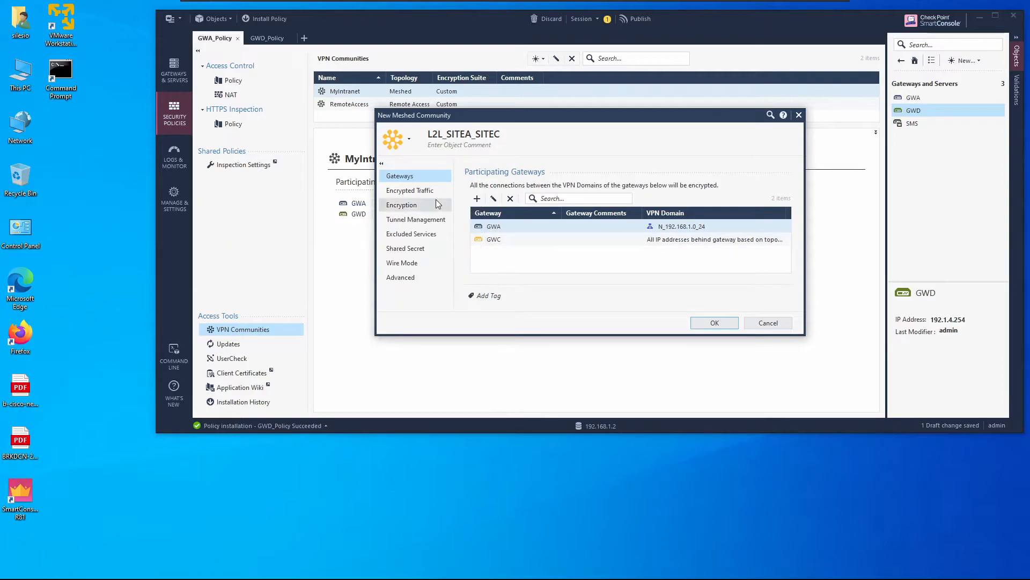
- Set the community's Phase 1 encryption algorithm to AES-128 on the Encryption page
click(410, 190)
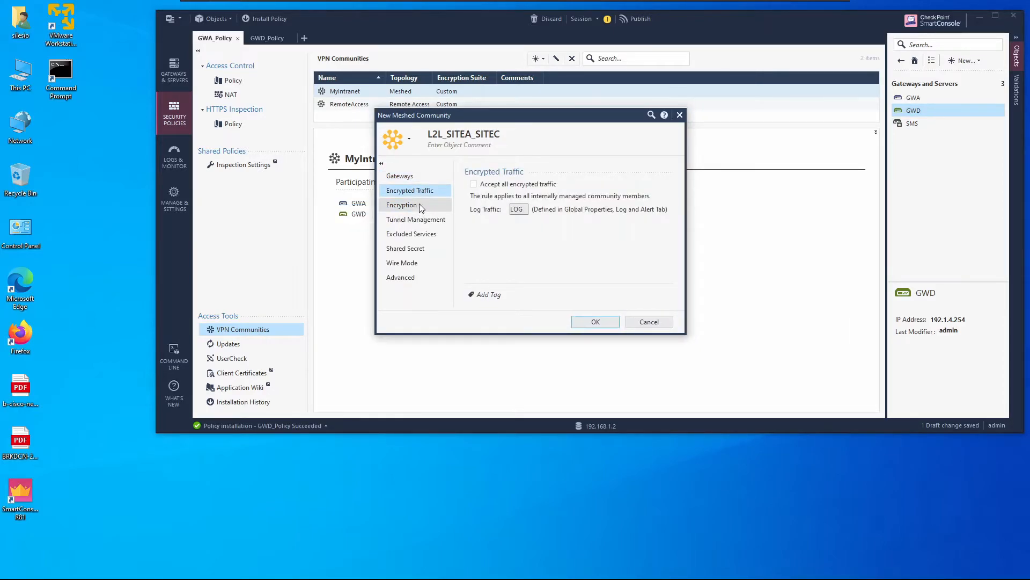
click(401, 204)
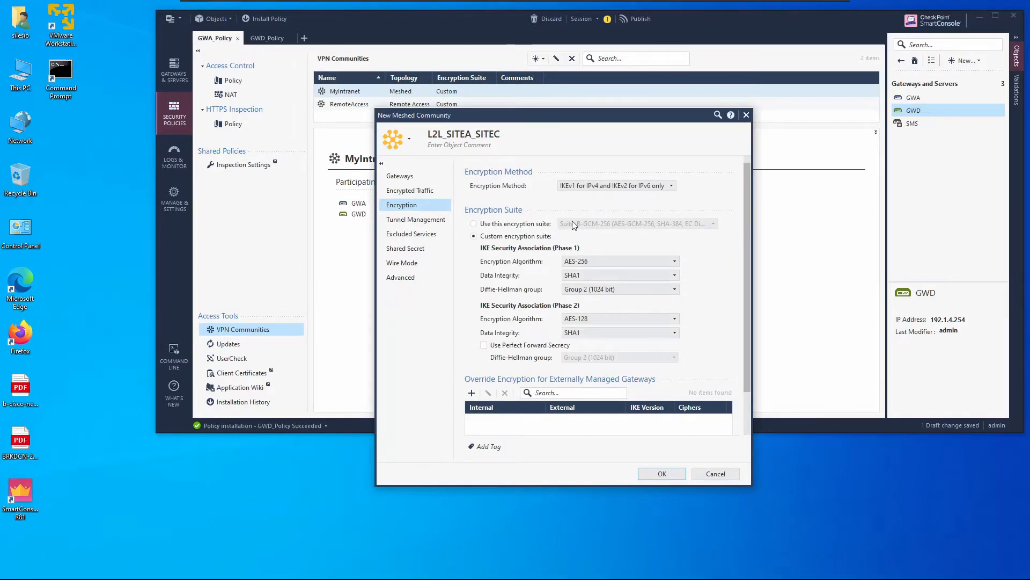
mouse_move(607, 267)
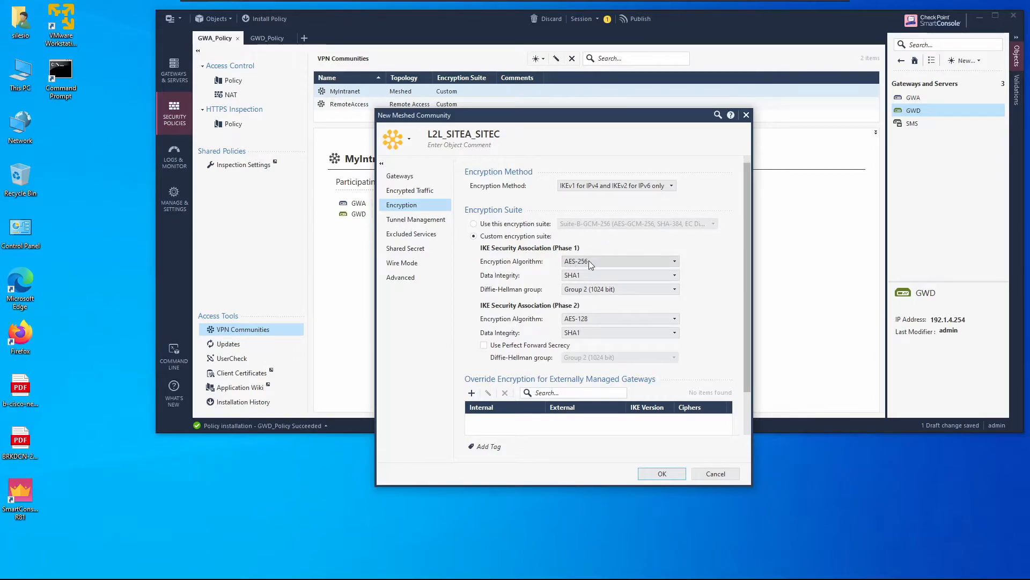
click(673, 260)
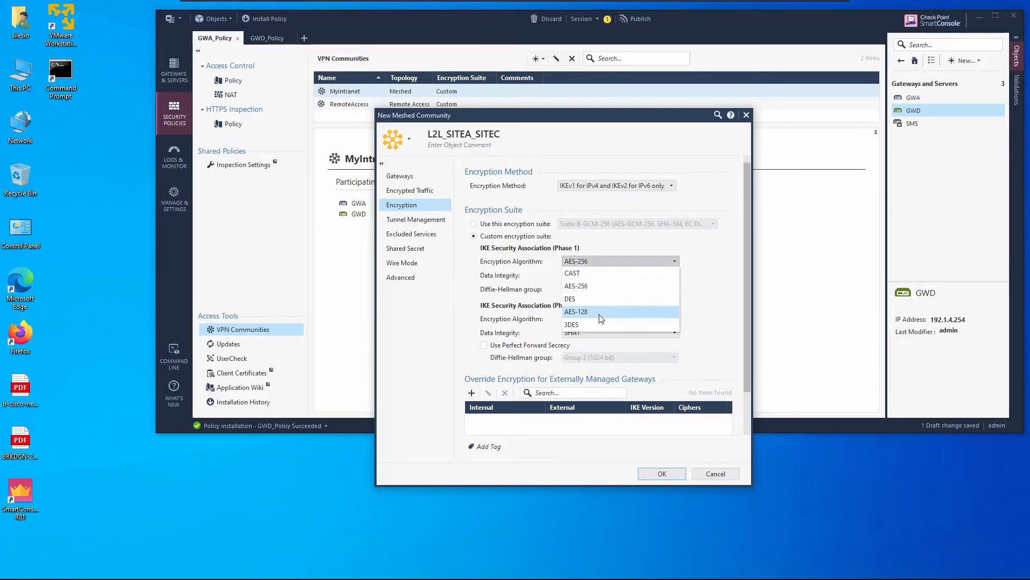
click(576, 311)
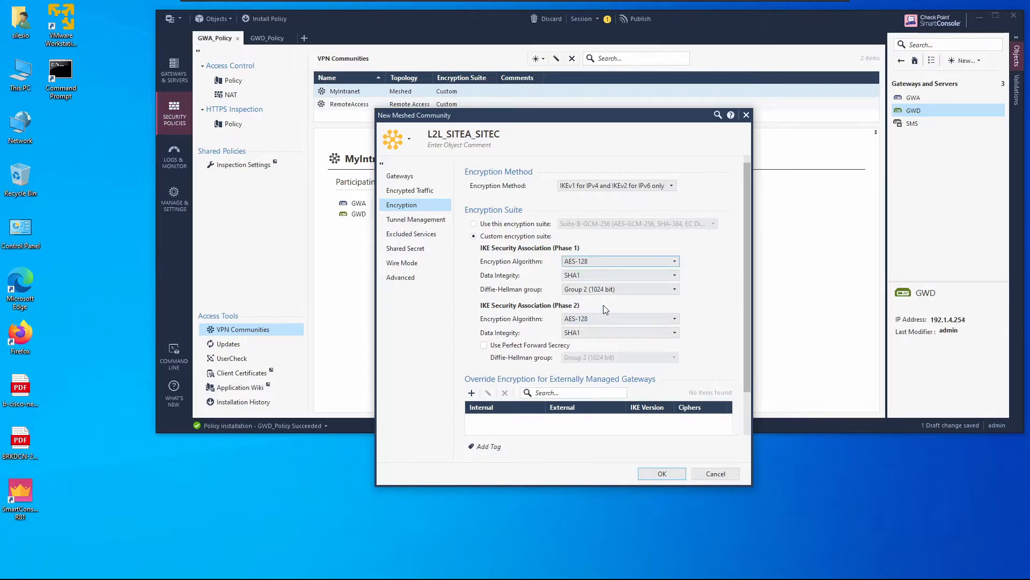
mouse_move(588, 276)
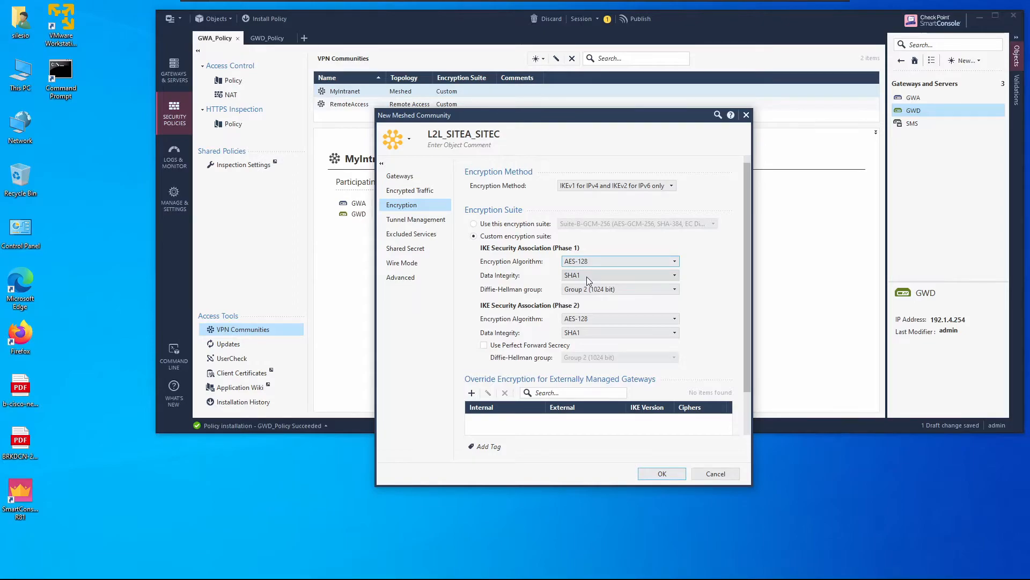
mouse_move(607, 289)
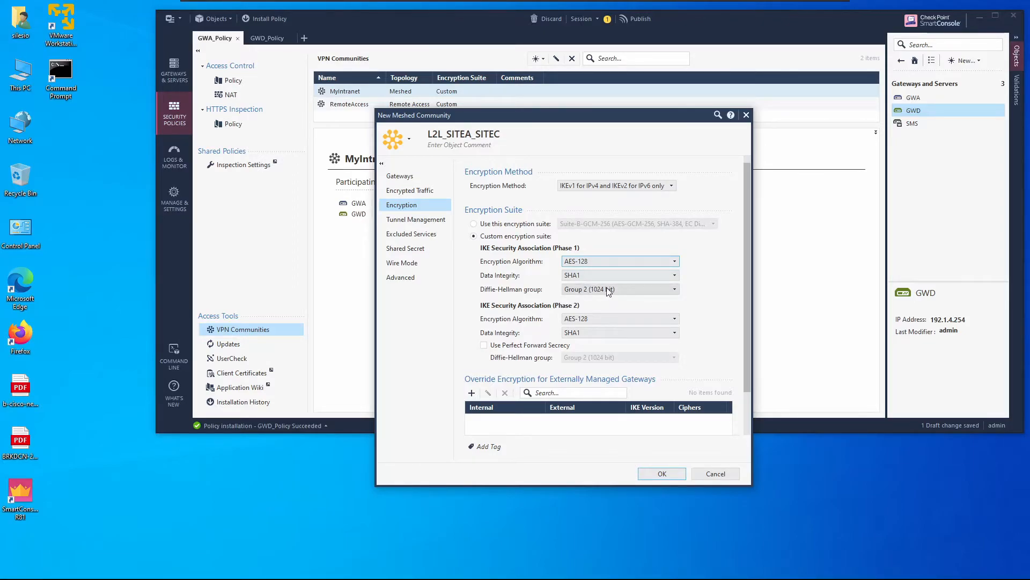
mouse_move(591, 321)
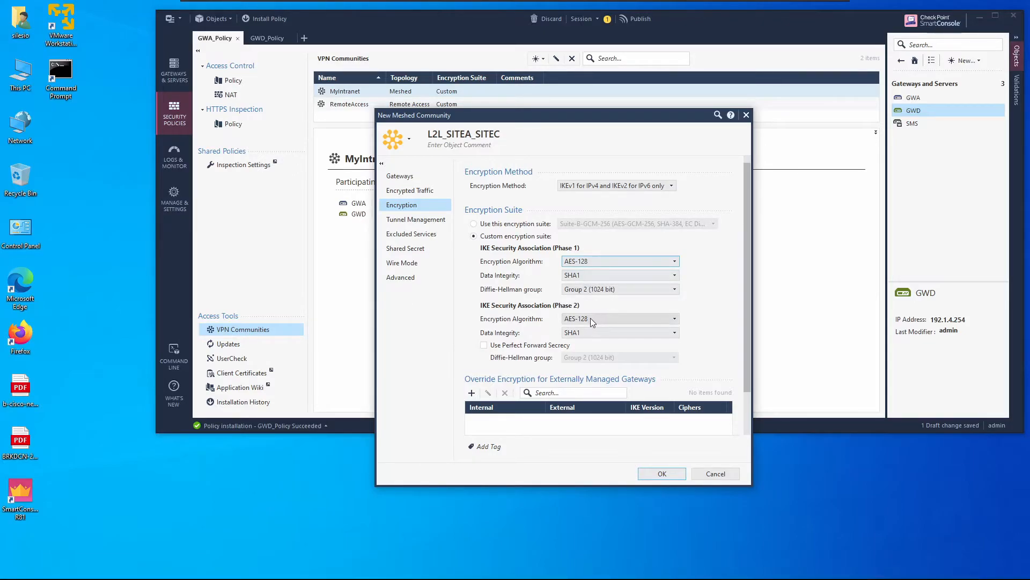
mouse_move(601, 321)
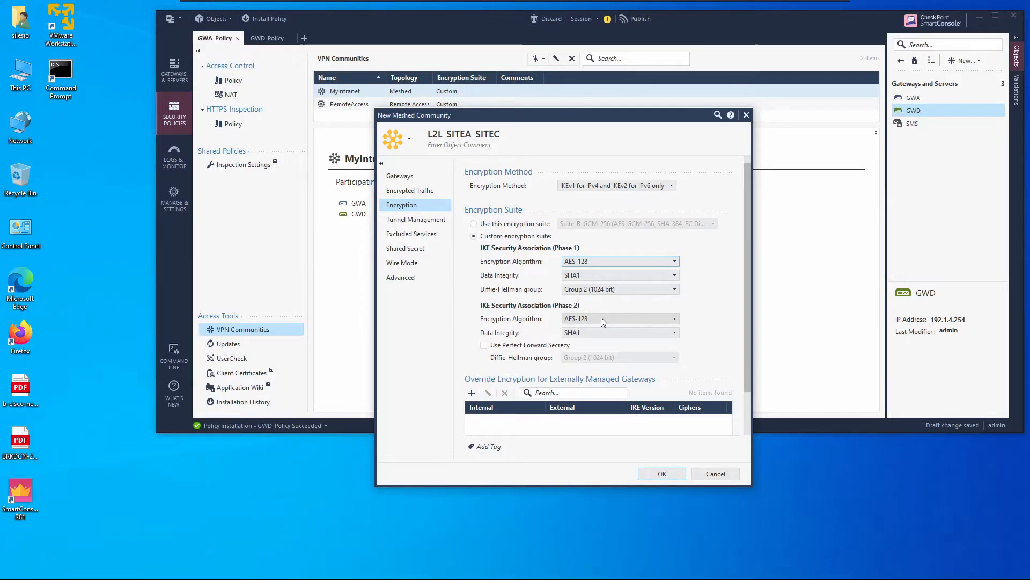
mouse_move(601, 333)
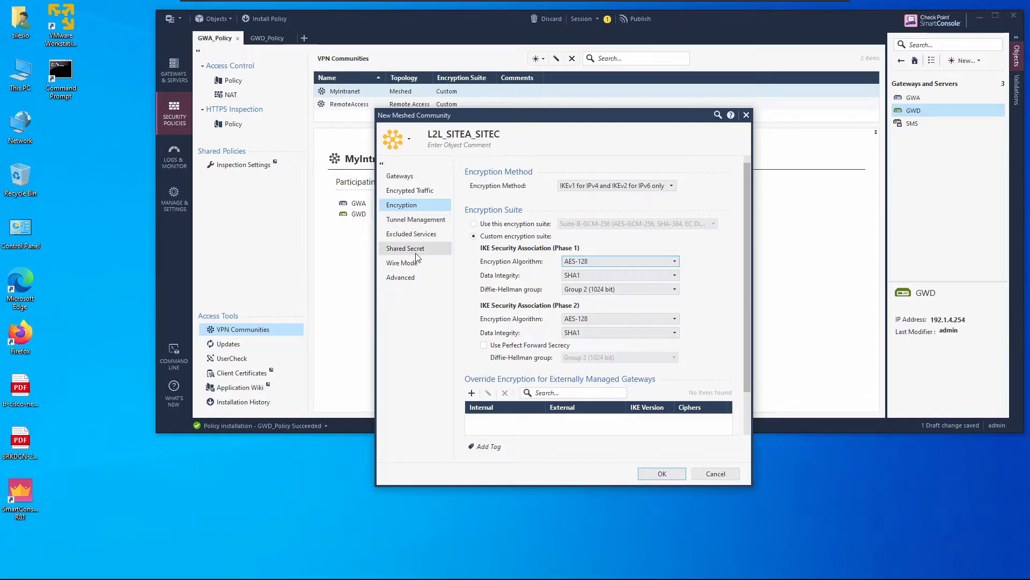
- Enable Use only Shared Secret and enter the shared secret for peer GWC
click(406, 248)
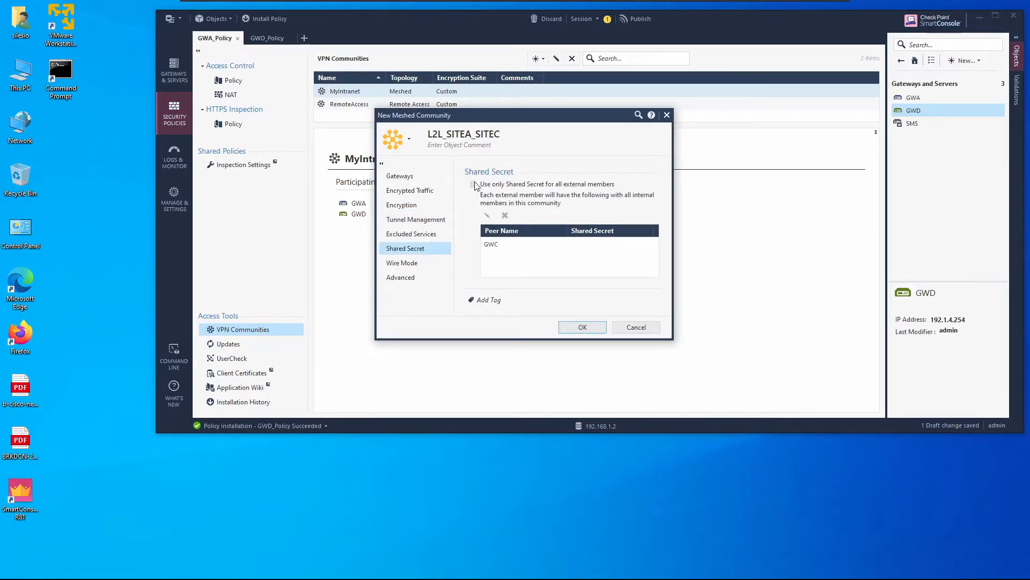
click(472, 184)
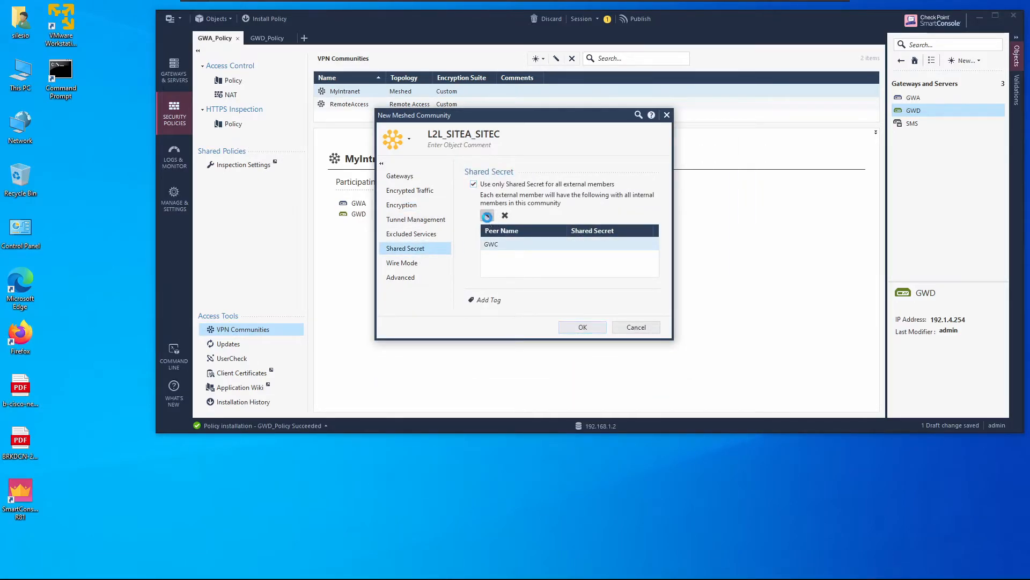
click(486, 216)
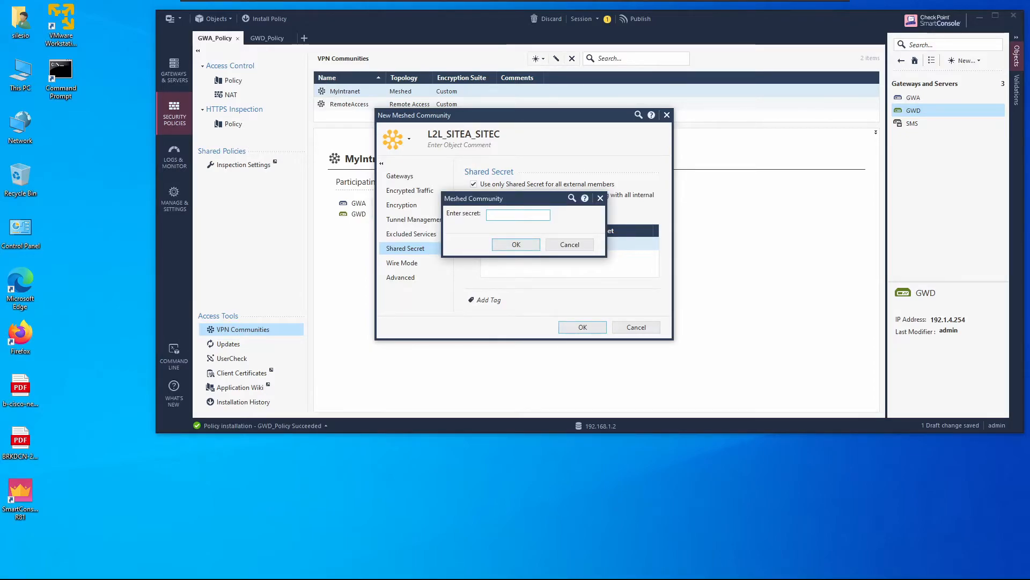
text(••••)
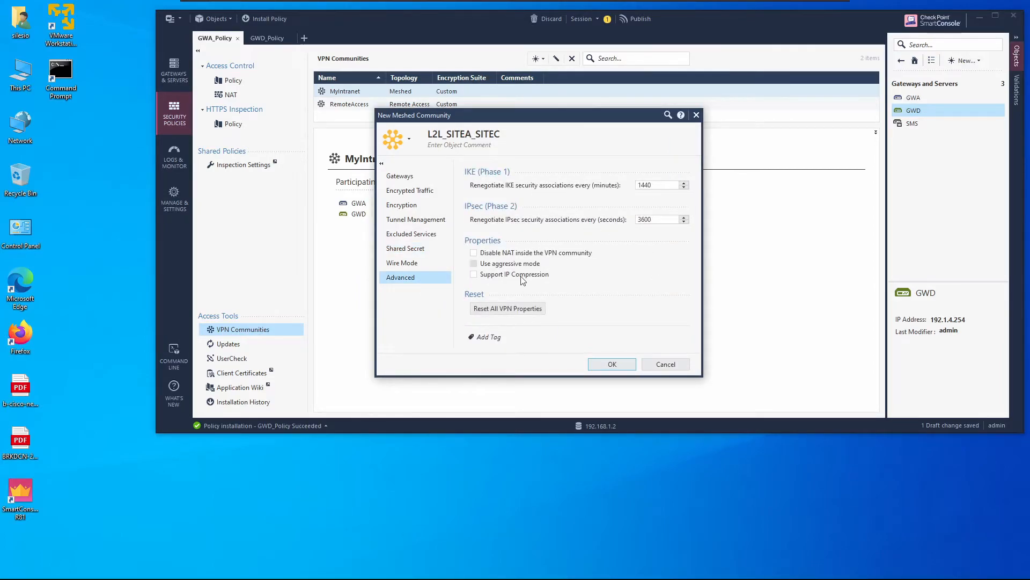
- Disable NAT inside the community and save it, accepting the short-secret warning
click(473, 252)
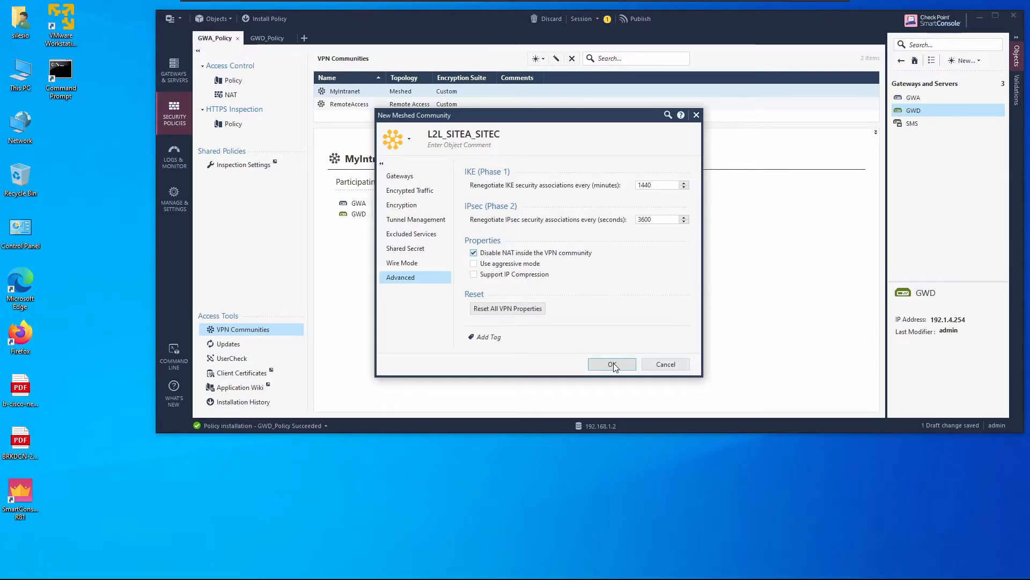
click(611, 364)
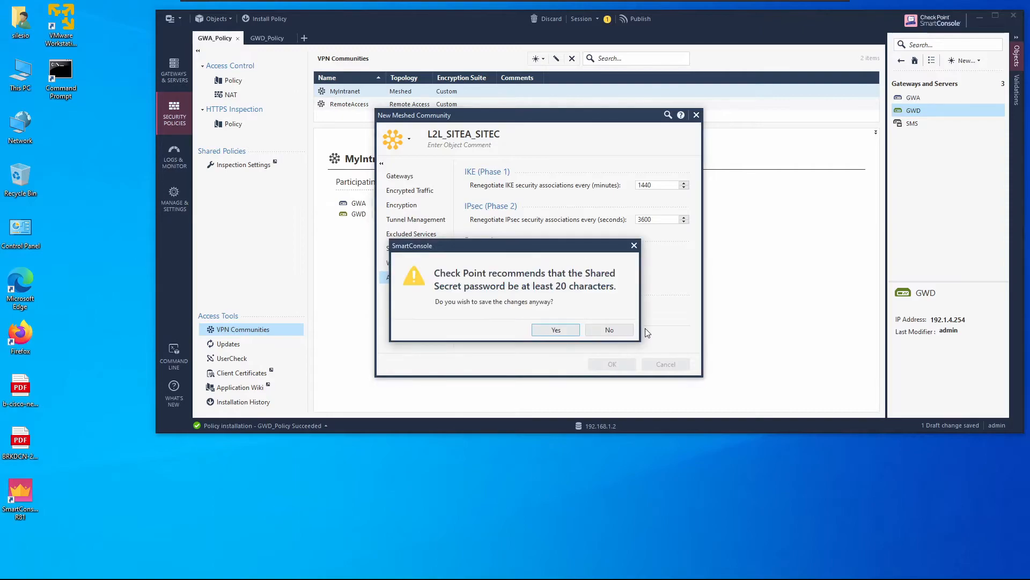
mouse_move(486, 318)
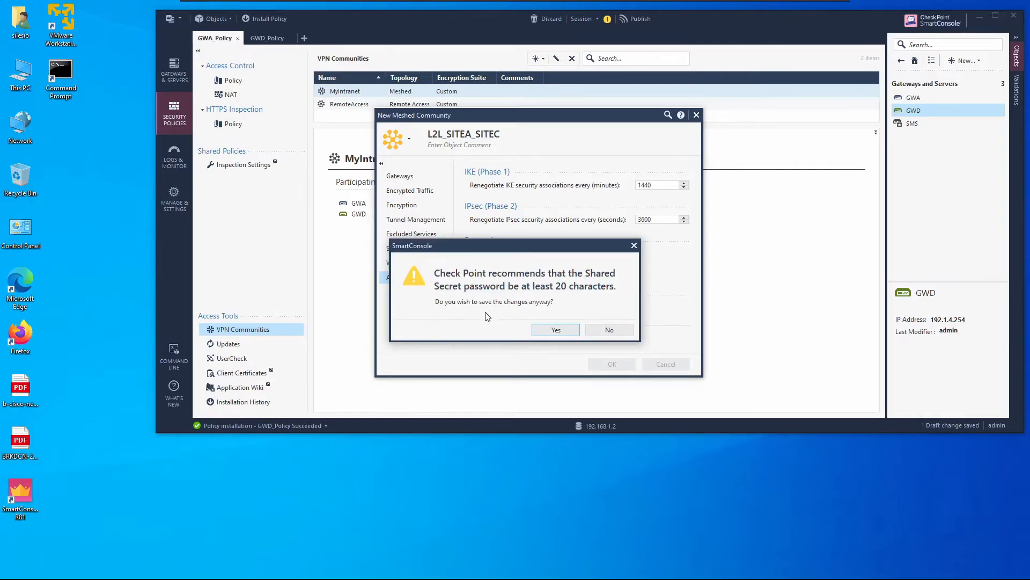
click(556, 329)
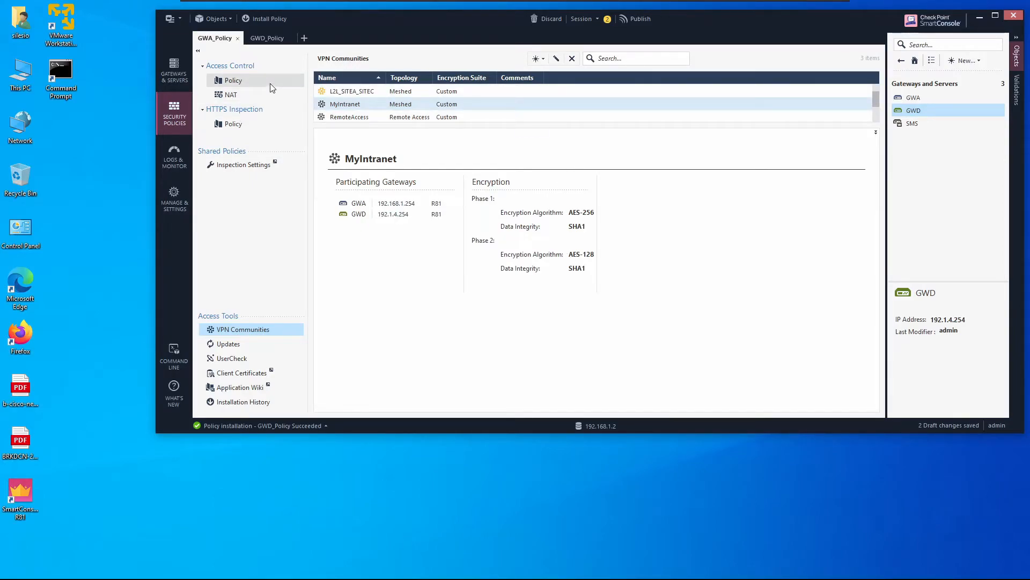
- Paste a copy of the L2L_SITEA_SITED rule below it as rule 4
click(232, 80)
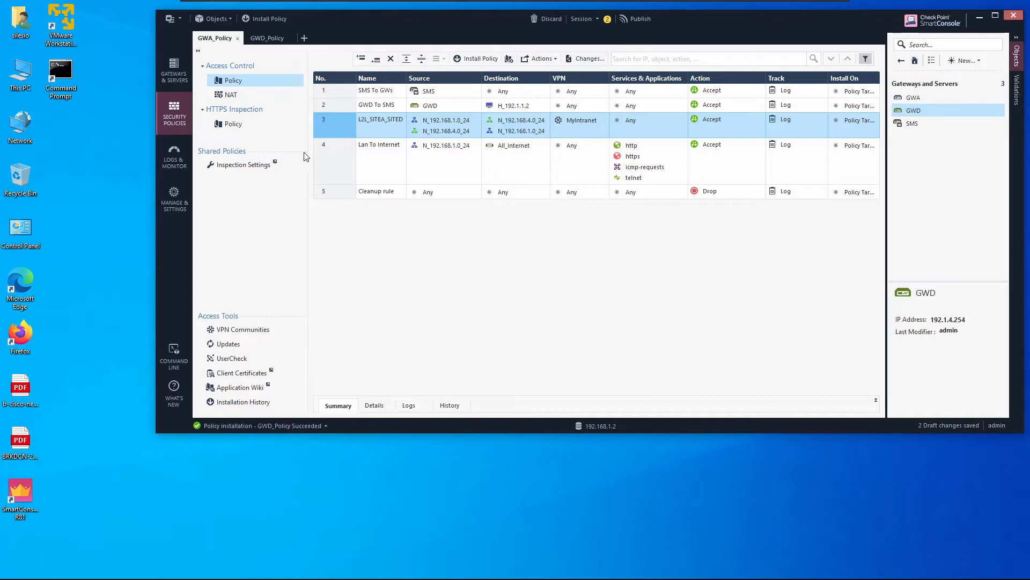
right_click(380, 125)
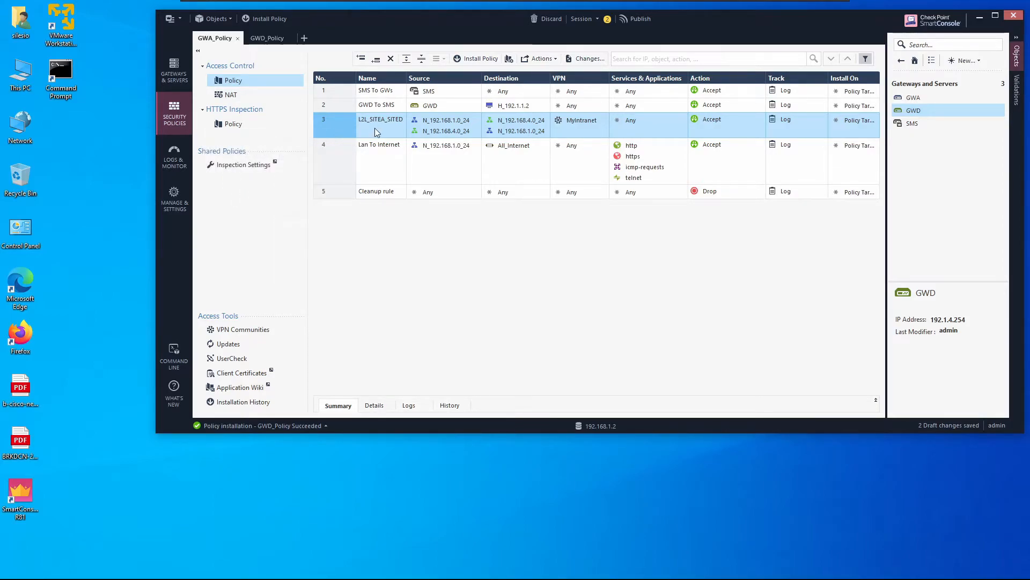
right_click(380, 125)
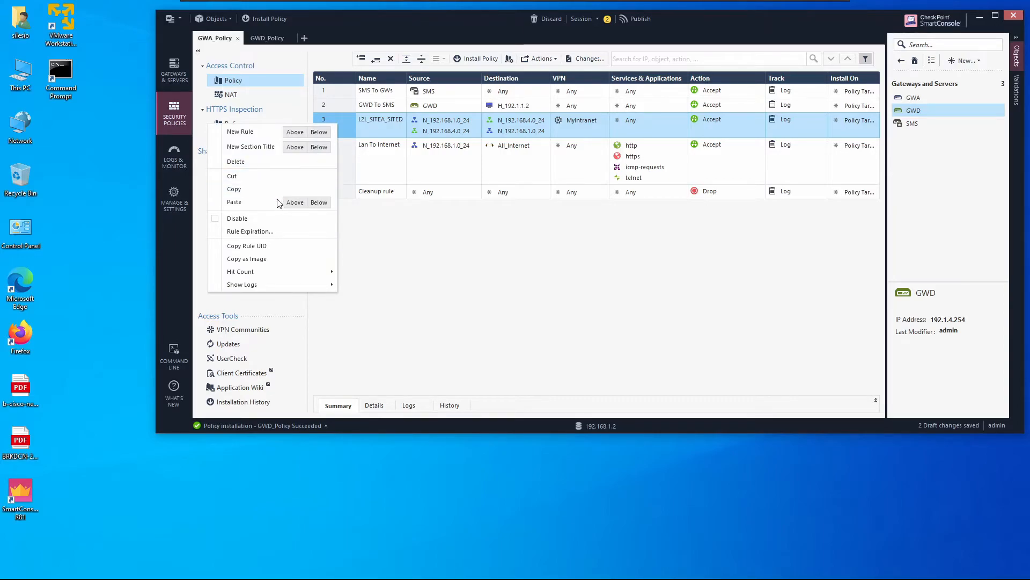
click(319, 202)
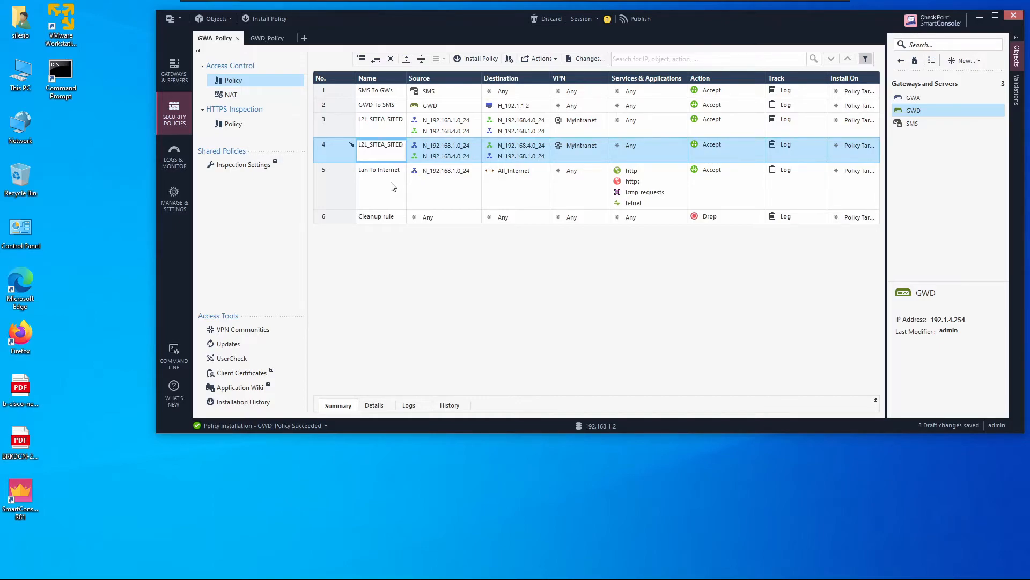
mouse_move(412, 167)
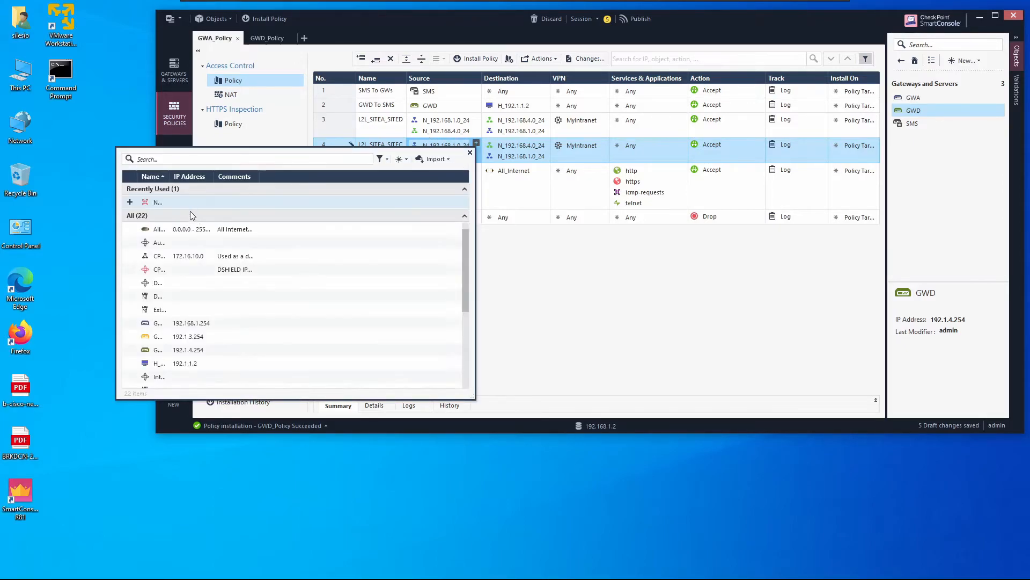
click(398, 150)
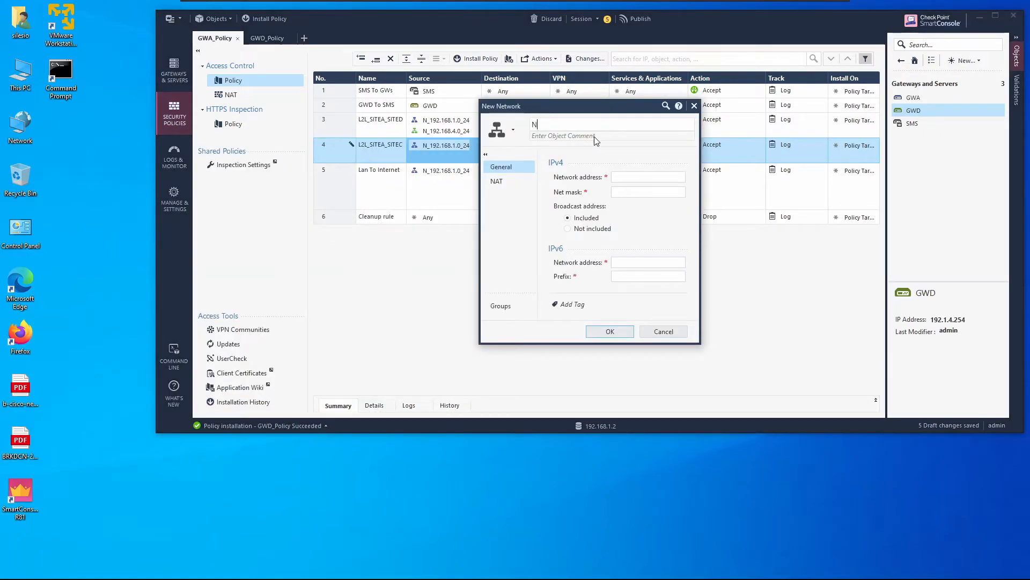
- Create network N_192.168.3.0_24 with address 192.168.3.0 and mask 255.255.255.0
text(_192.1)
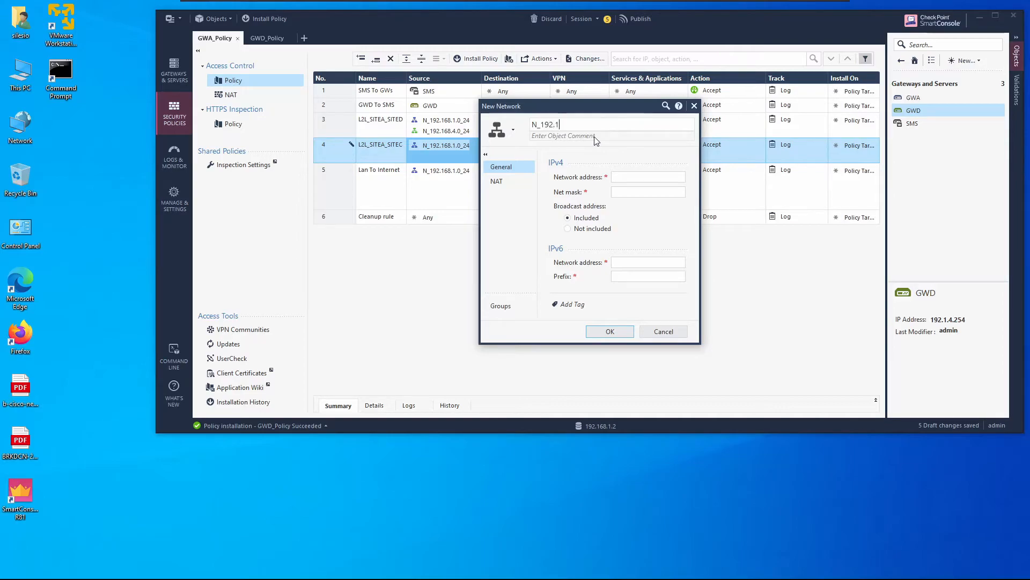
text(68.3.0_2)
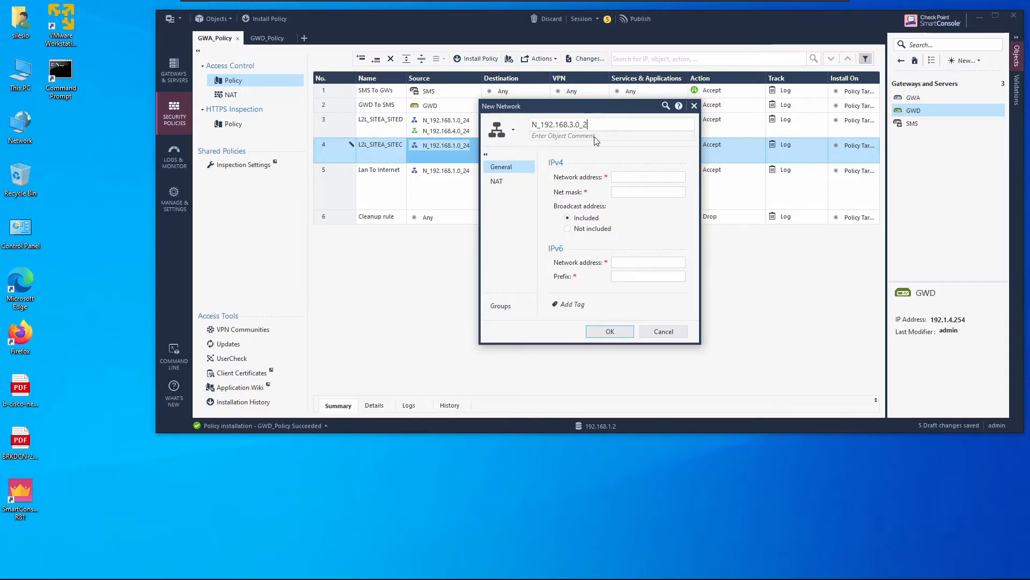
text(4)
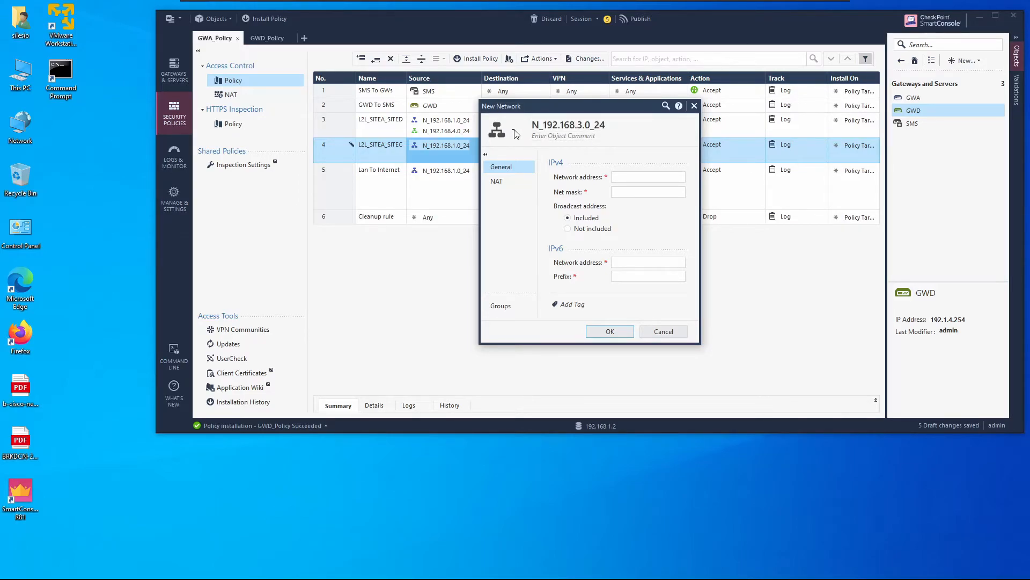
click(647, 176)
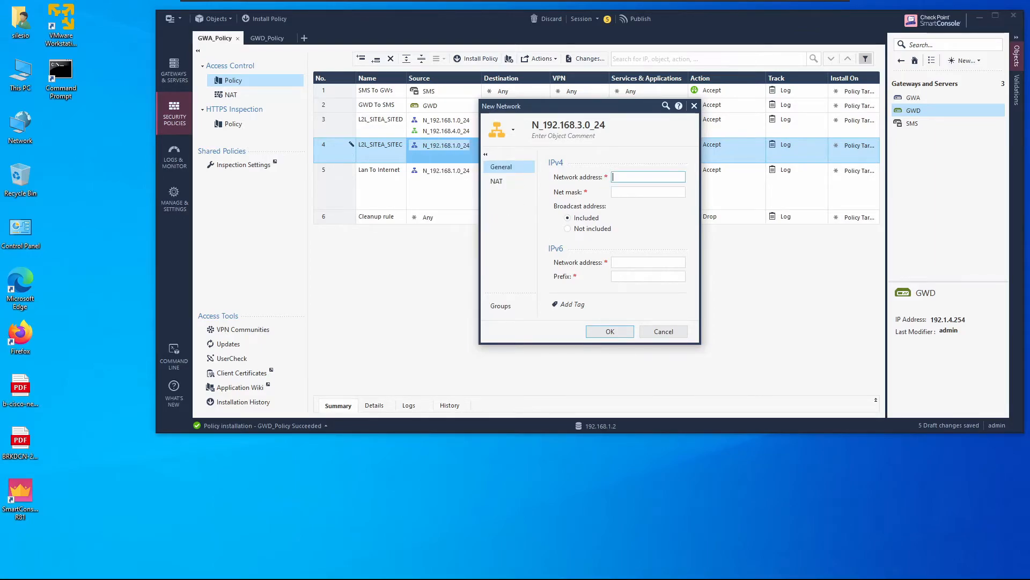
text(192.168.3.0)
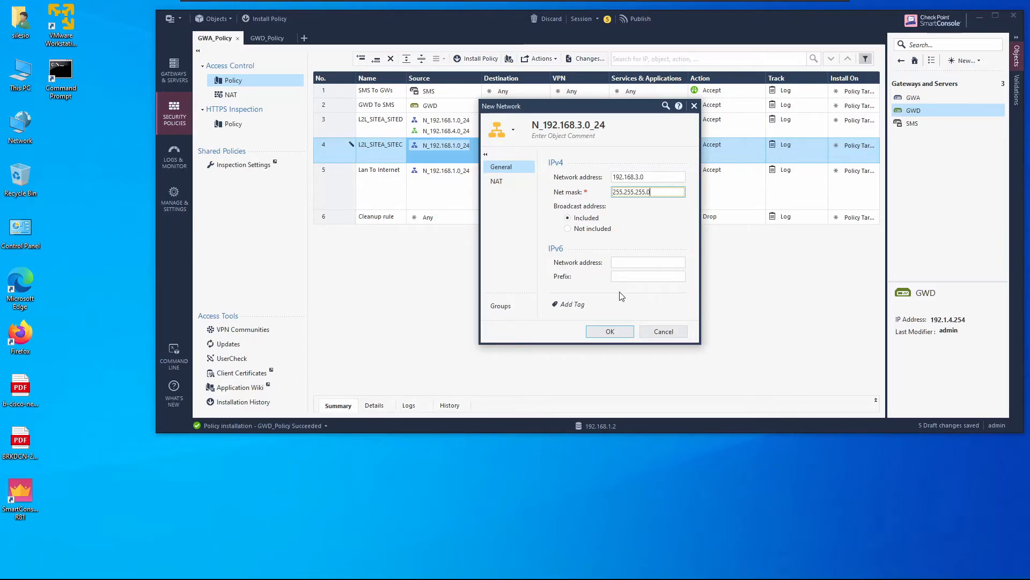
click(608, 331)
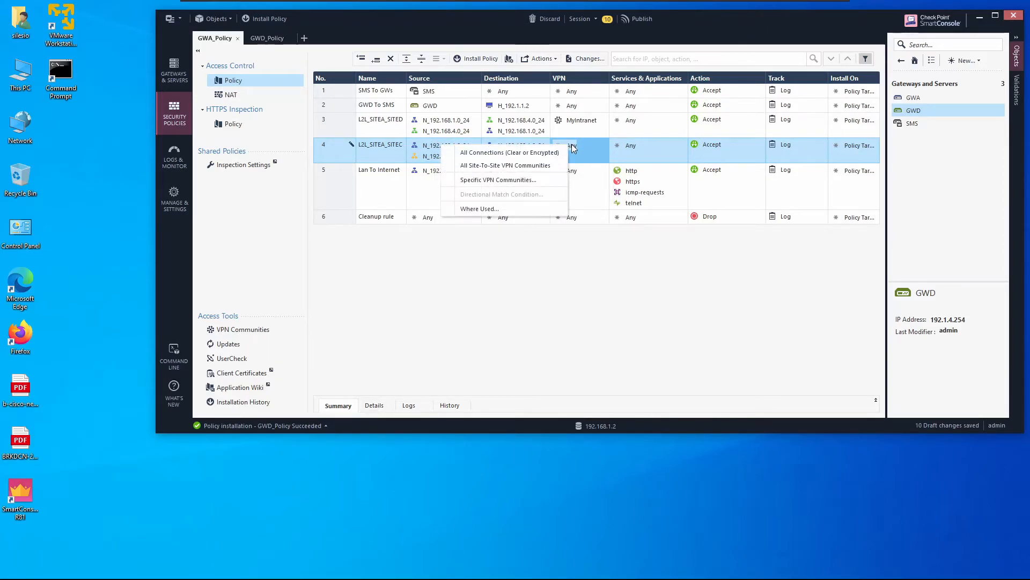
- Set rule 4's VPN to the specific community L2L_SITEA_SITEC
click(499, 179)
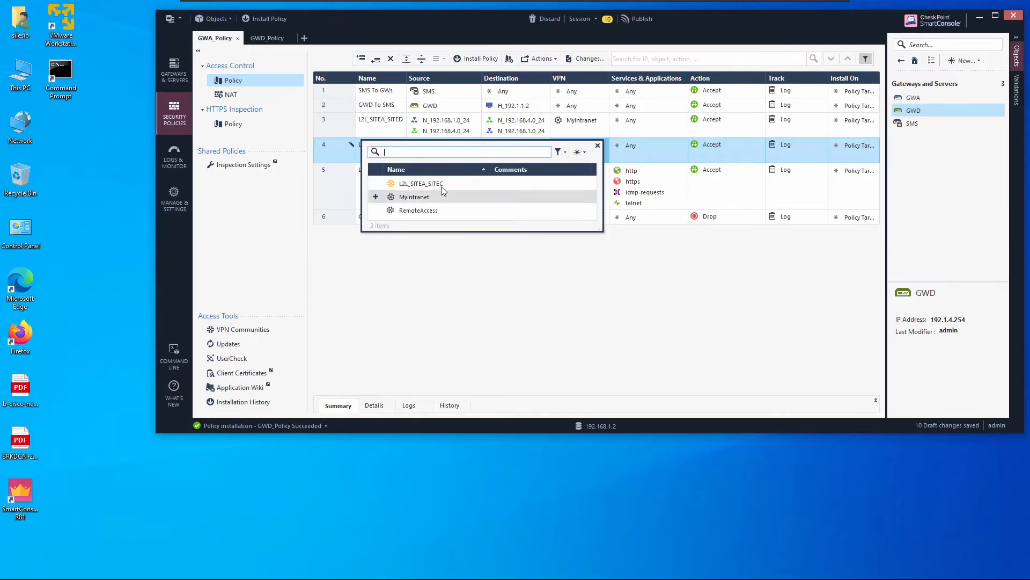
click(421, 184)
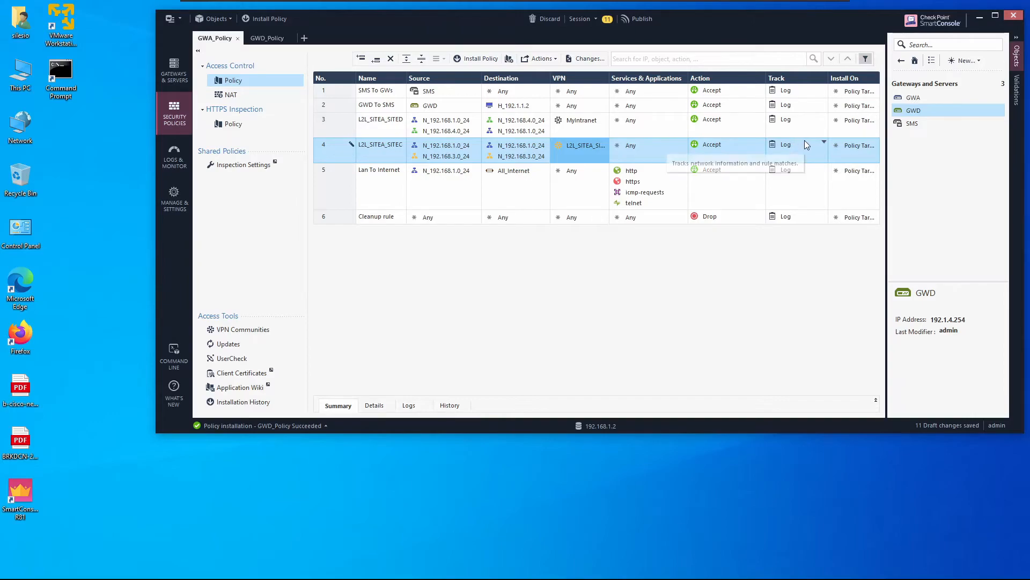
mouse_move(472, 164)
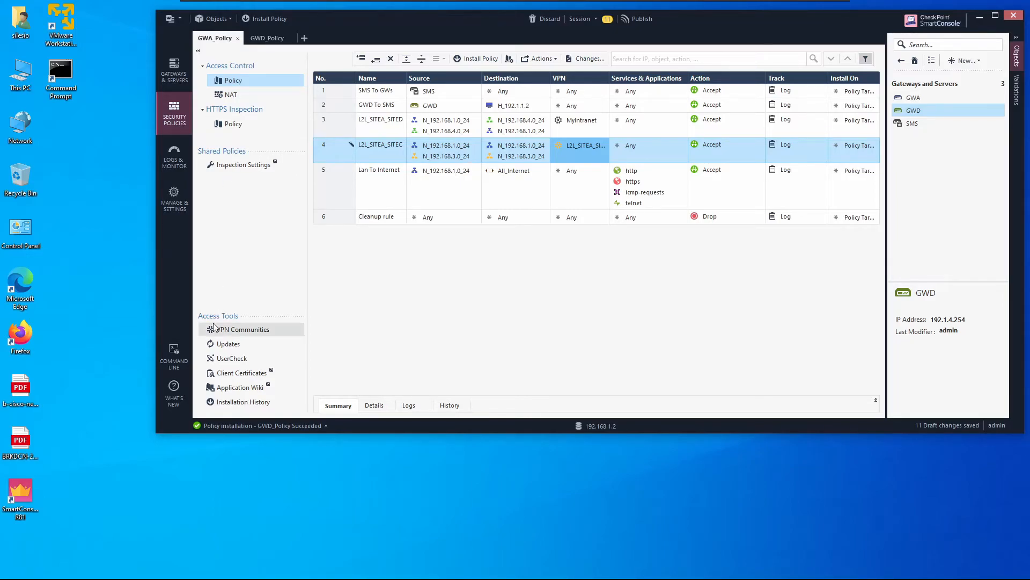
- Add N_192.168.3.0_24 to the NO_NAT_CP network group and go back to Access Control
click(231, 95)
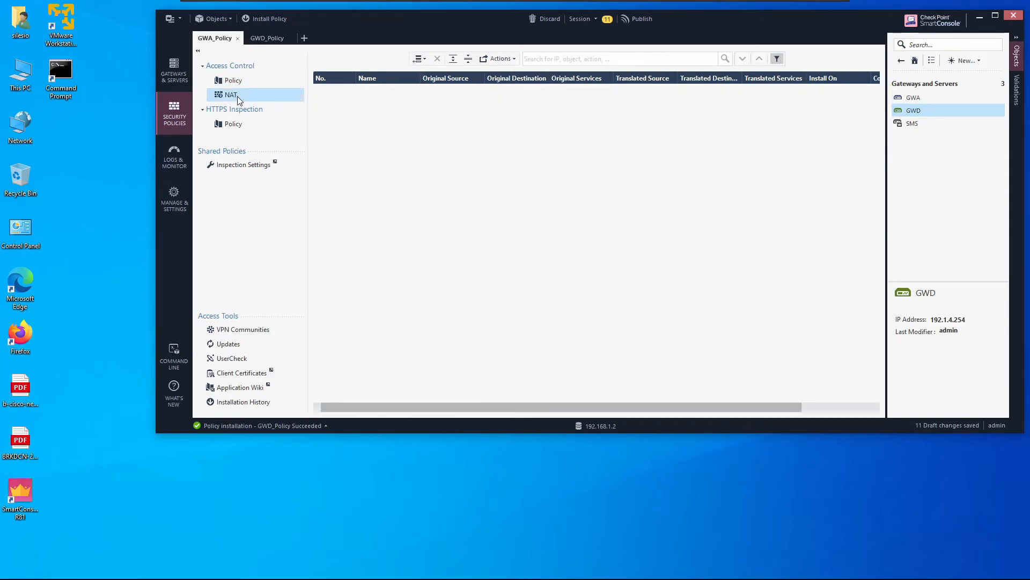
click(231, 95)
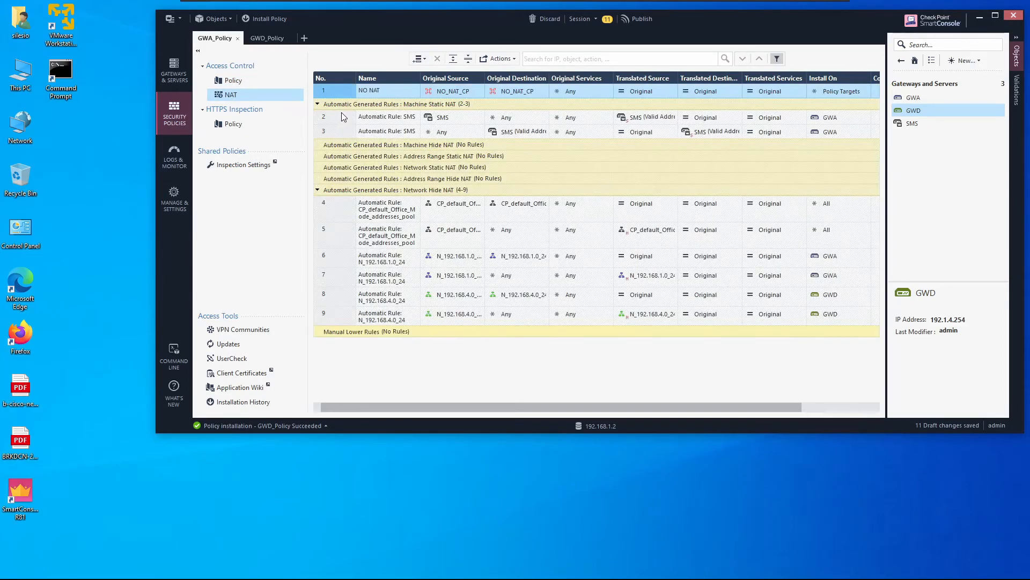
click(451, 91)
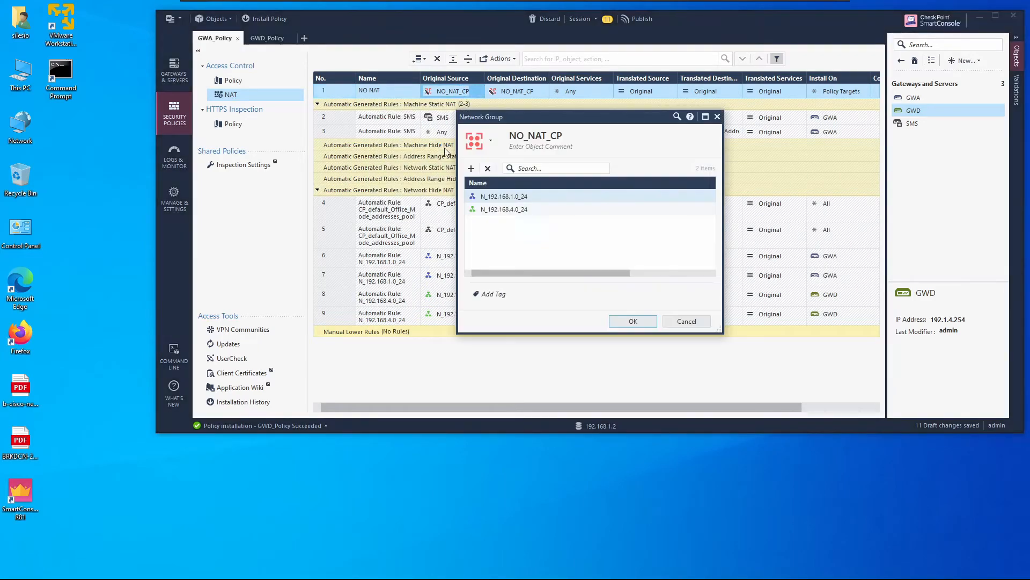
click(471, 168)
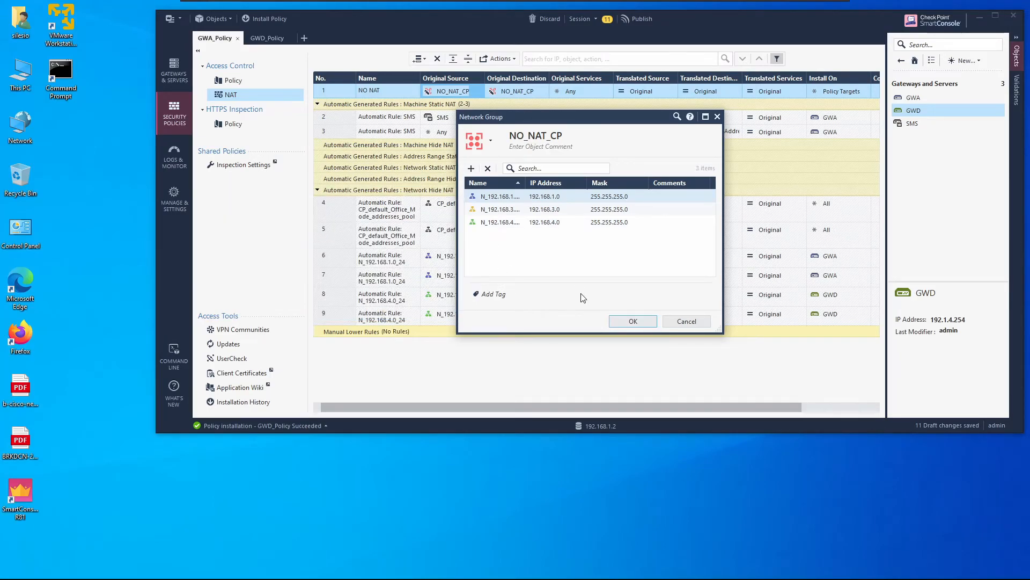
click(632, 321)
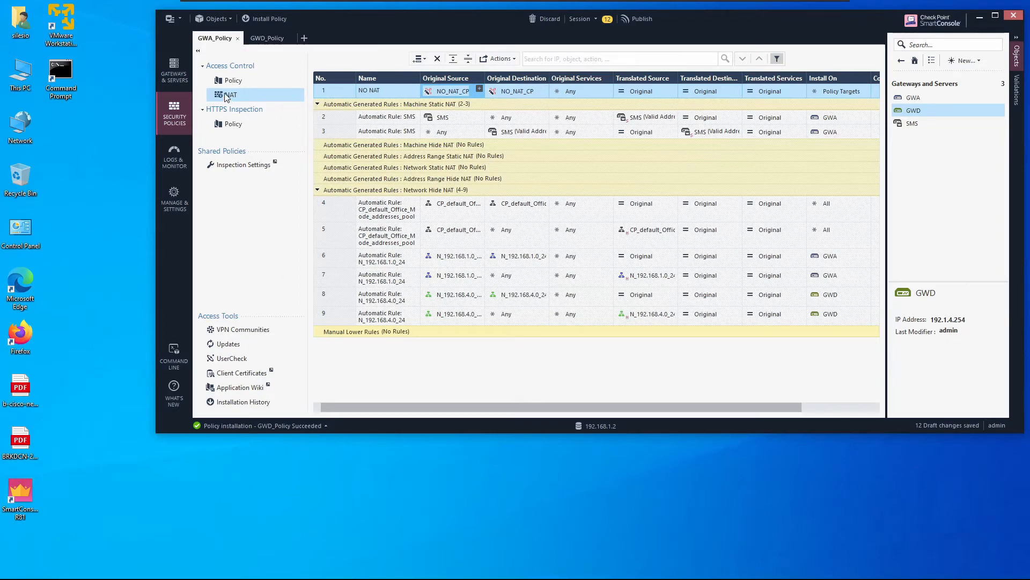
click(232, 80)
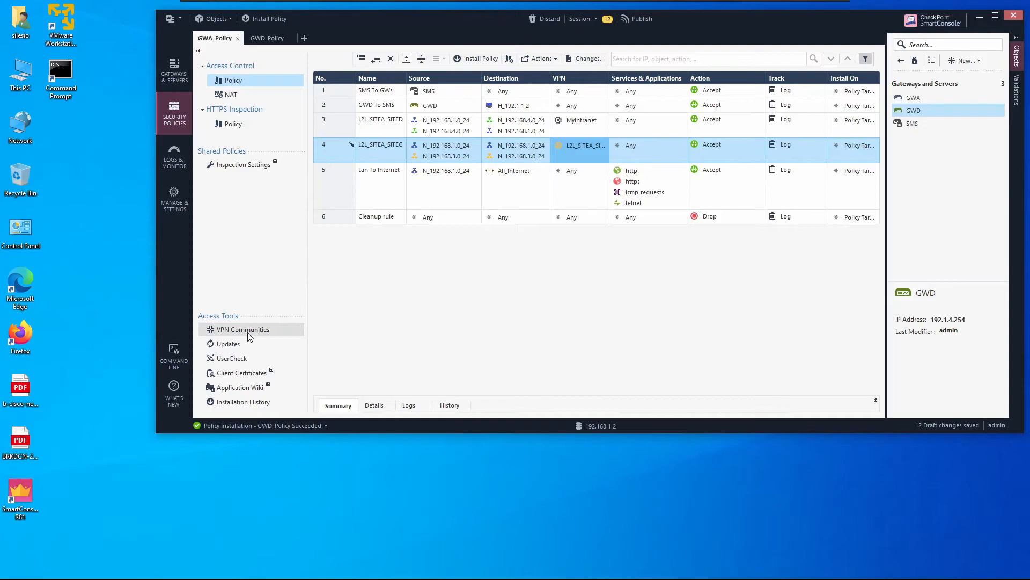
- Set GWC's VPN domain in L2L_SITEA_SITEC to user-defined N_192.168.3.0_24
click(242, 329)
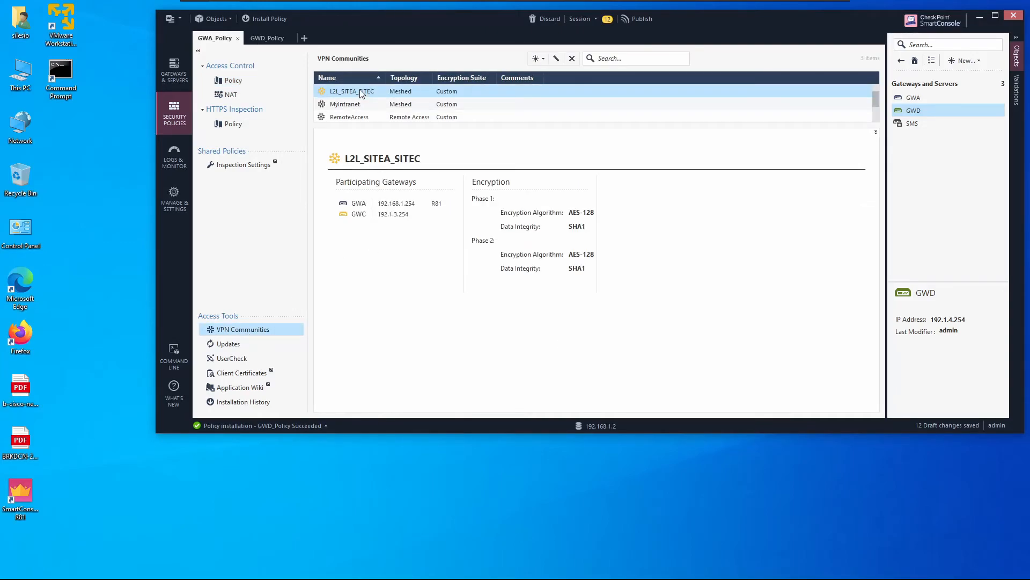
double_click(350, 91)
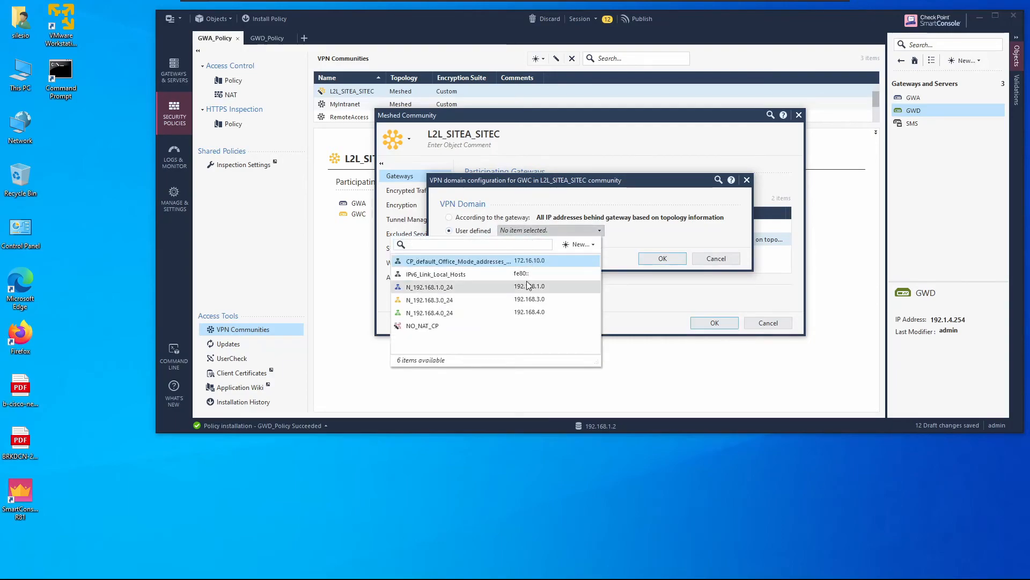
click(430, 299)
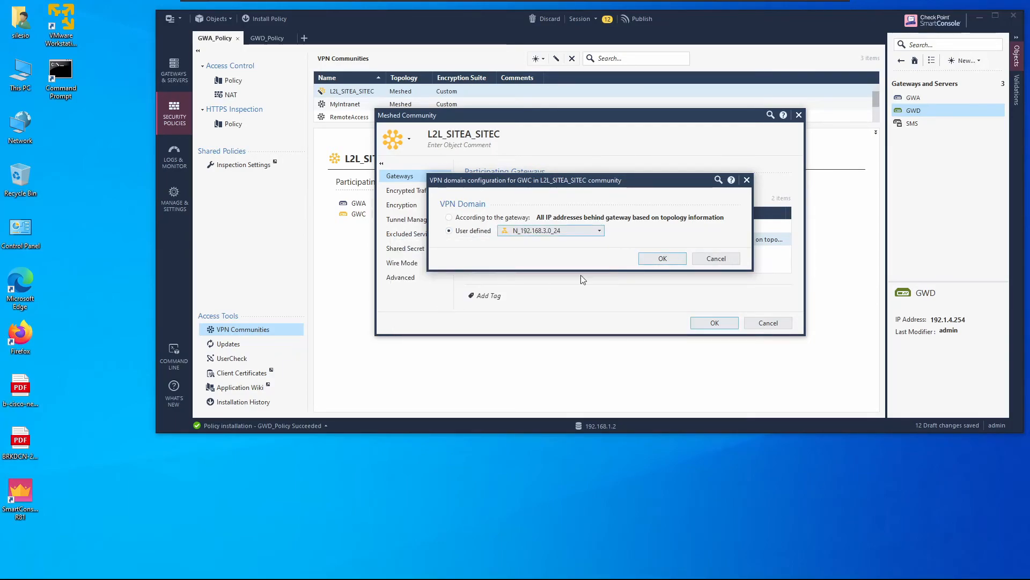
click(662, 258)
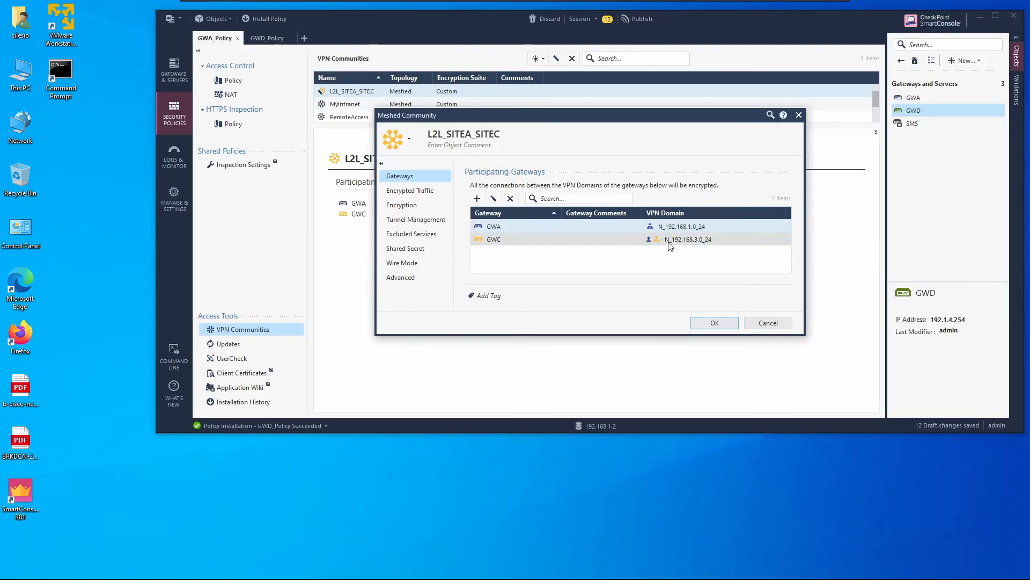
mouse_move(689, 238)
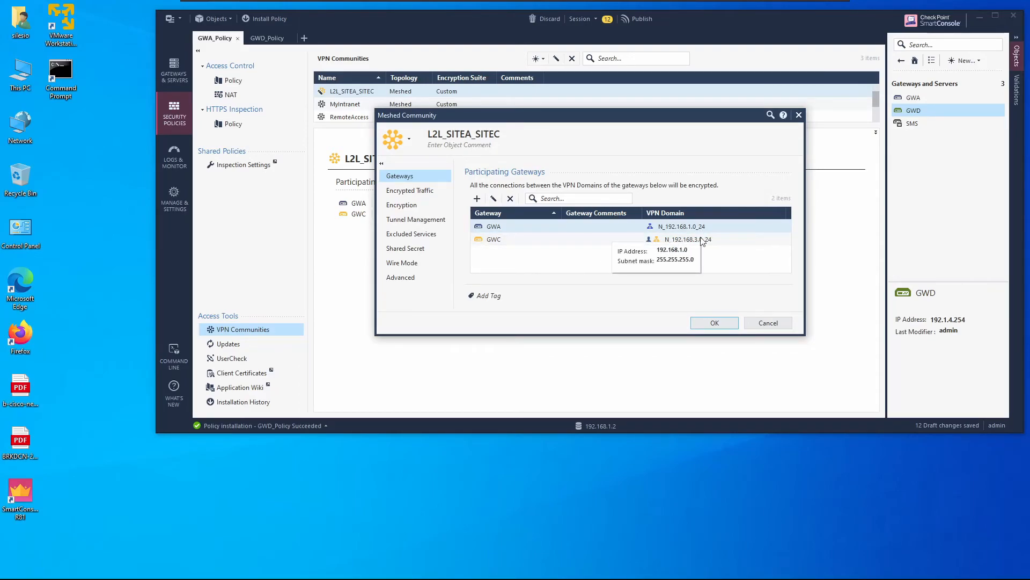
mouse_move(538, 269)
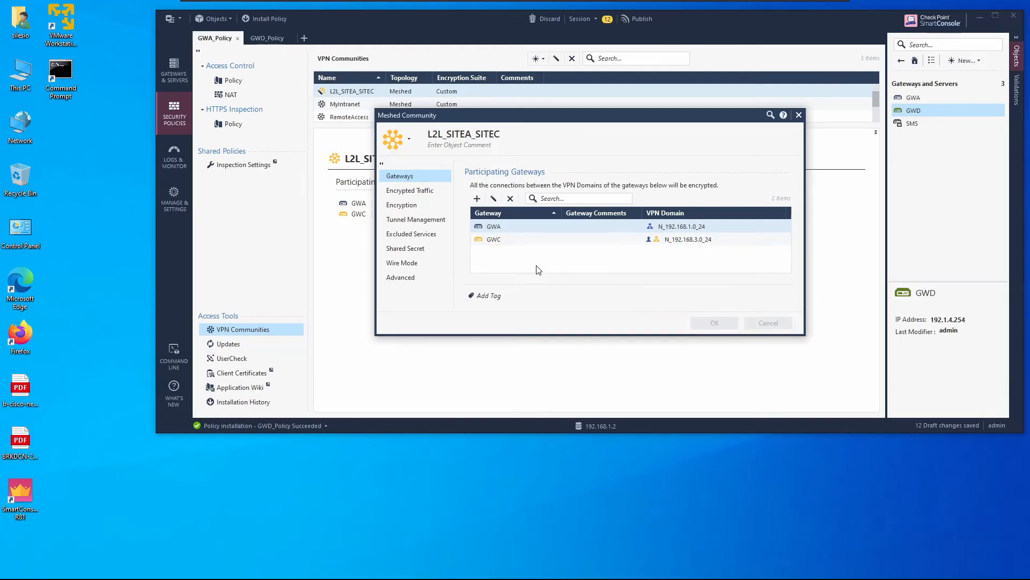
click(714, 322)
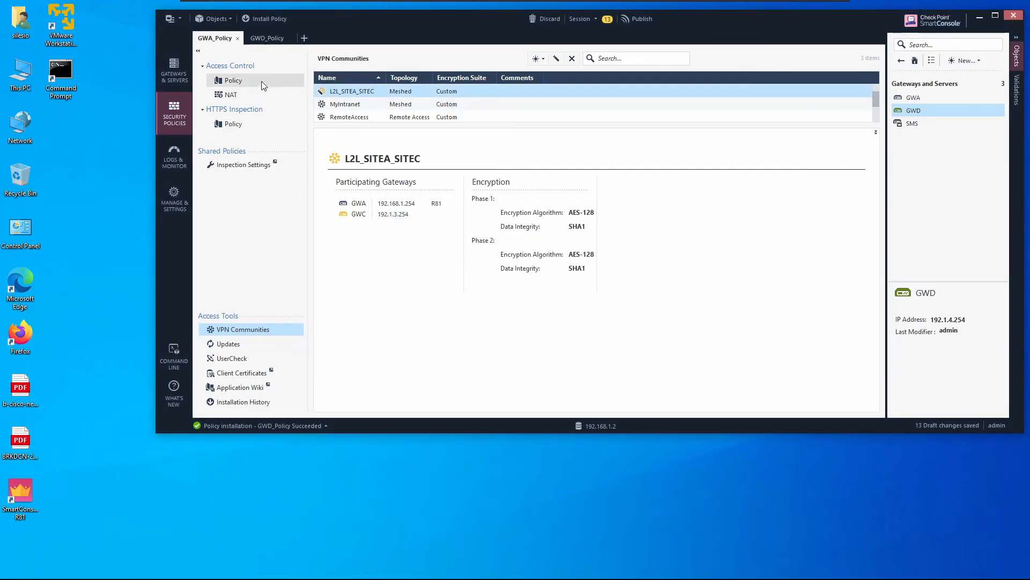
- Publish the 13 pending changes and install GWA_Policy on gateway GWA
click(230, 80)
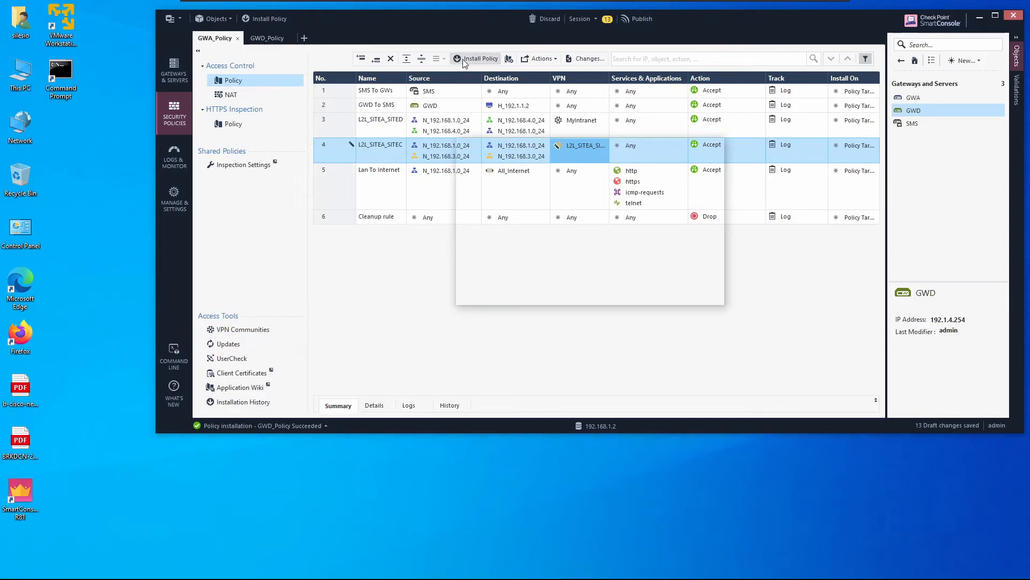
click(668, 18)
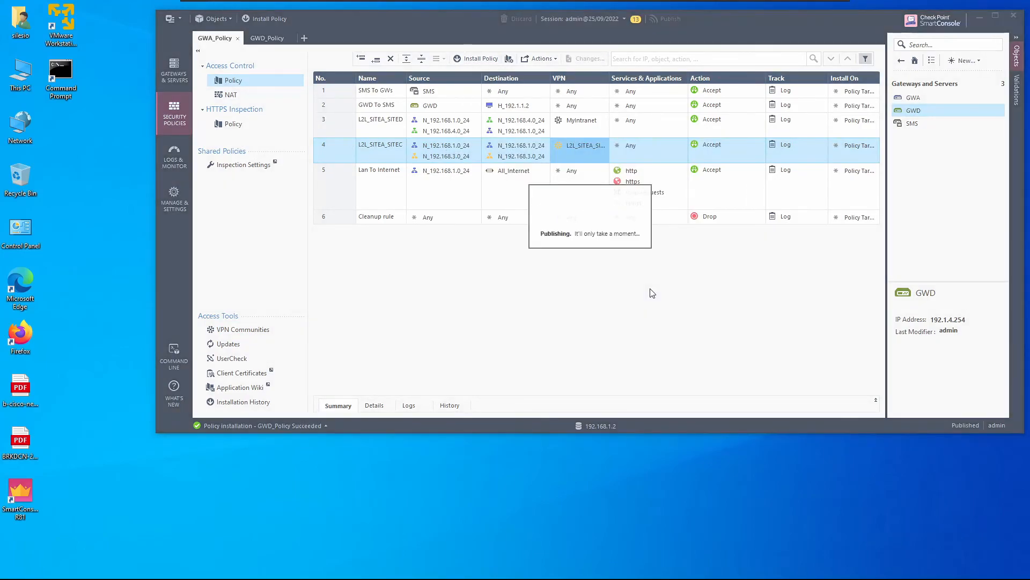
click(268, 18)
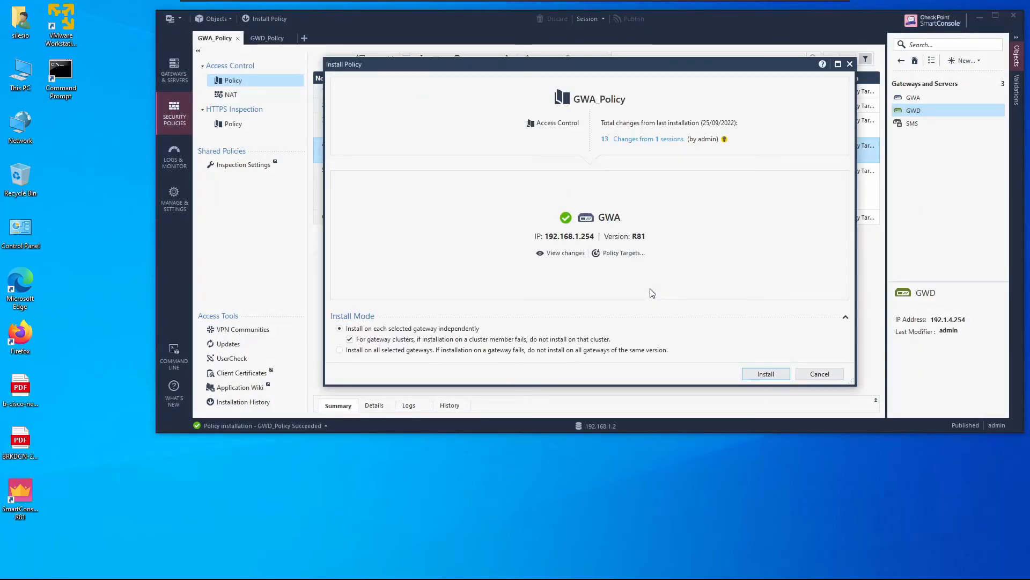
mouse_move(766, 374)
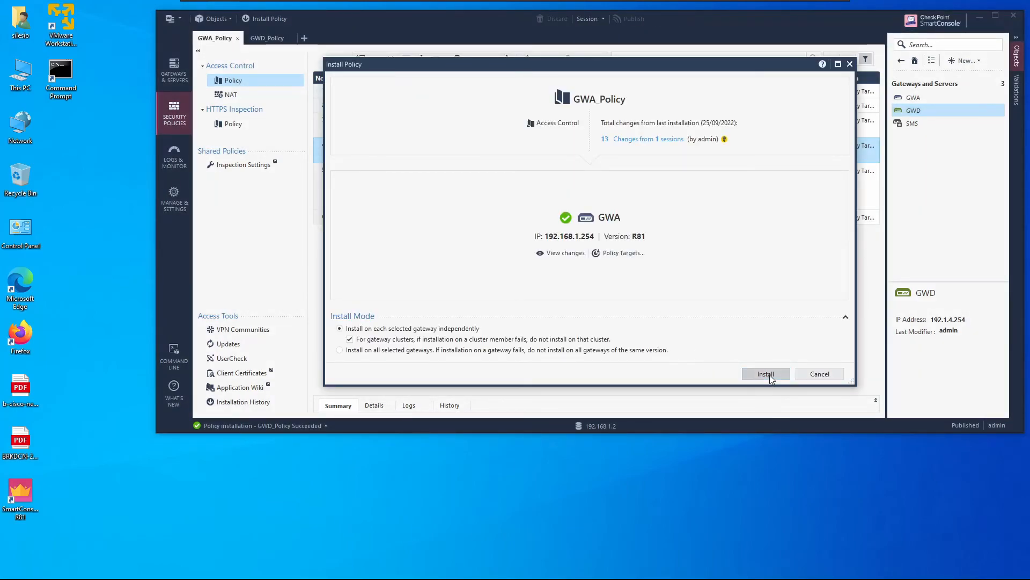
click(765, 373)
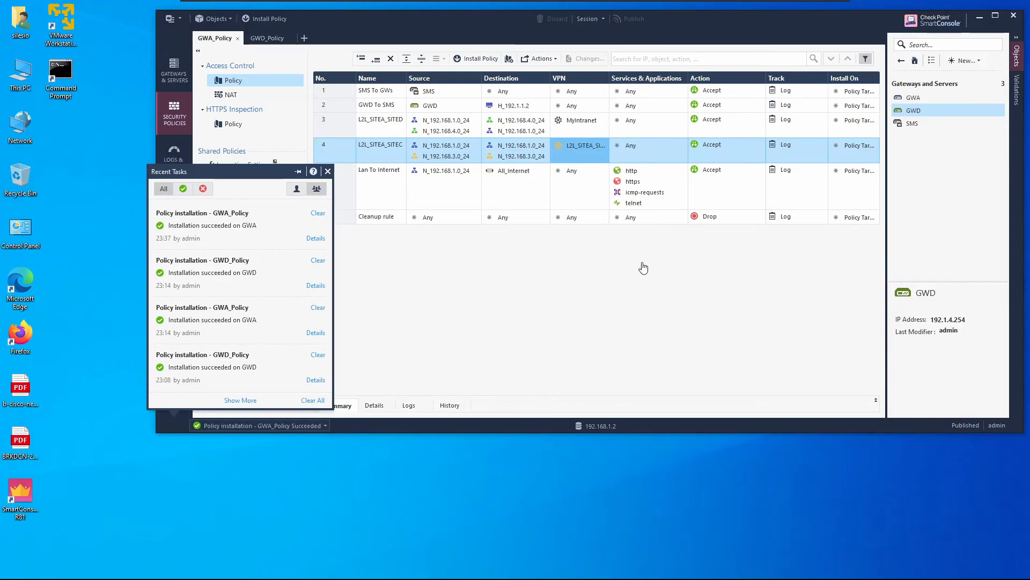
mouse_move(628, 271)
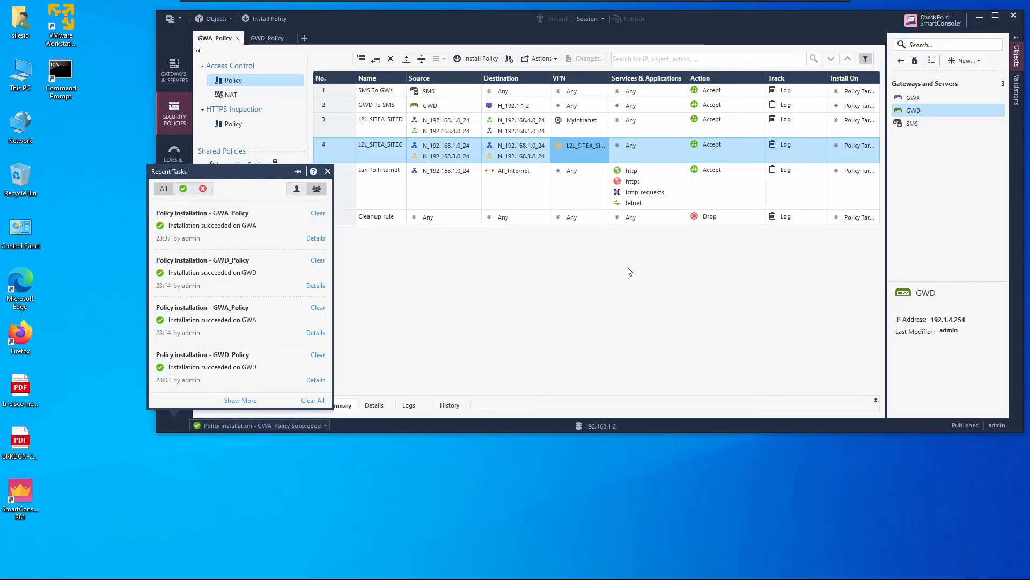
click(327, 171)
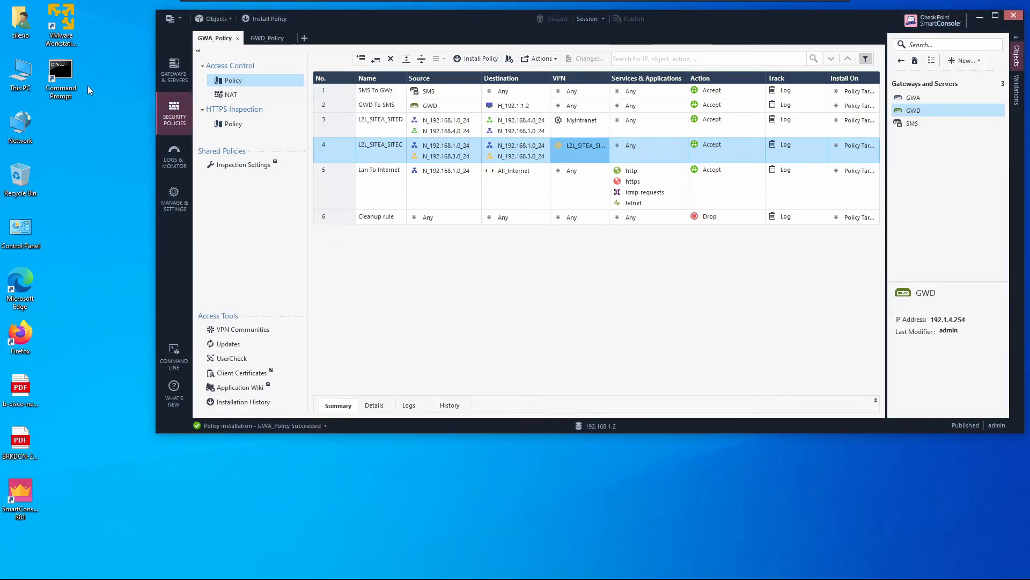
- Telnet from Command Prompt to 192.168.3.7, log in to router R7 as silesio, and exit
double_click(59, 68)
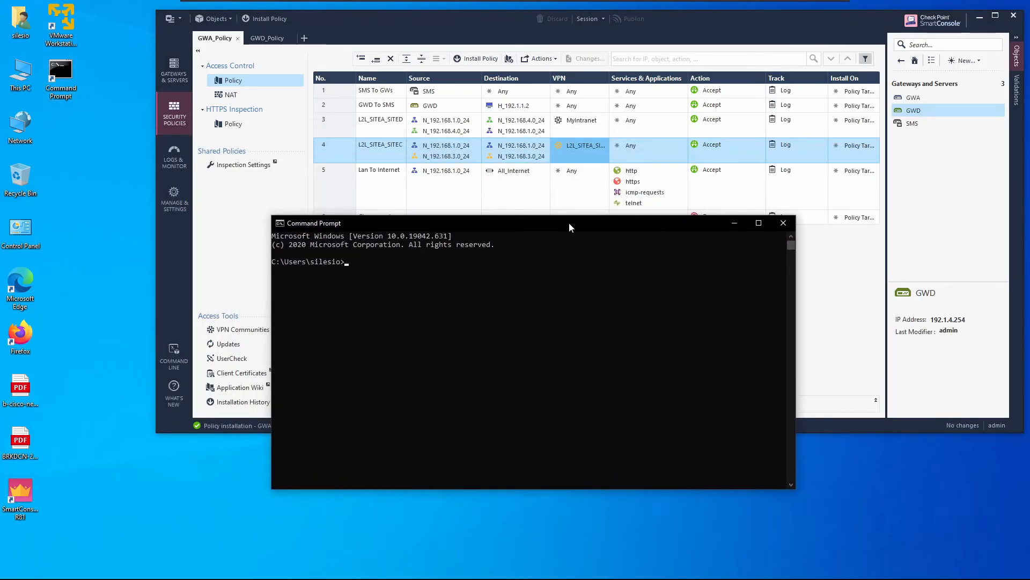
text(te)
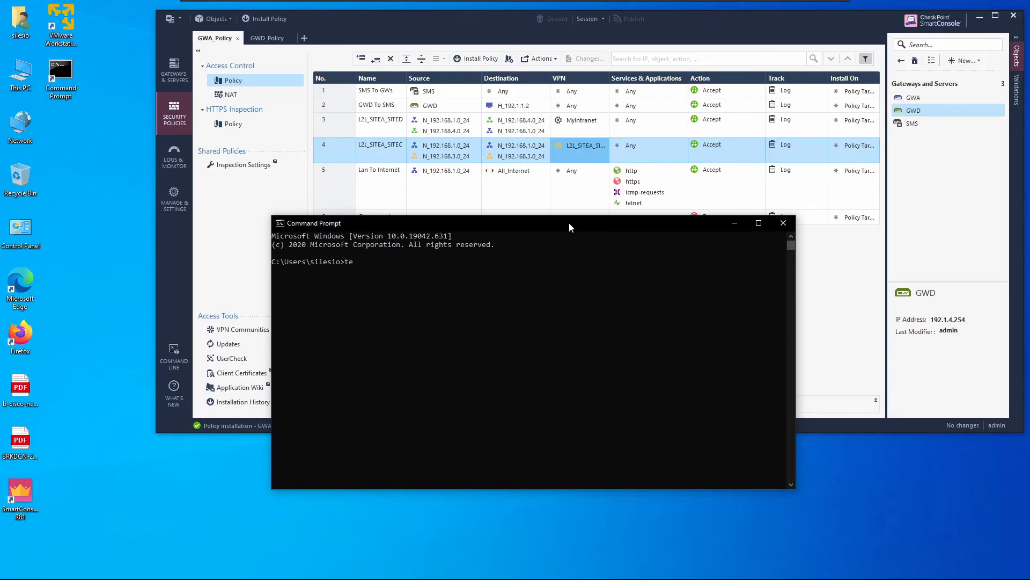
text(lnet 192.168)
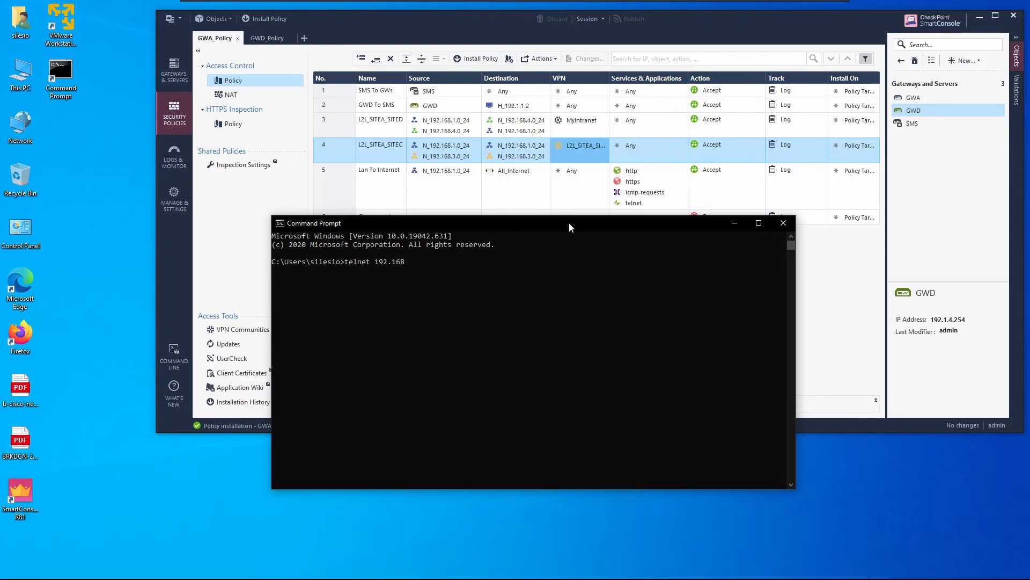
key(Return)
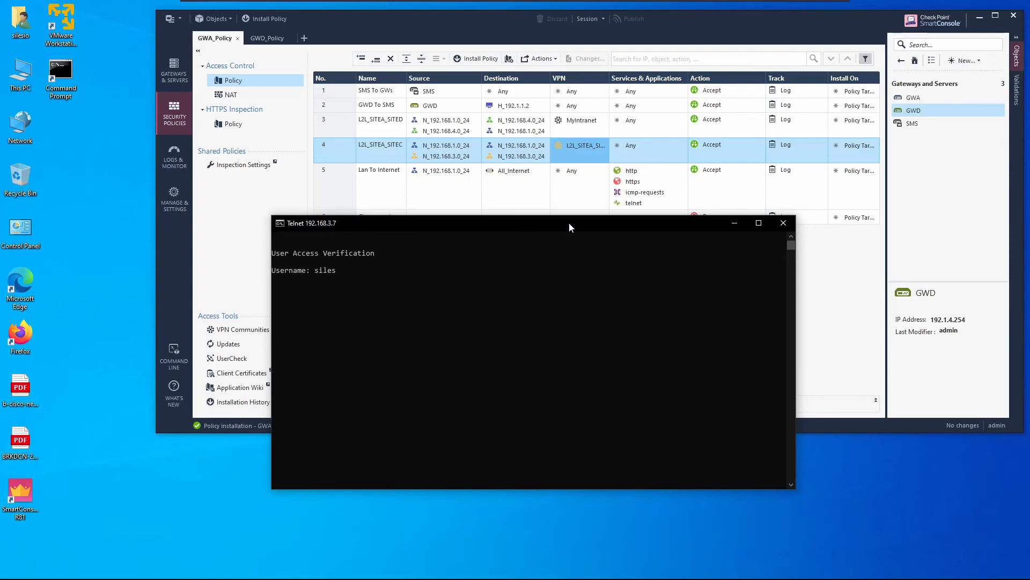
key(Return)
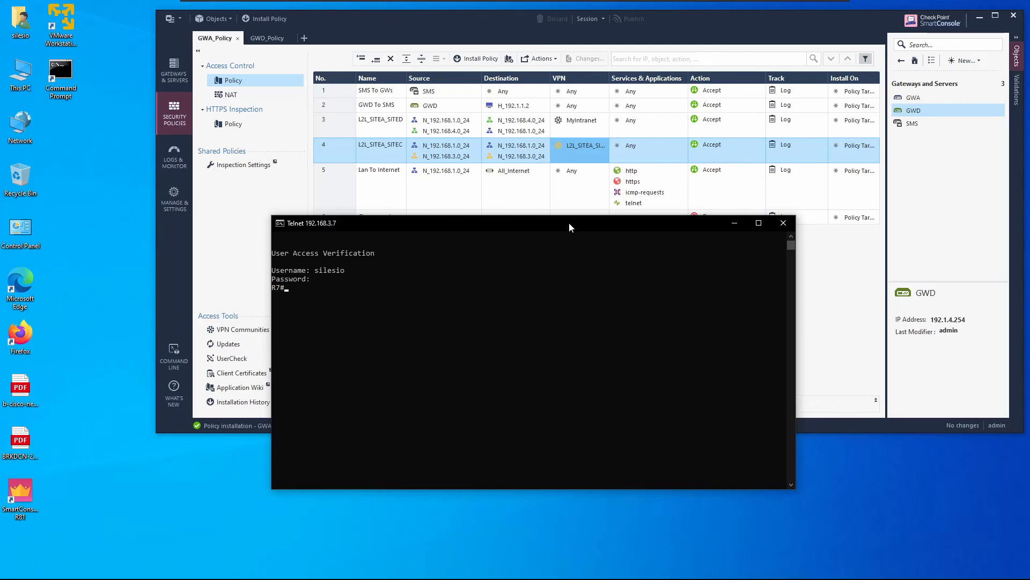
text(exit)
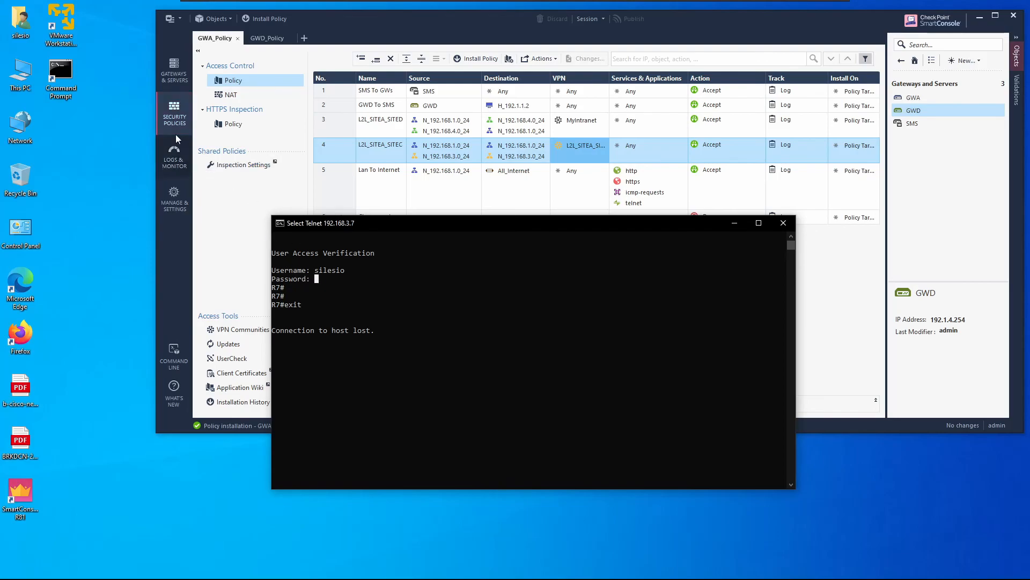
- Refresh the firewall logs and open the telnet entry from 192.168.1.3 to 192.168.3.7 matching rule 4
click(173, 156)
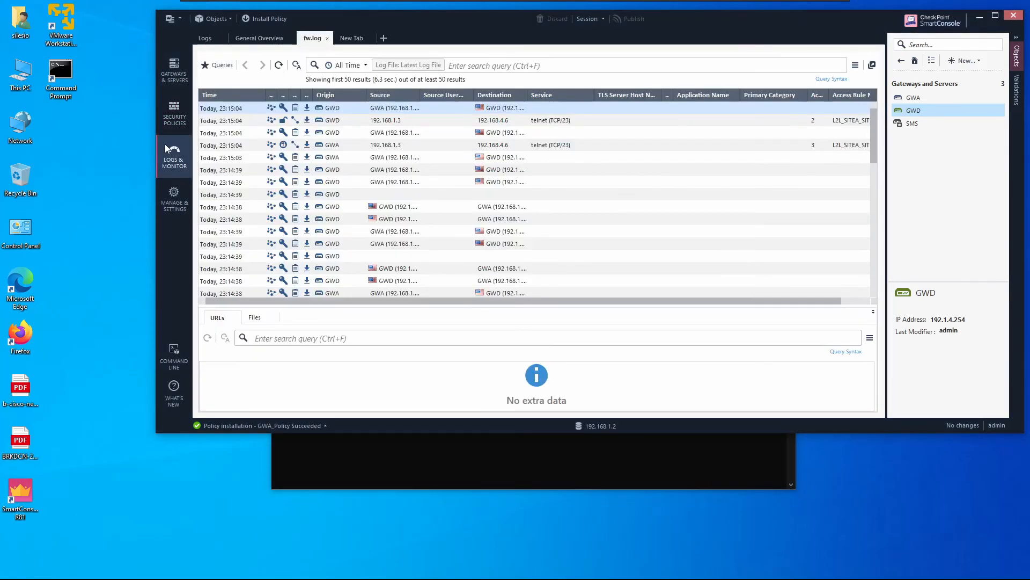
click(278, 65)
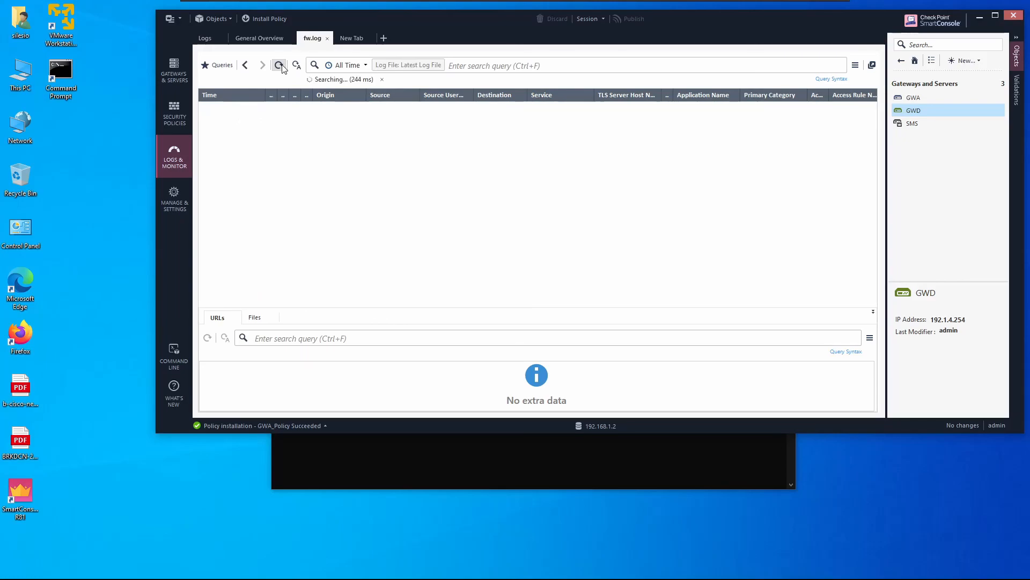
click(278, 64)
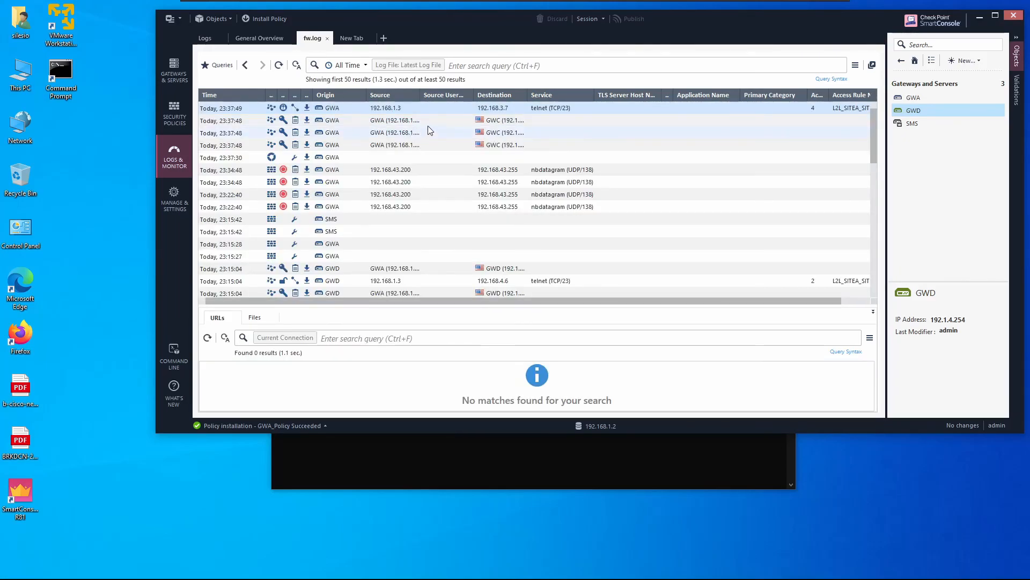